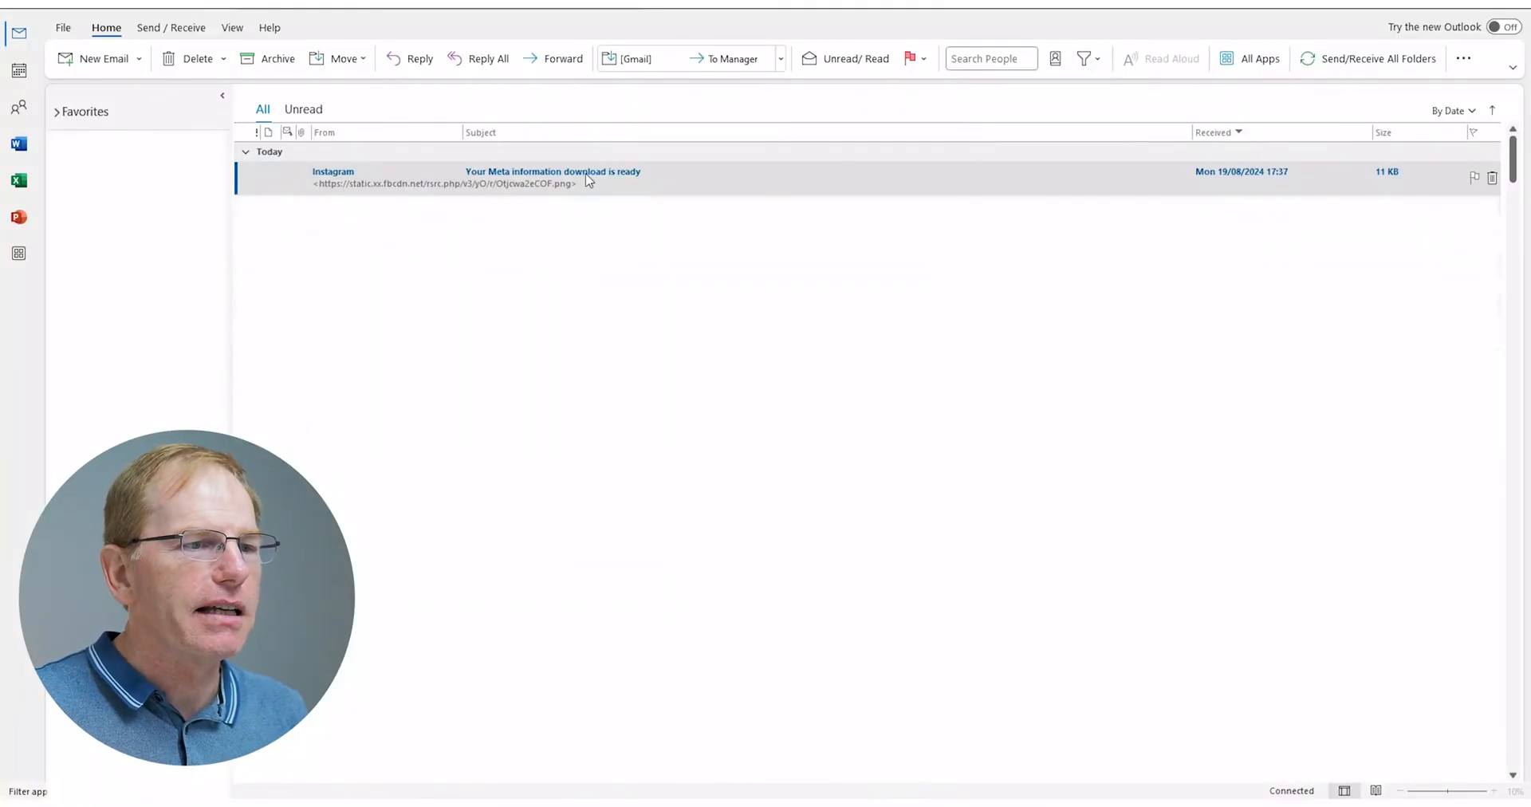
Open the Instagram 'Your Meta information download is ready' email from the inbox
left_click(553, 177)
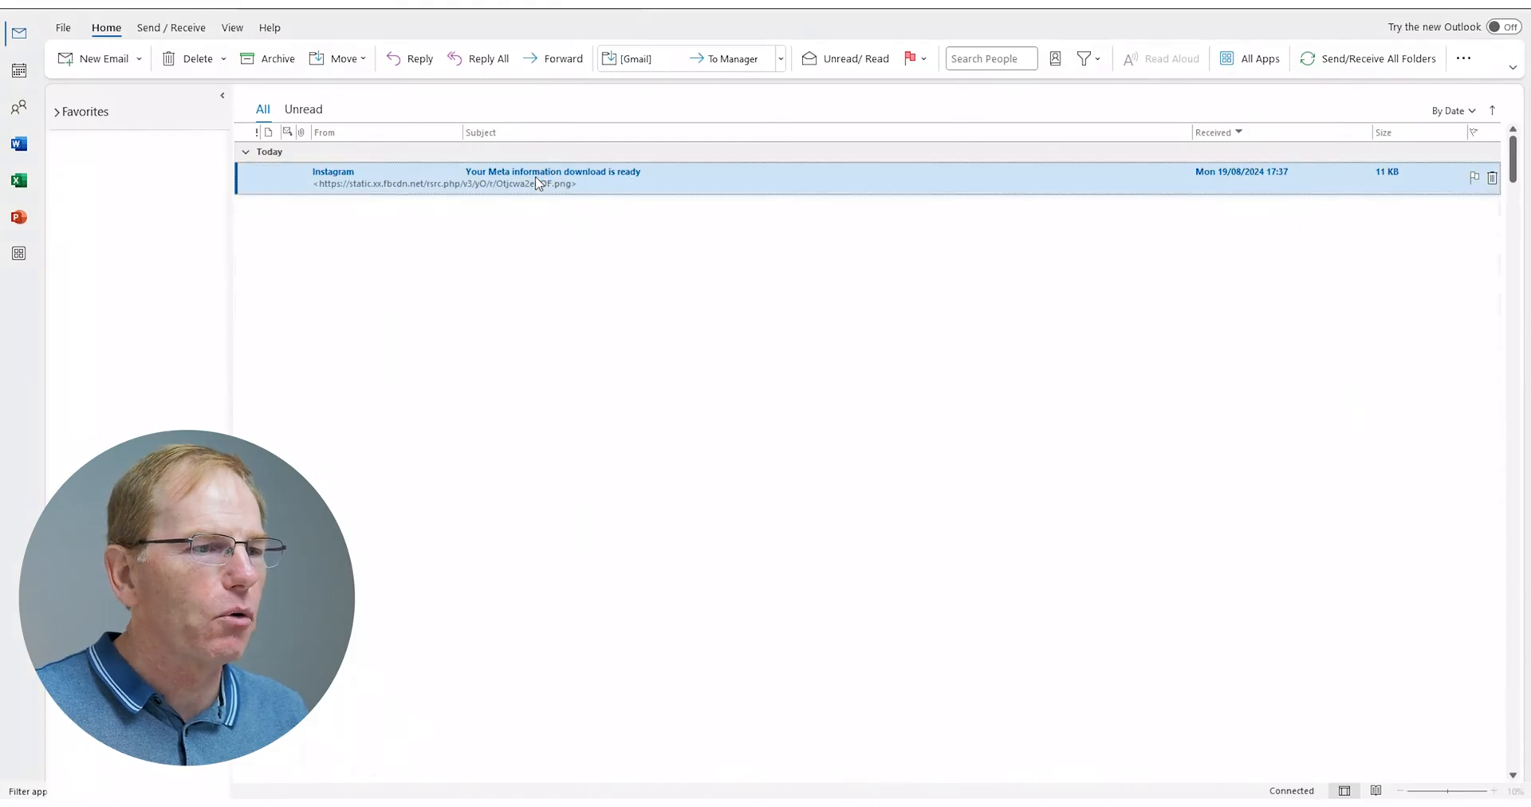
double_click(554, 177)
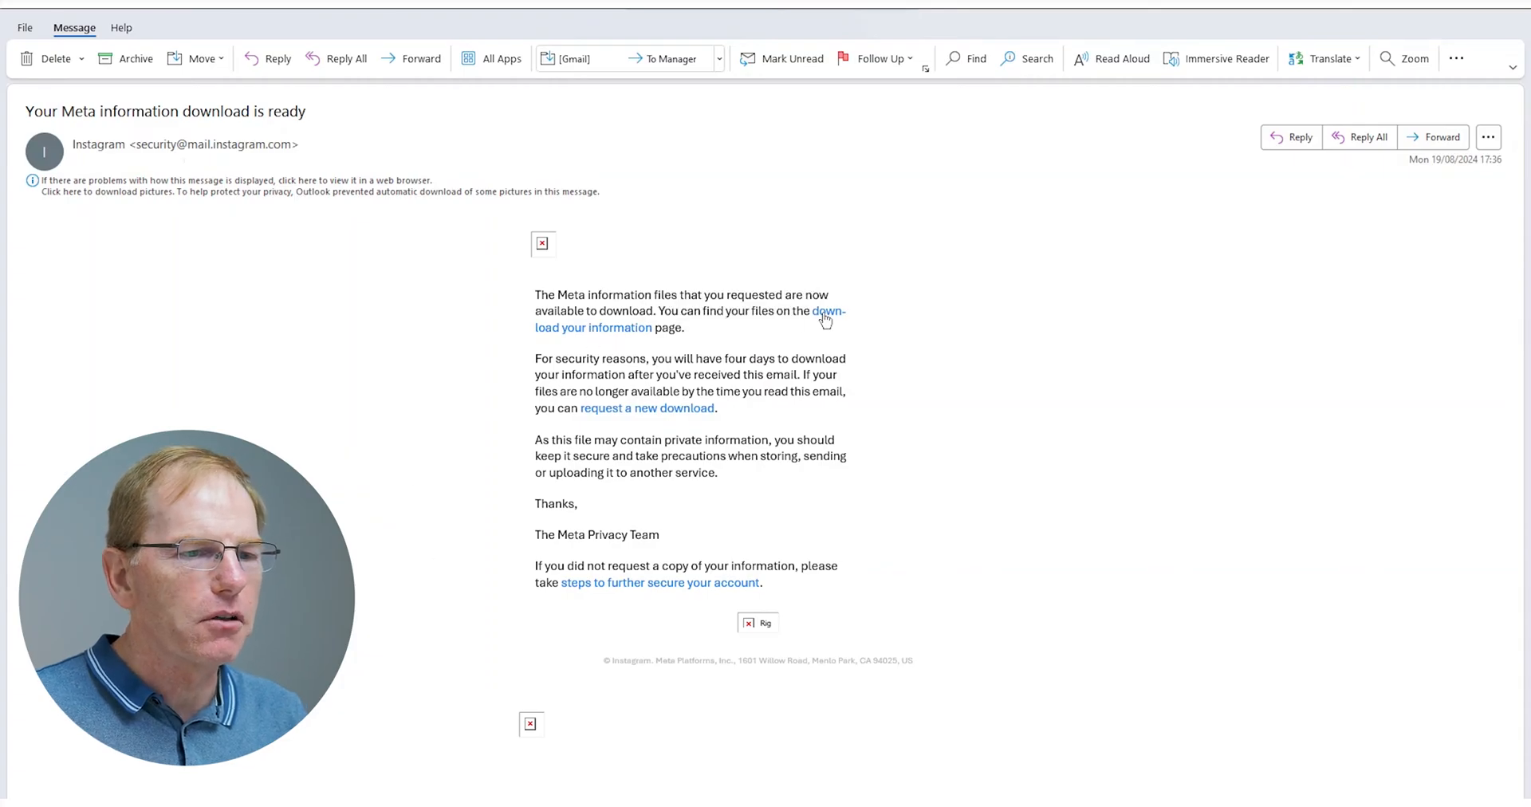
Follow the email link and download the Instagram information zip, re-entering the account password
left_click(829, 319)
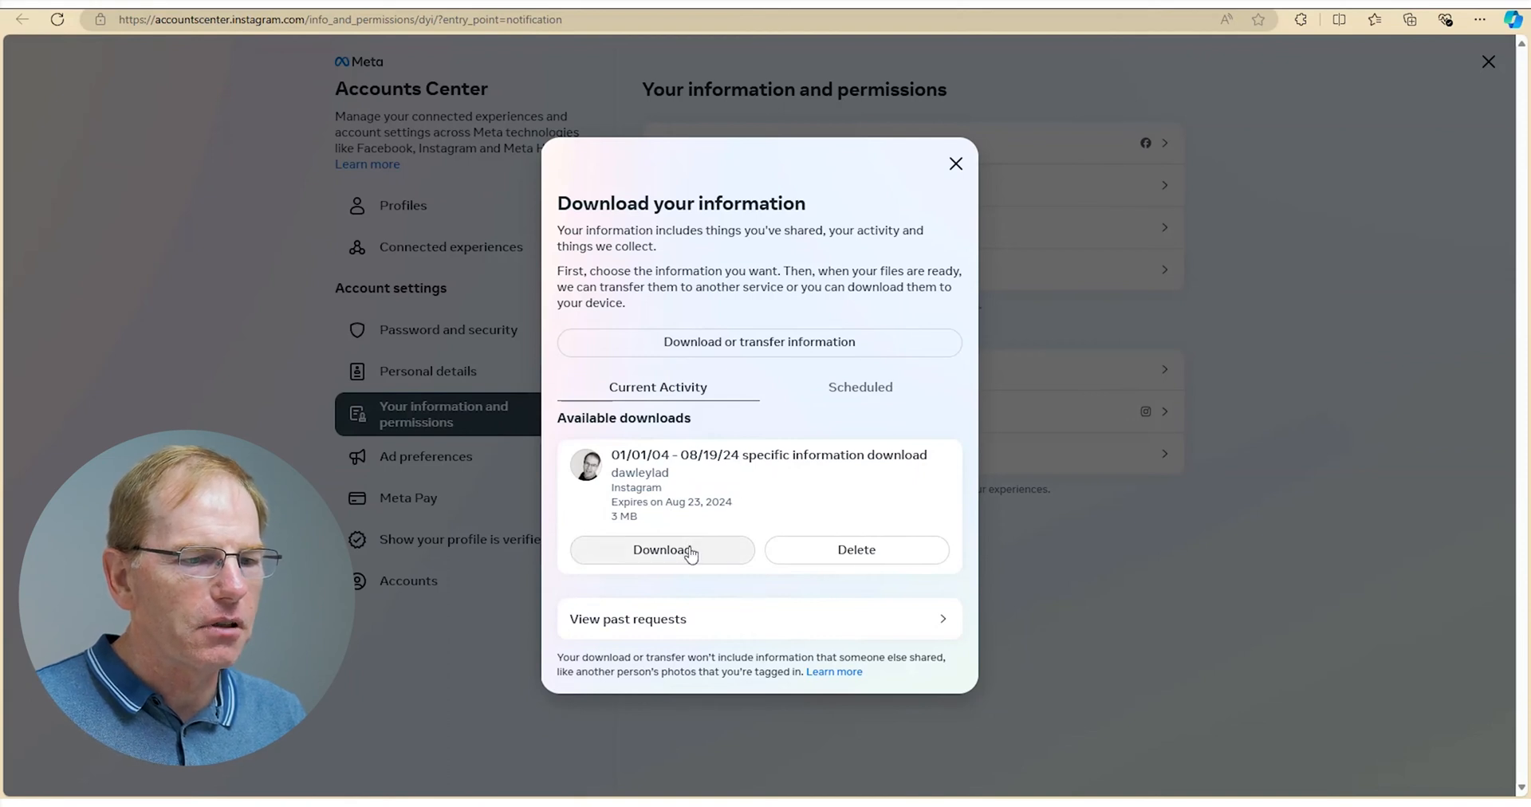
left_click(662, 549)
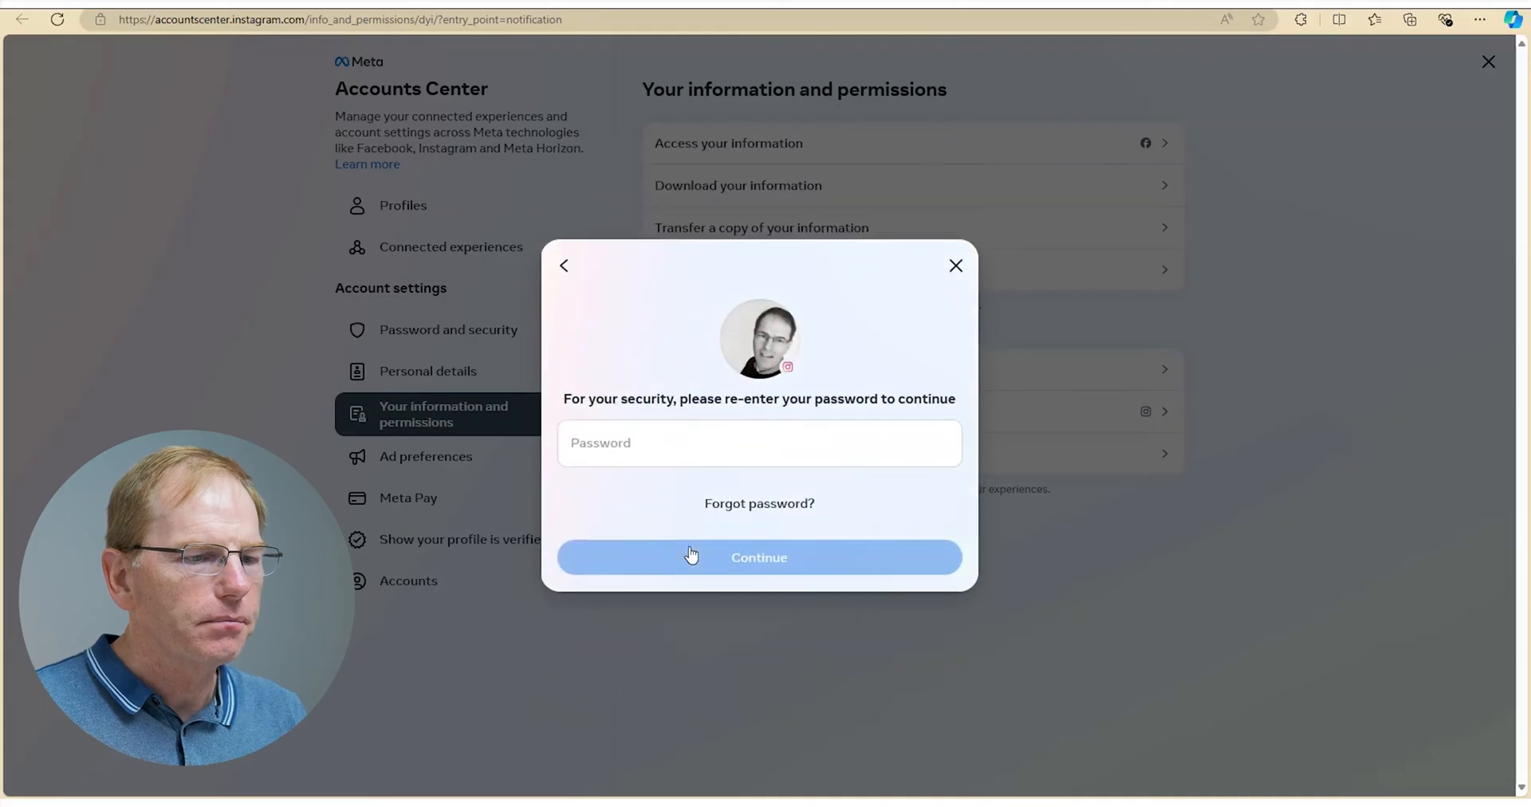
type("password")
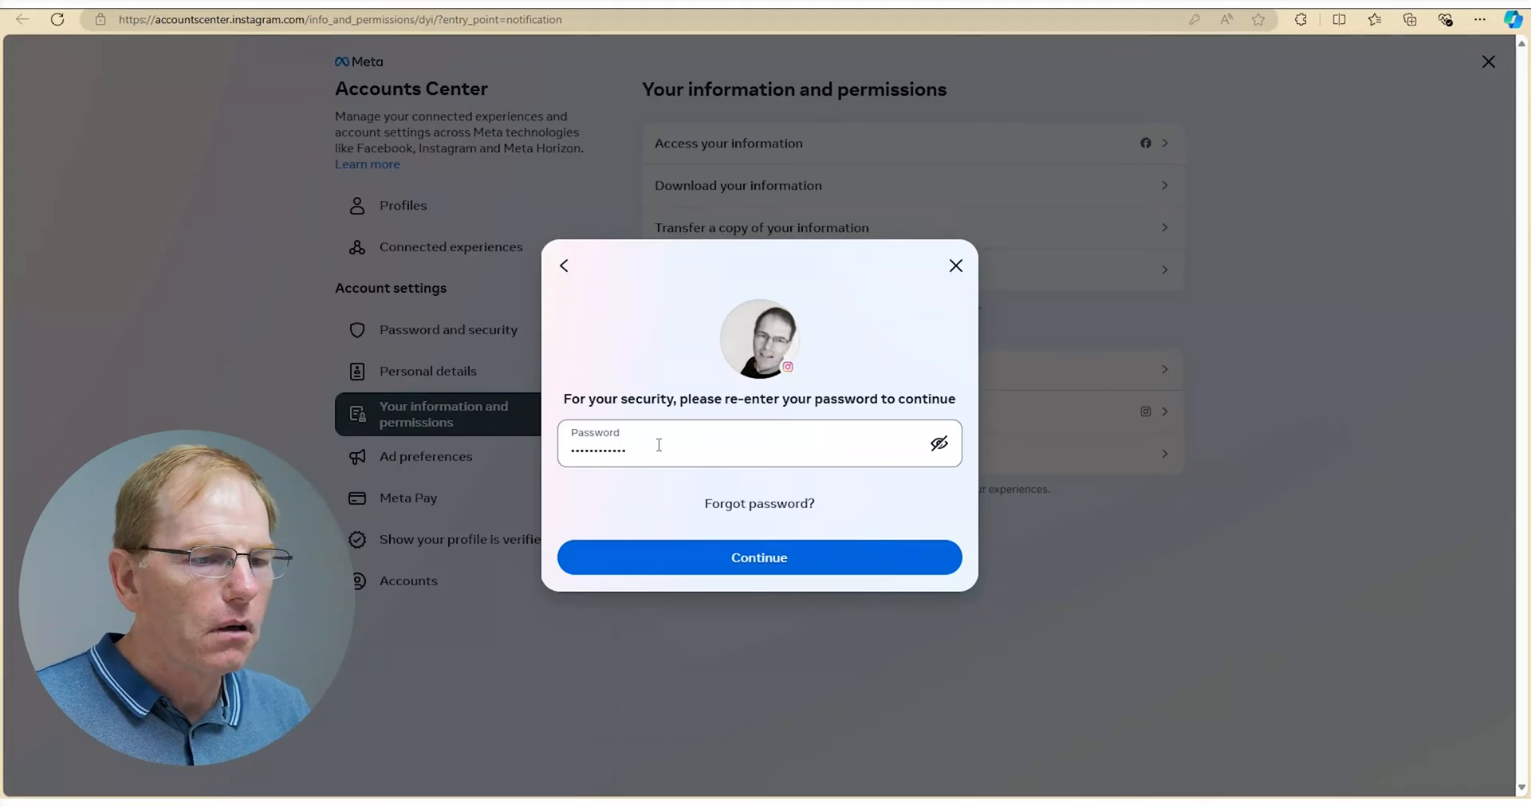
left_click(759, 556)
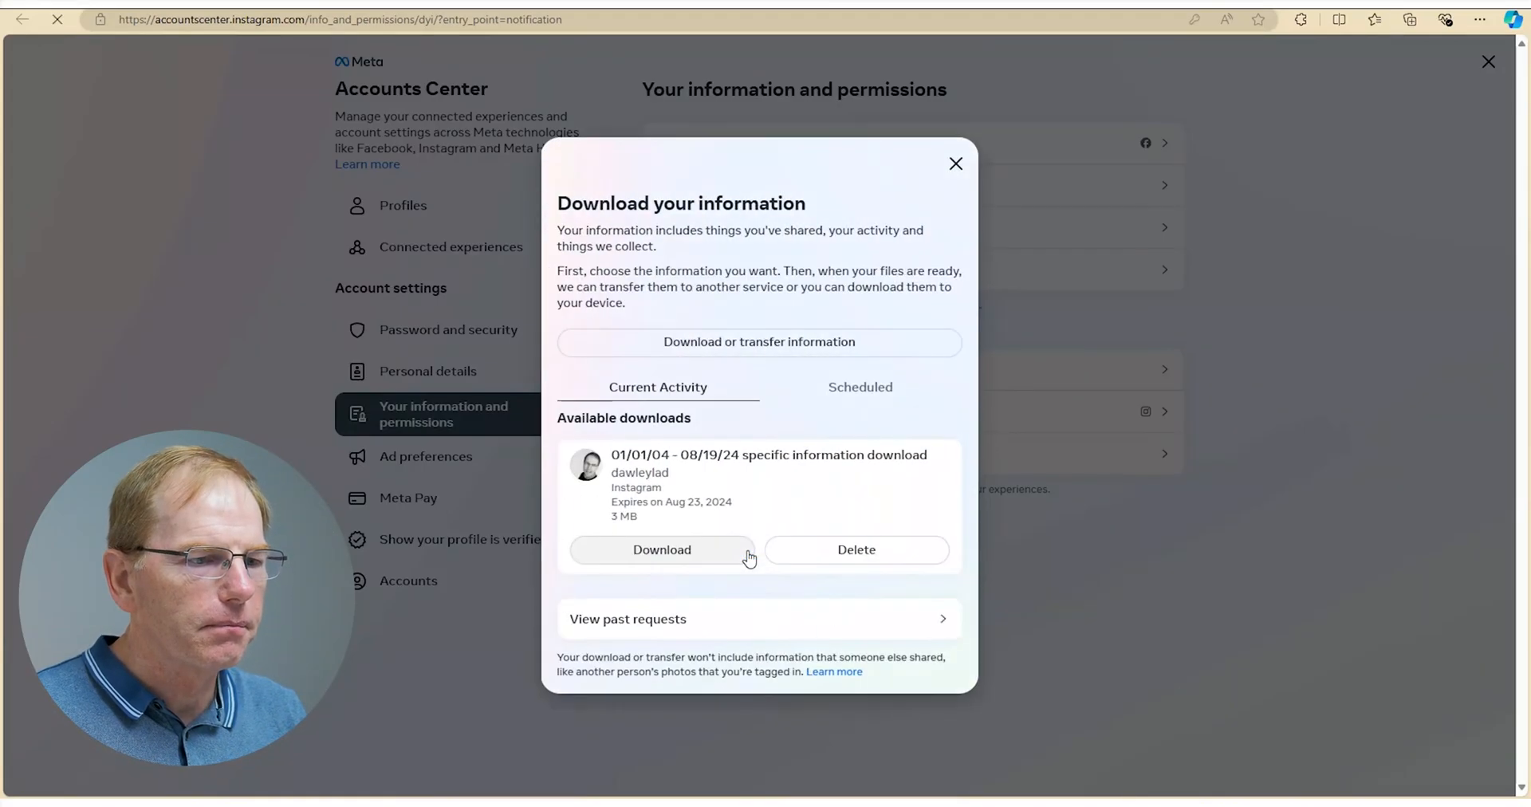
left_click(660, 549)
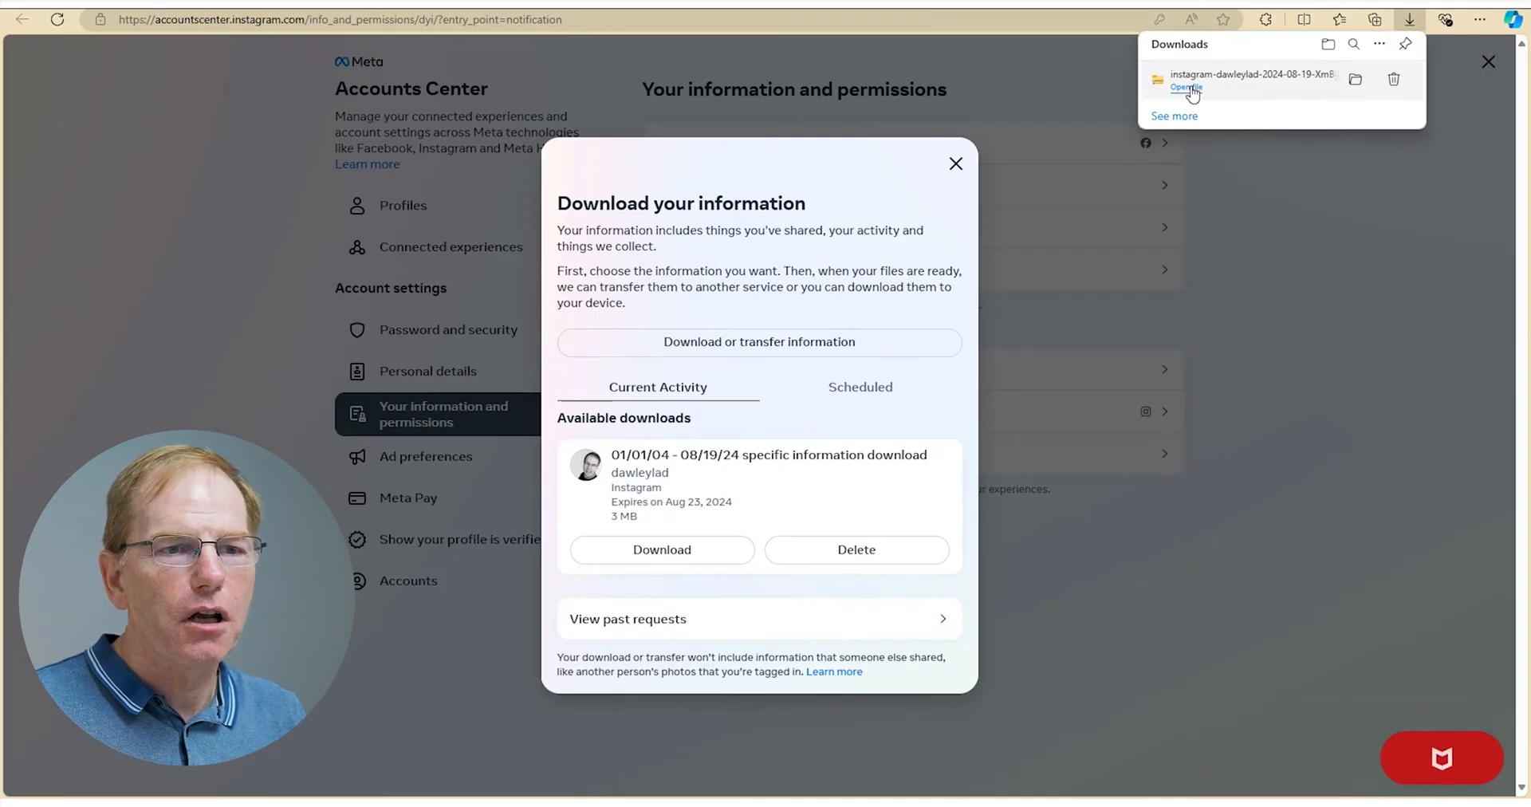
Browse the downloaded archive into connections > followers_and_following
left_click(1184, 88)
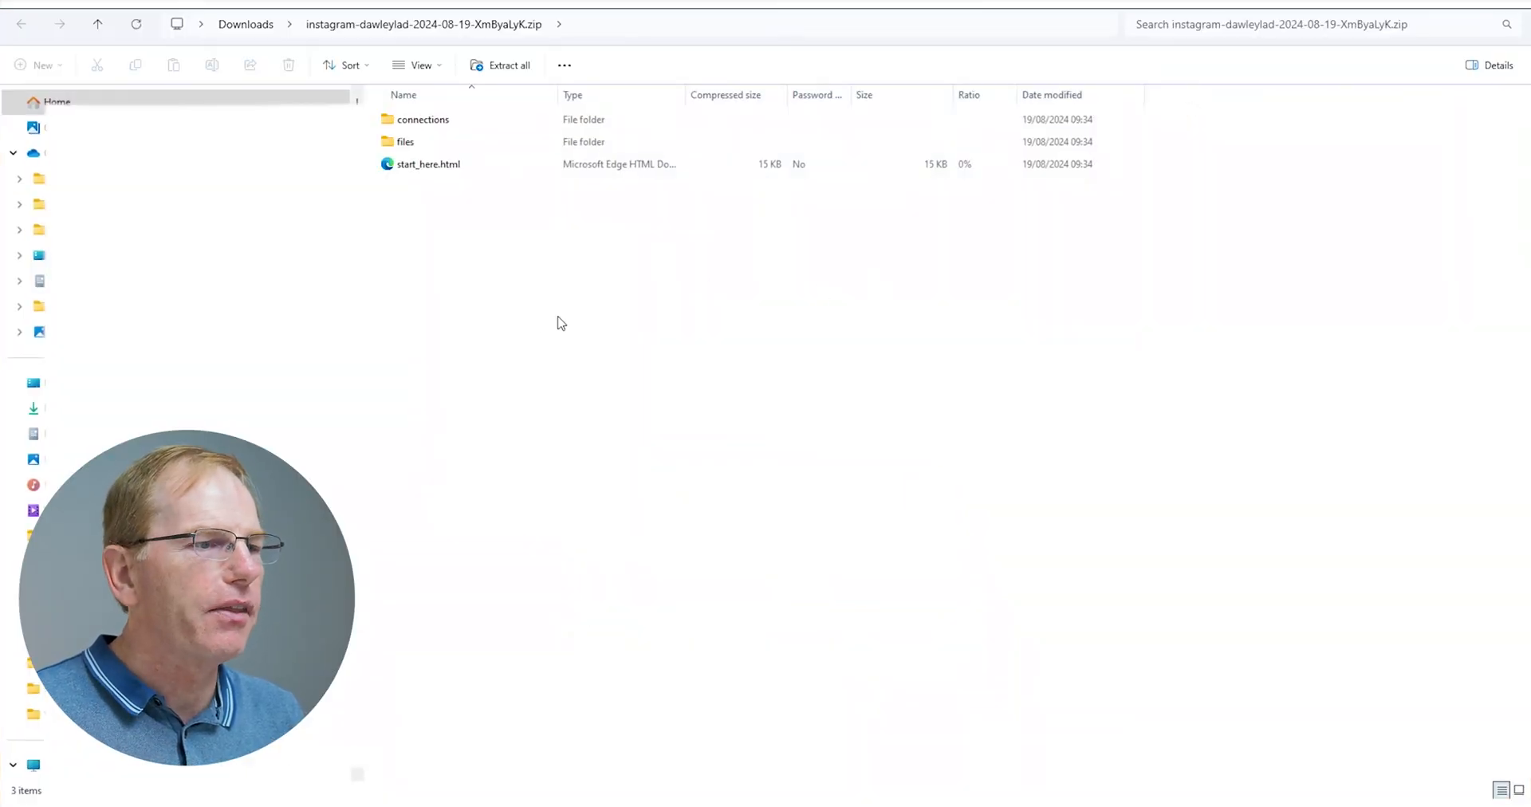
left_click(422, 120)
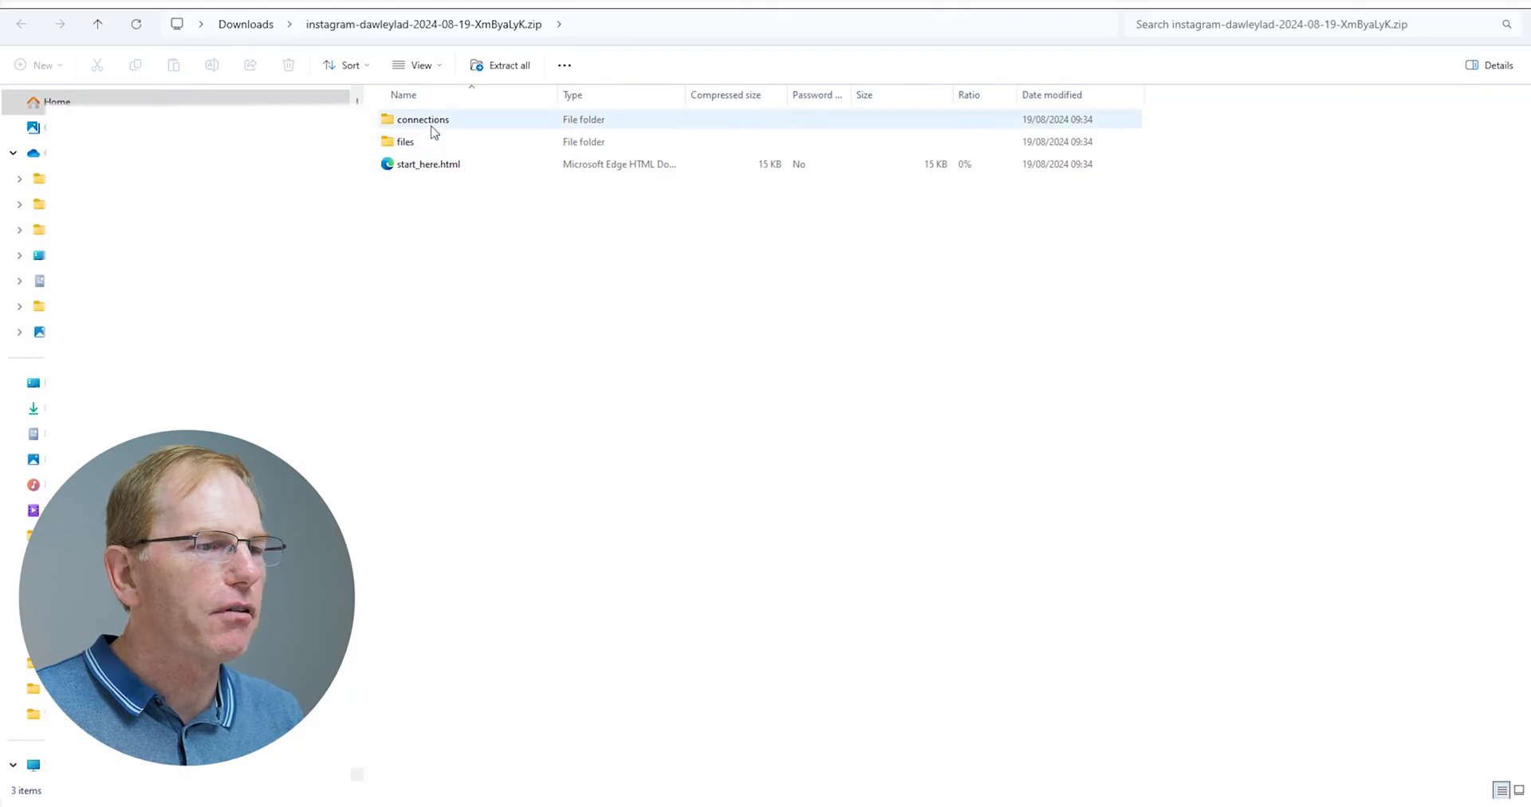
left_click(405, 142)
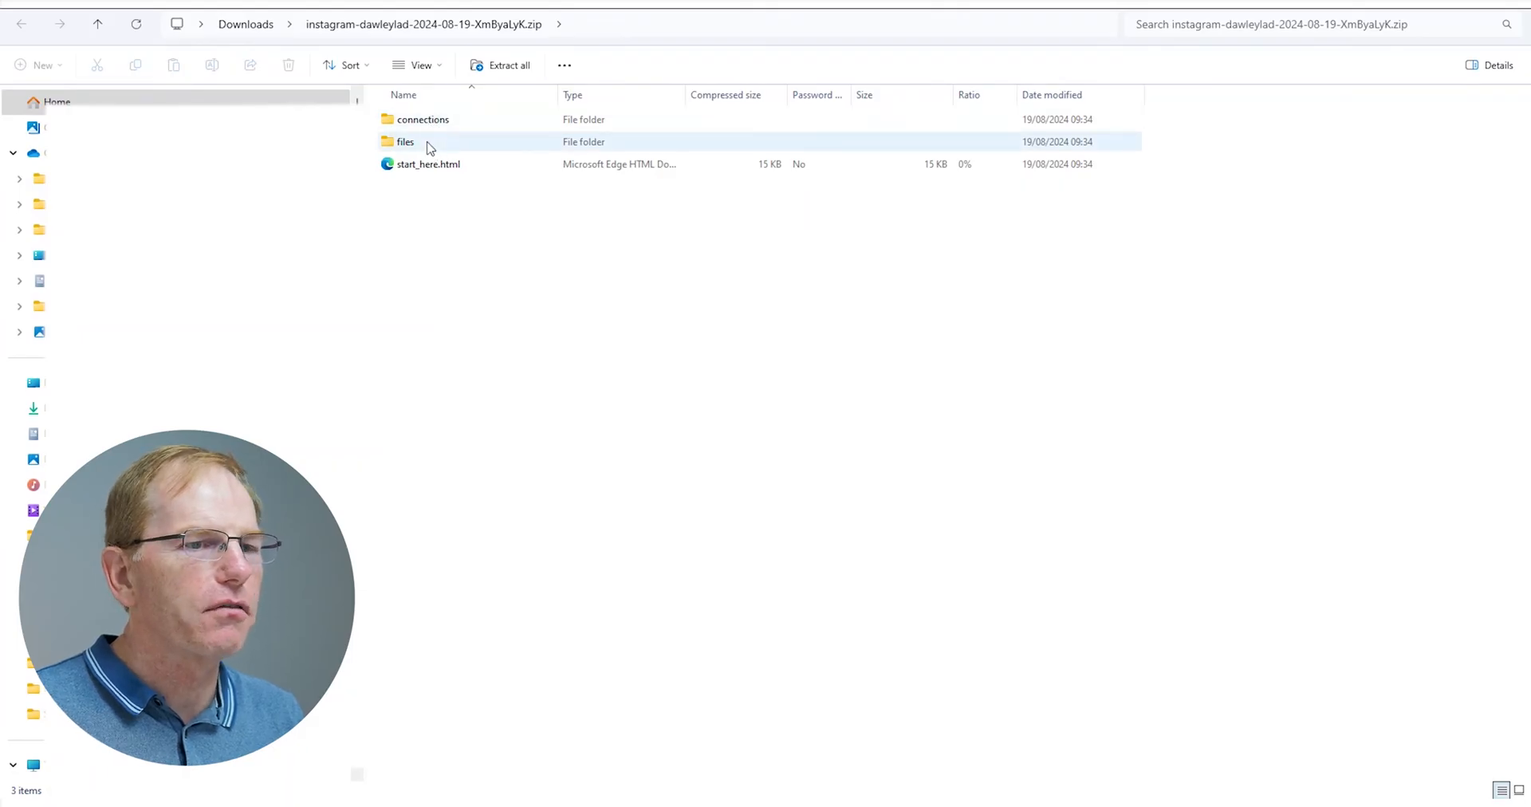
double_click(422, 119)
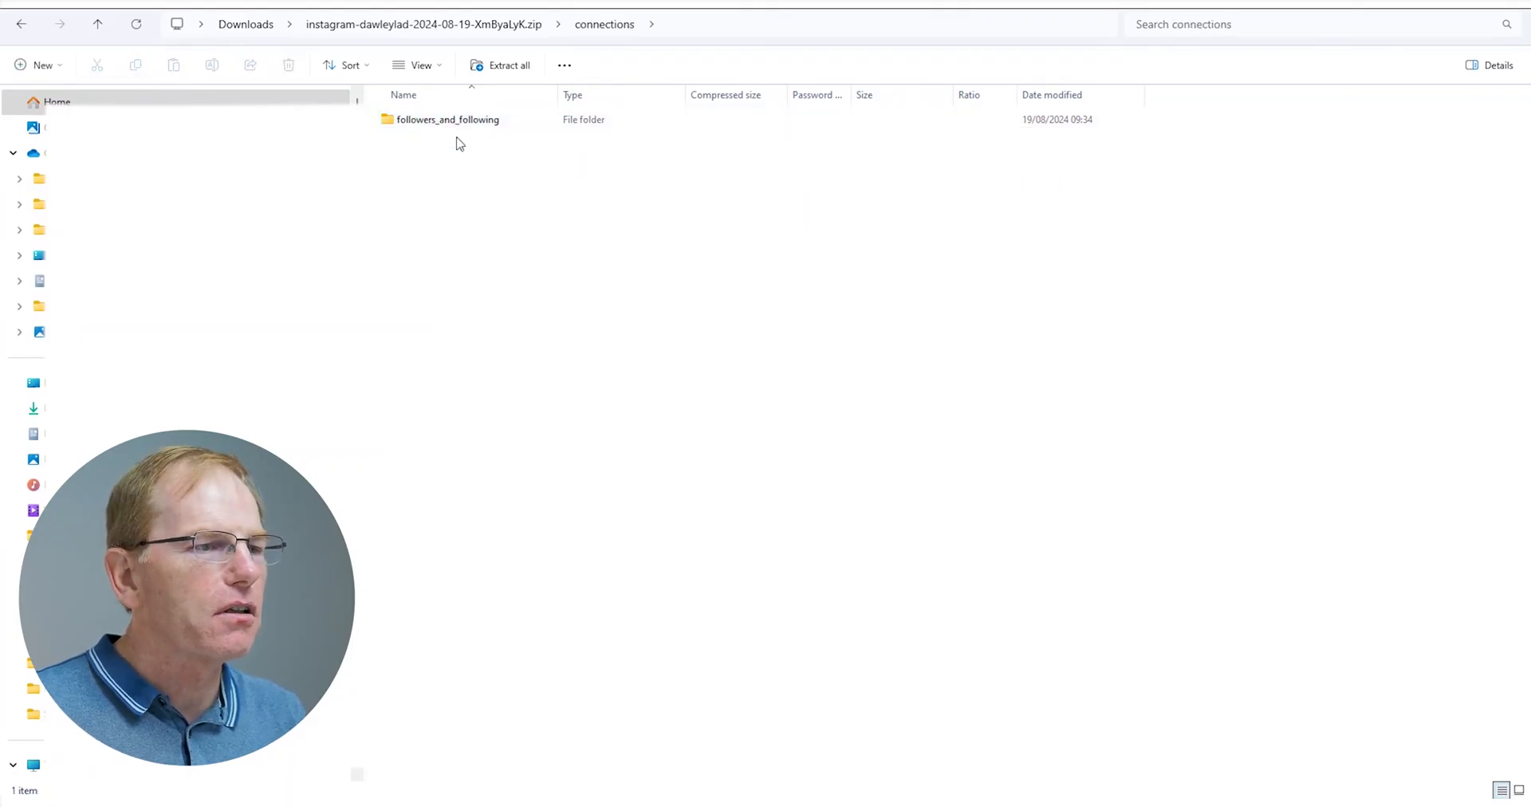
left_click(447, 119)
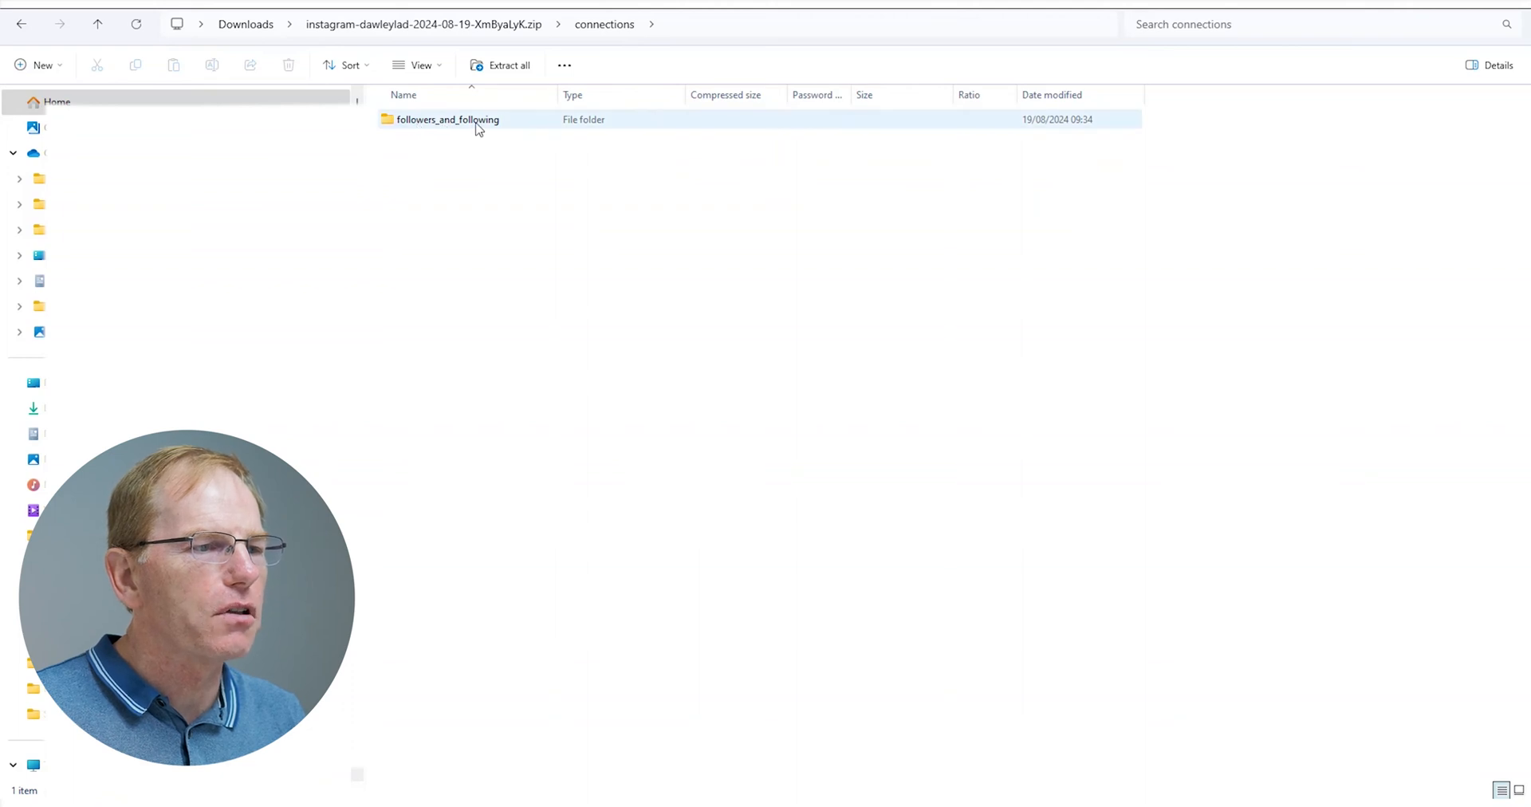
double_click(447, 119)
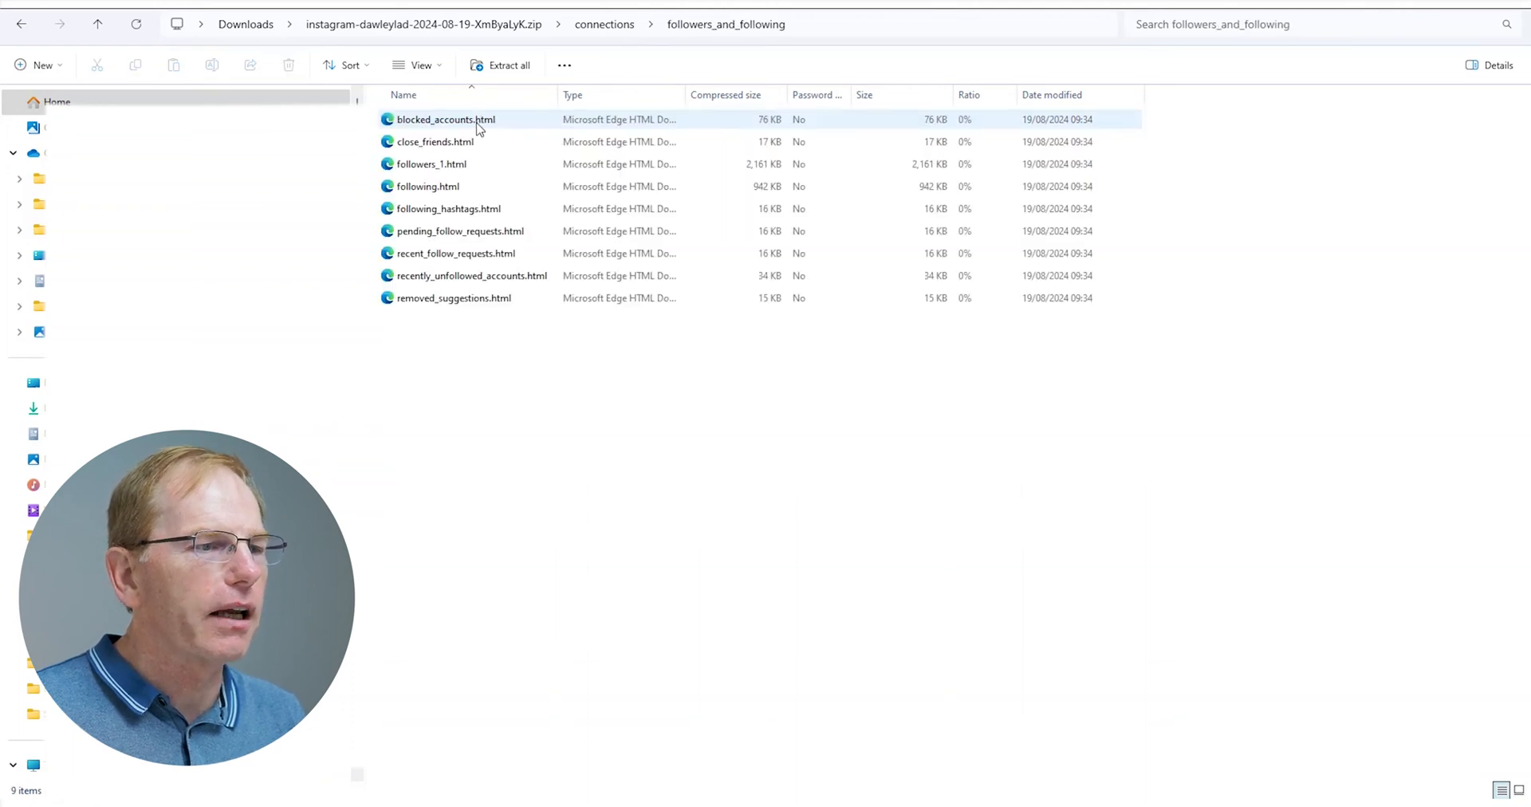
Select followers_1.html and following.html together and copy them
left_click(430, 163)
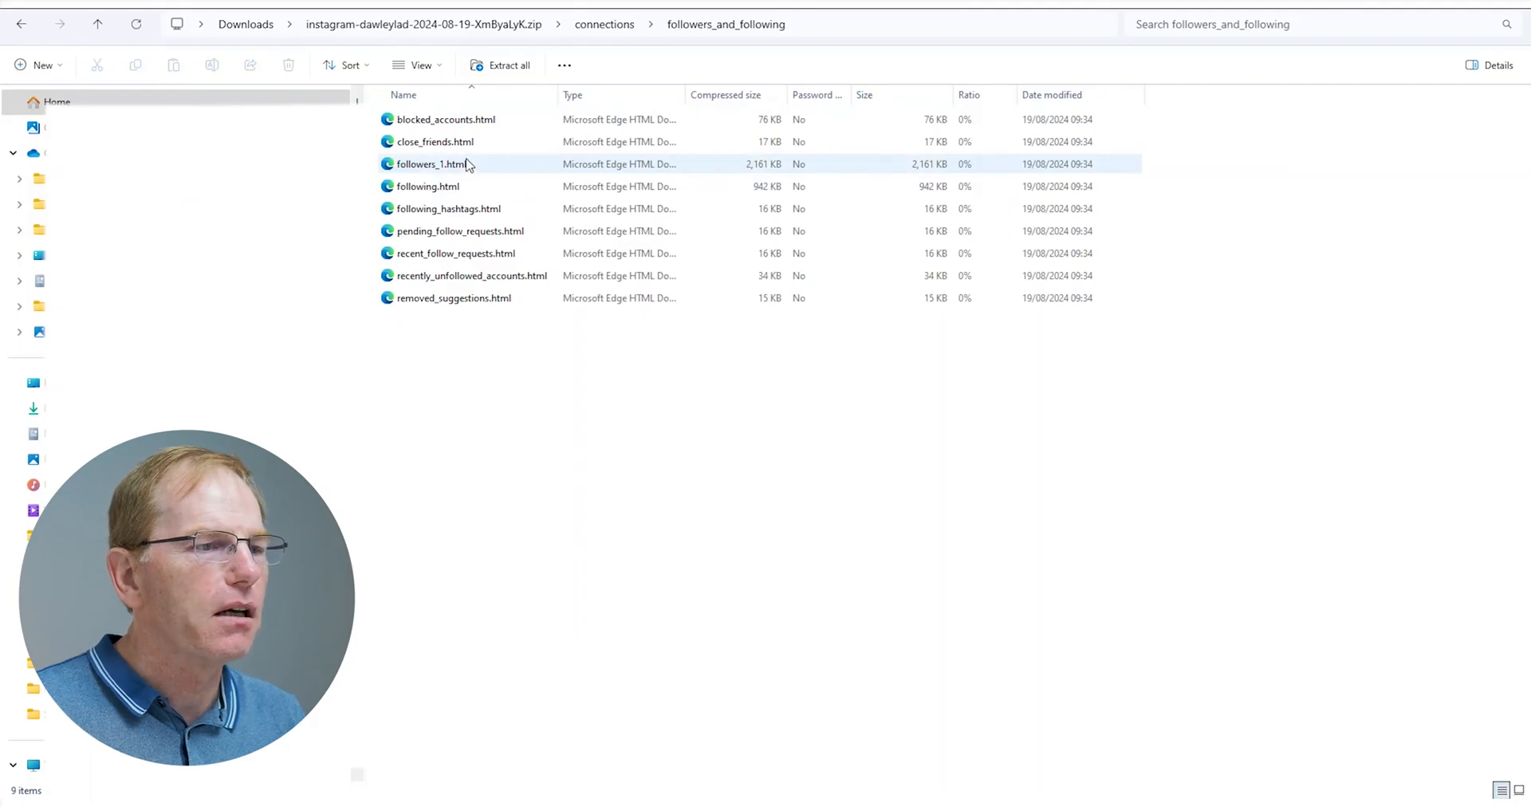
left_click(427, 186)
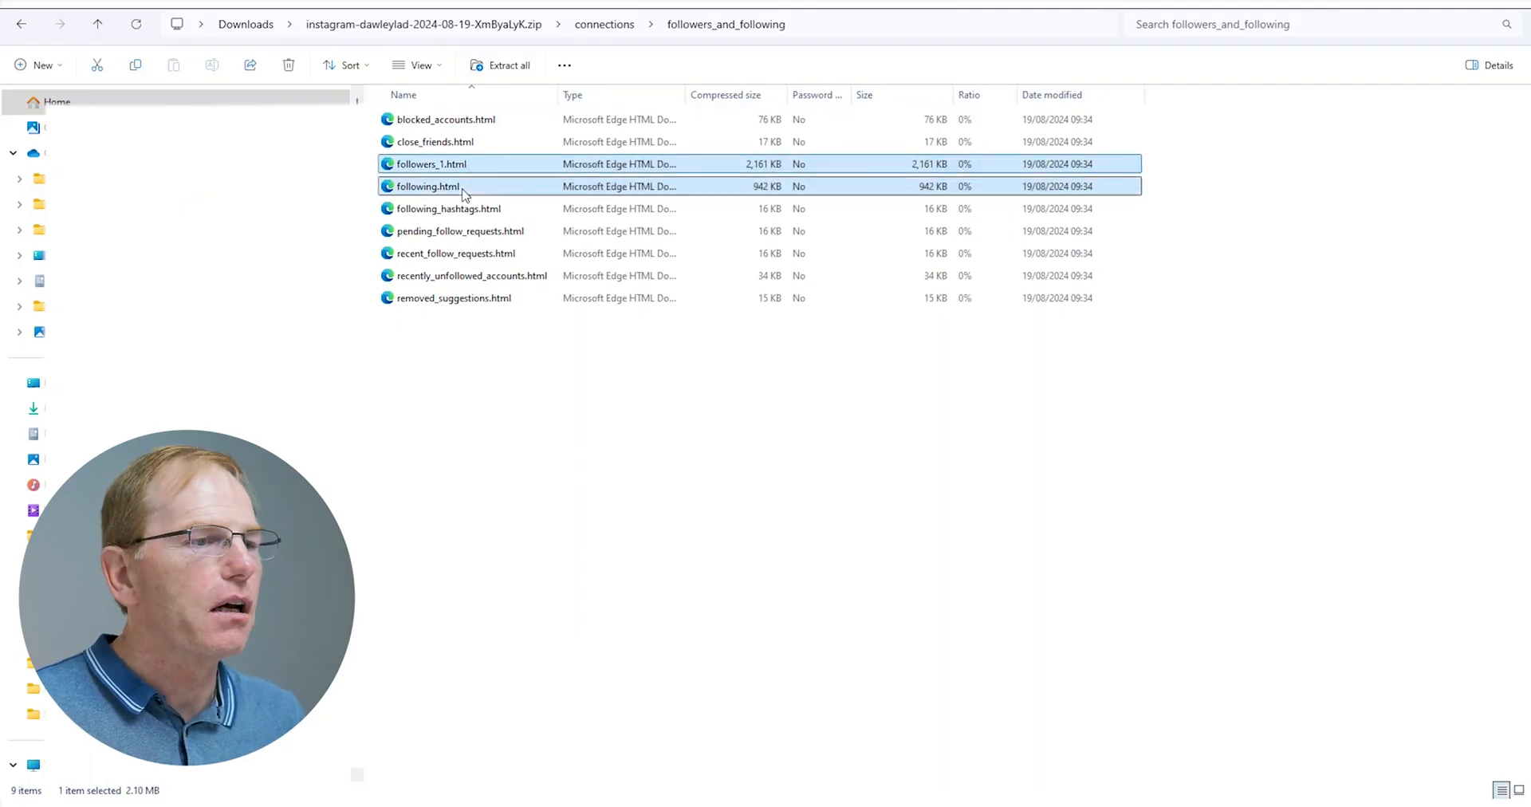
right_click(427, 185)
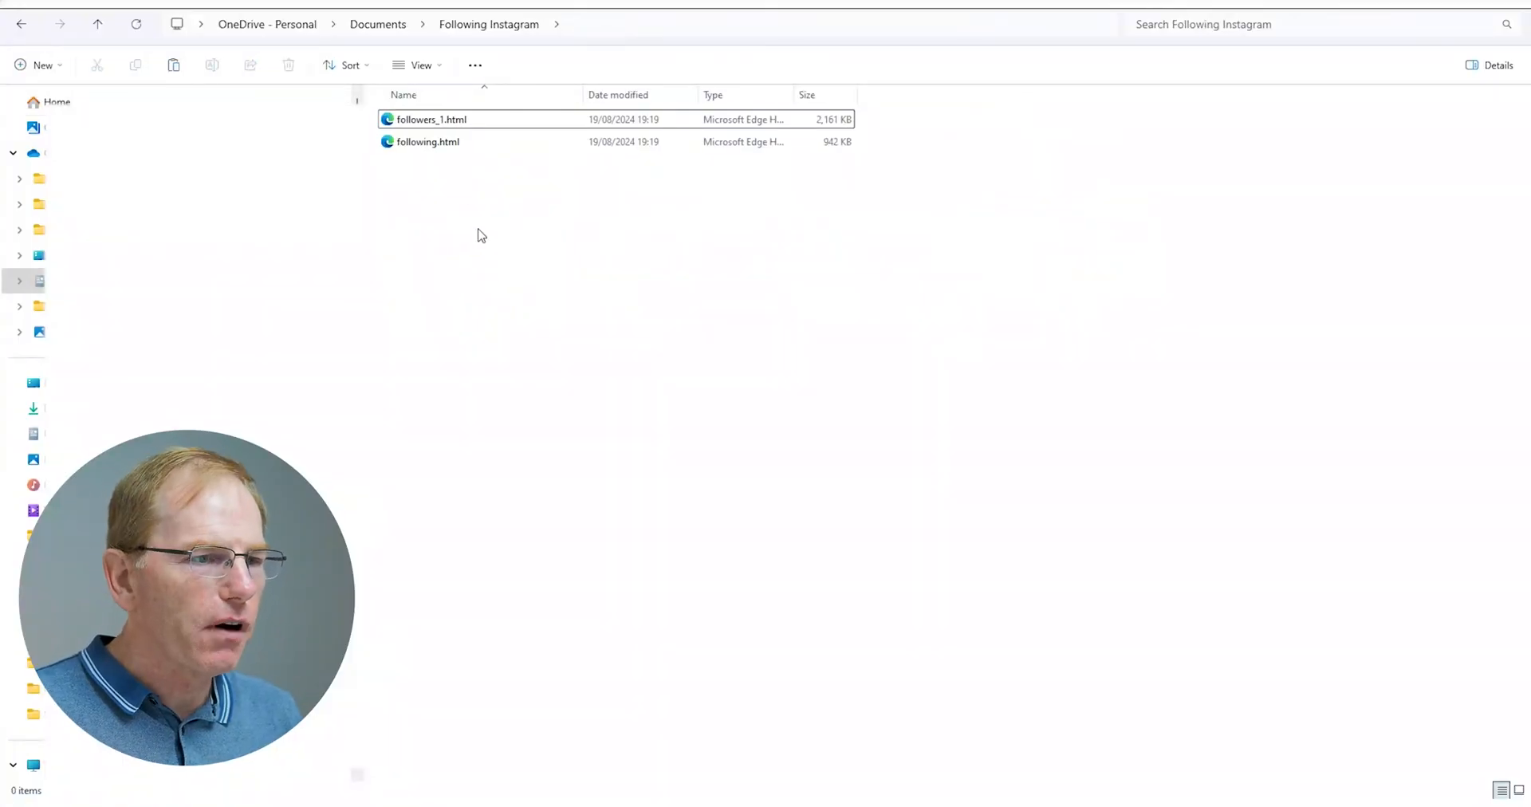
mouse_move(498, 201)
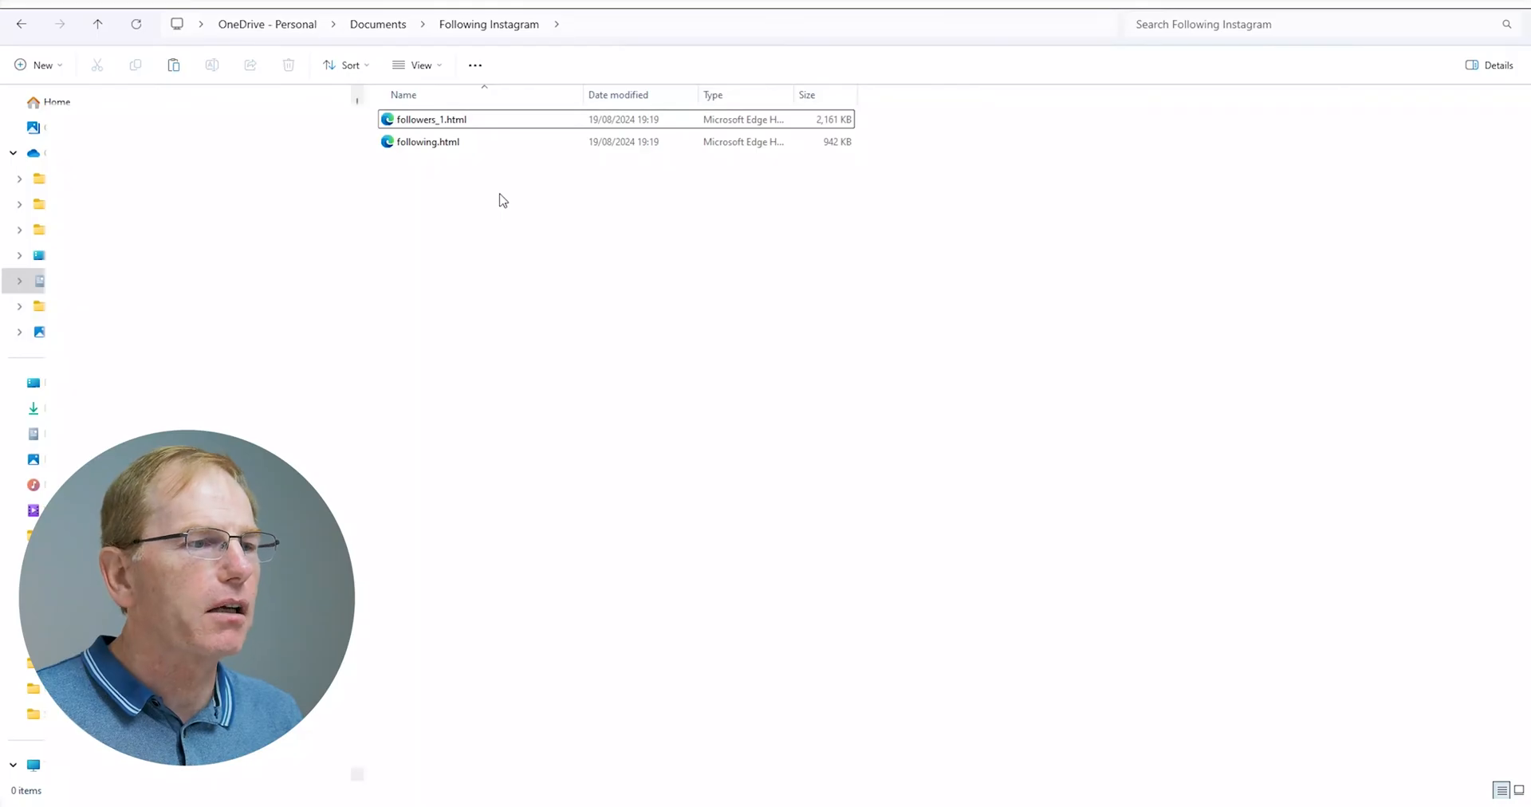
Launch Excel and open followers_1.html from Documents > Following Instagram
left_click(428, 142)
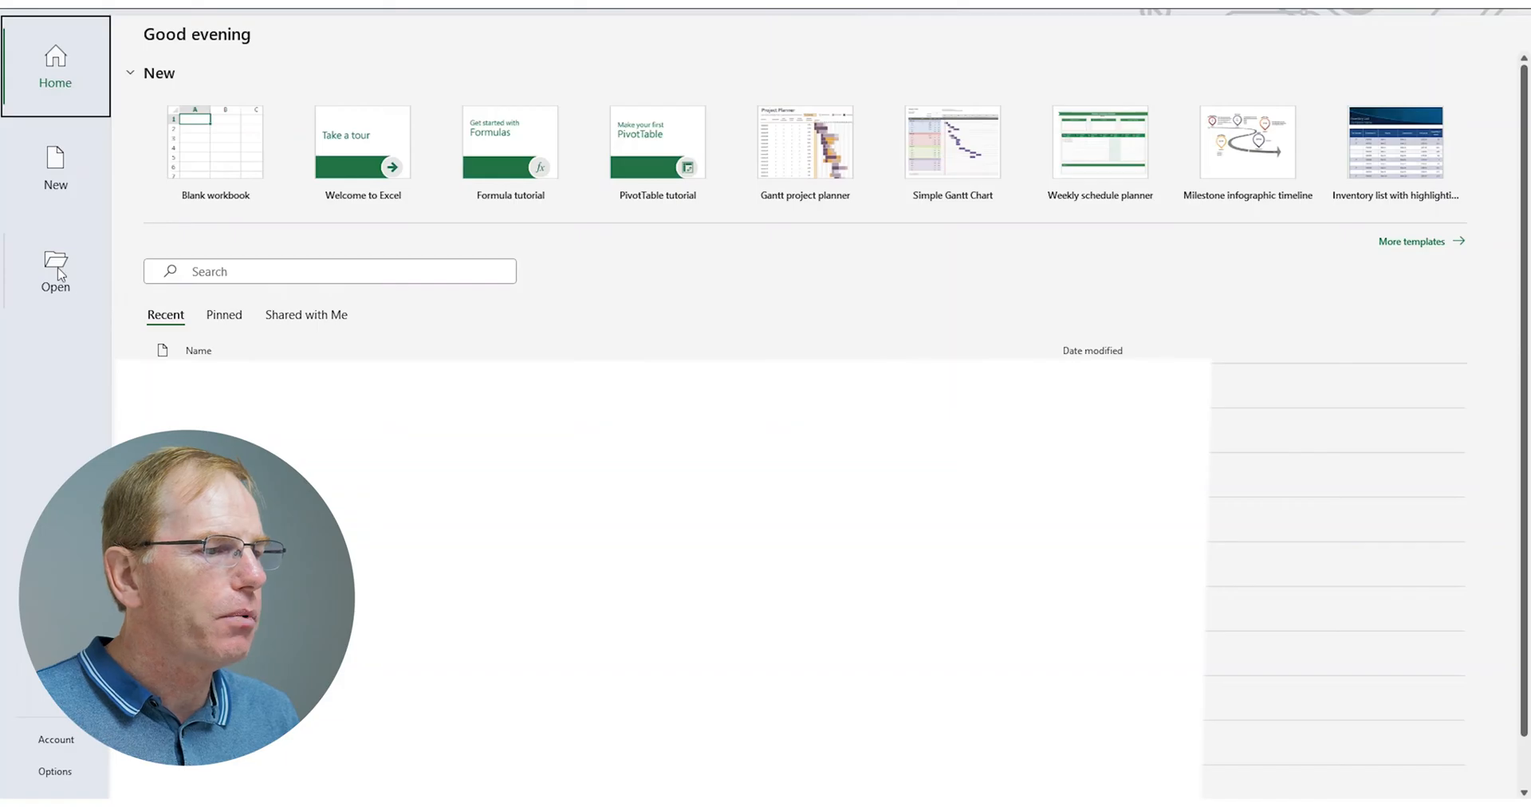
left_click(54, 271)
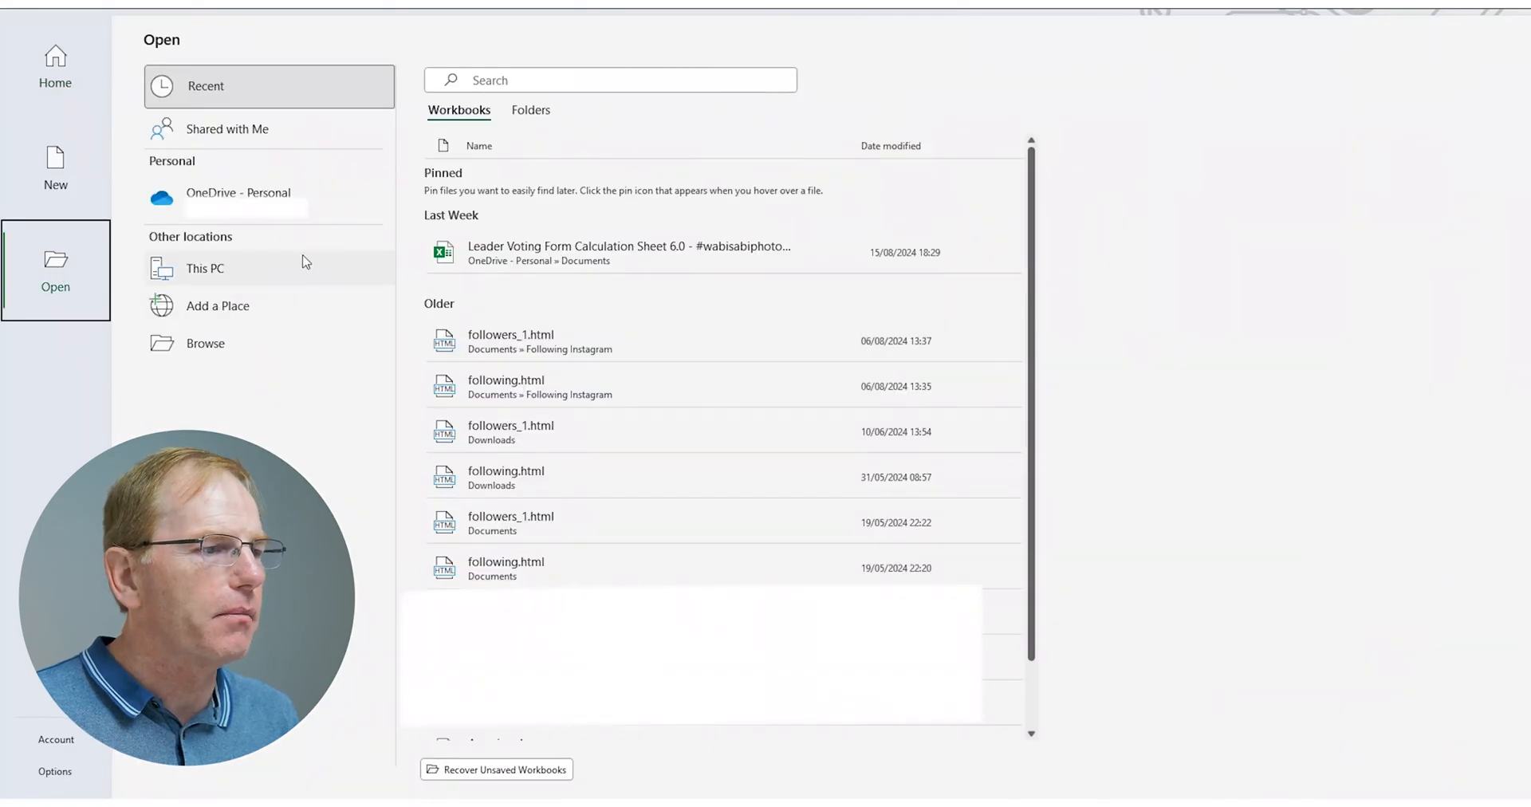
left_click(206, 343)
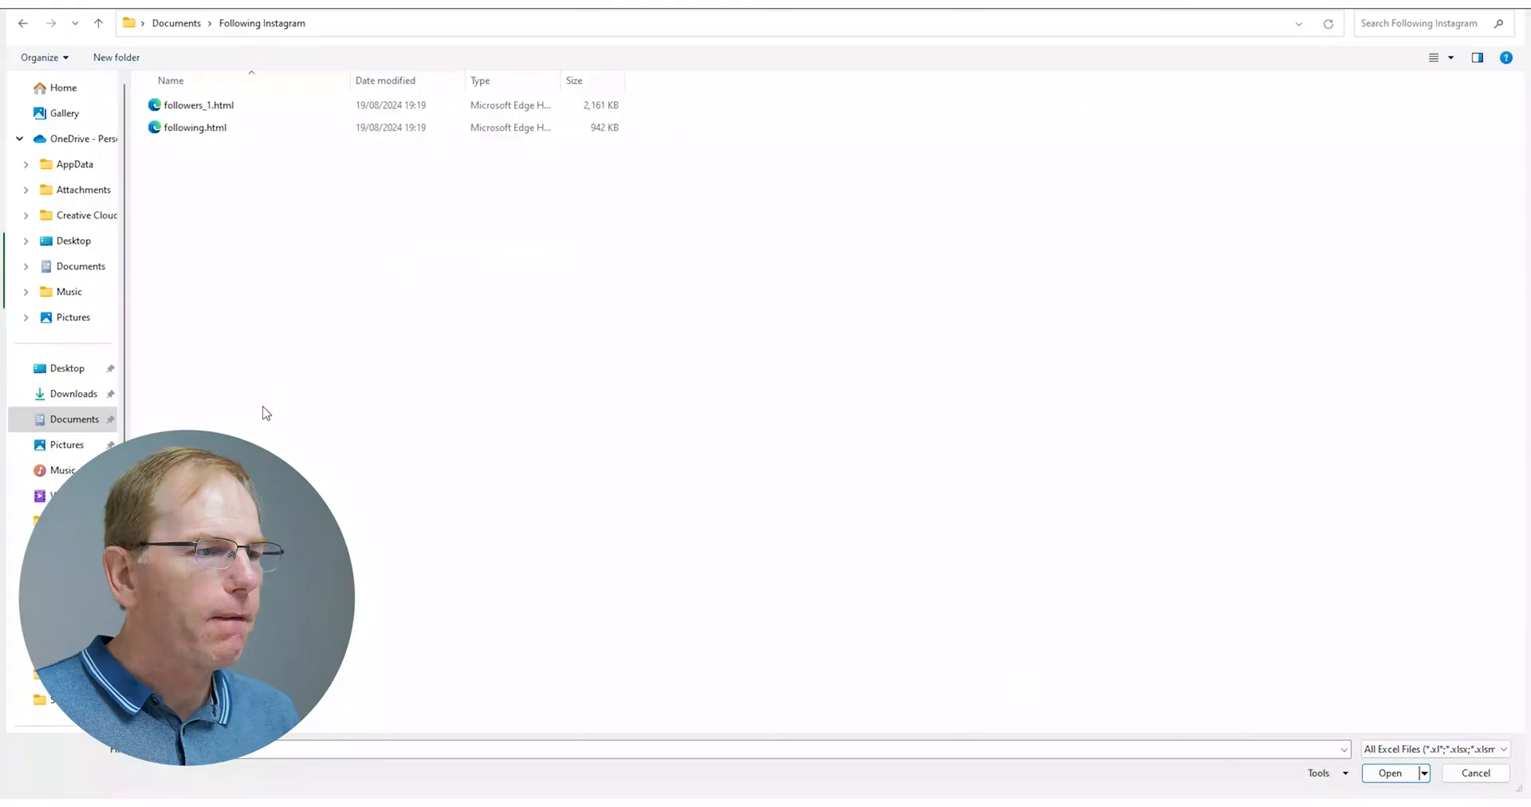
left_click(199, 105)
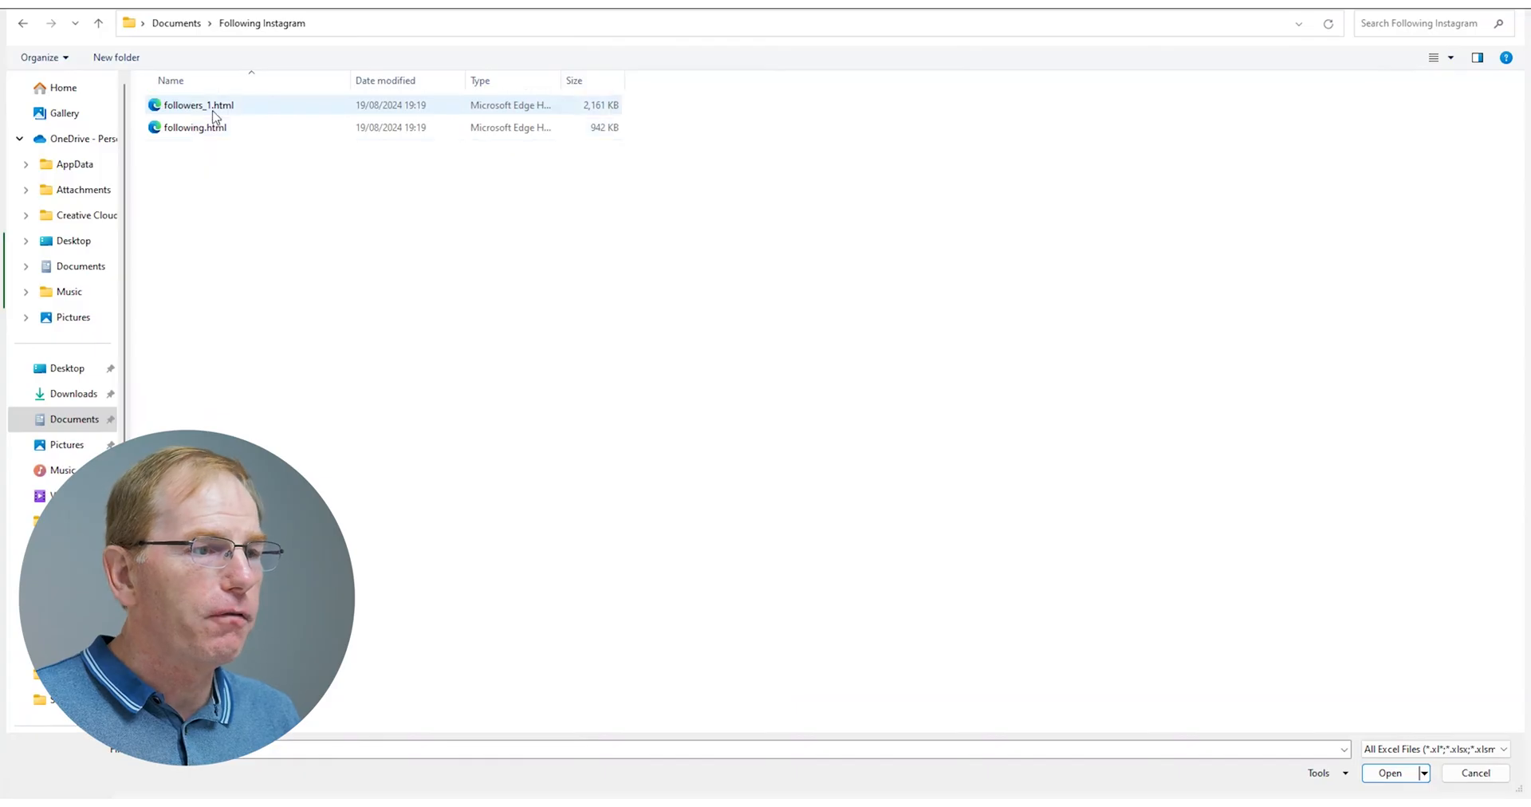
left_click(1389, 773)
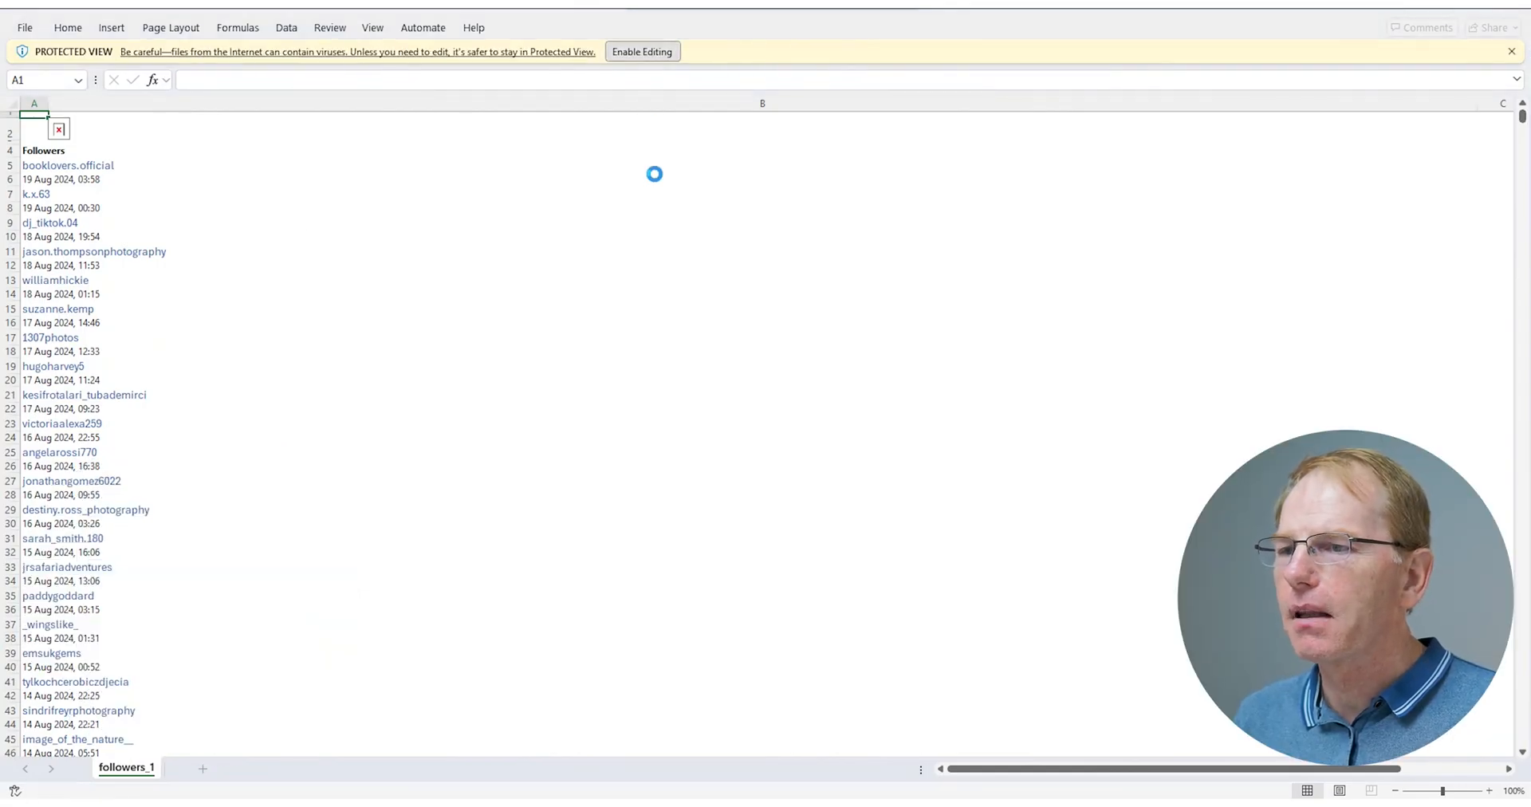
Enable editing, delete the blank rows above 'Followers' and filter column A
left_click(641, 51)
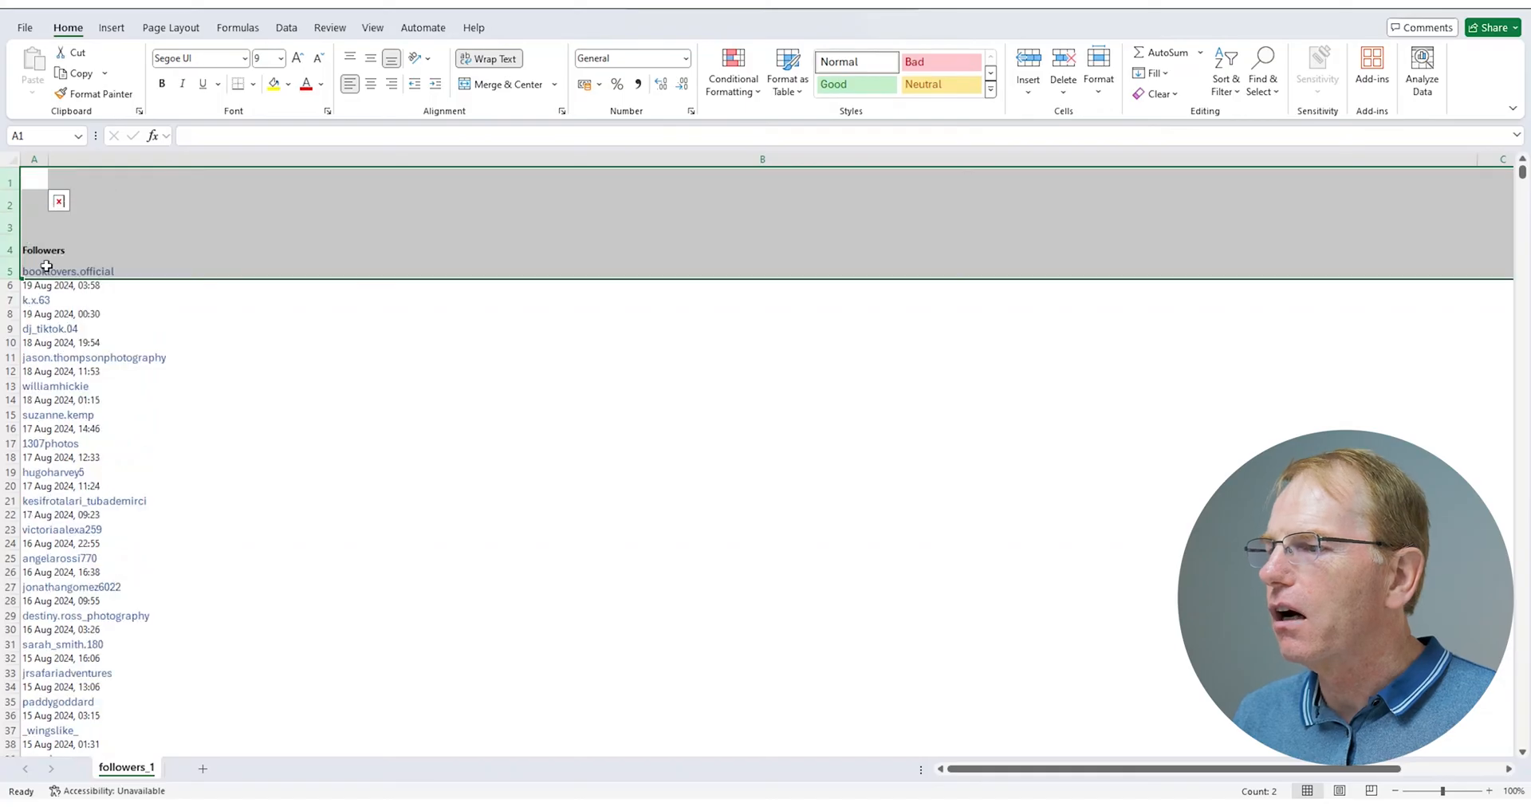
left_click(762, 226)
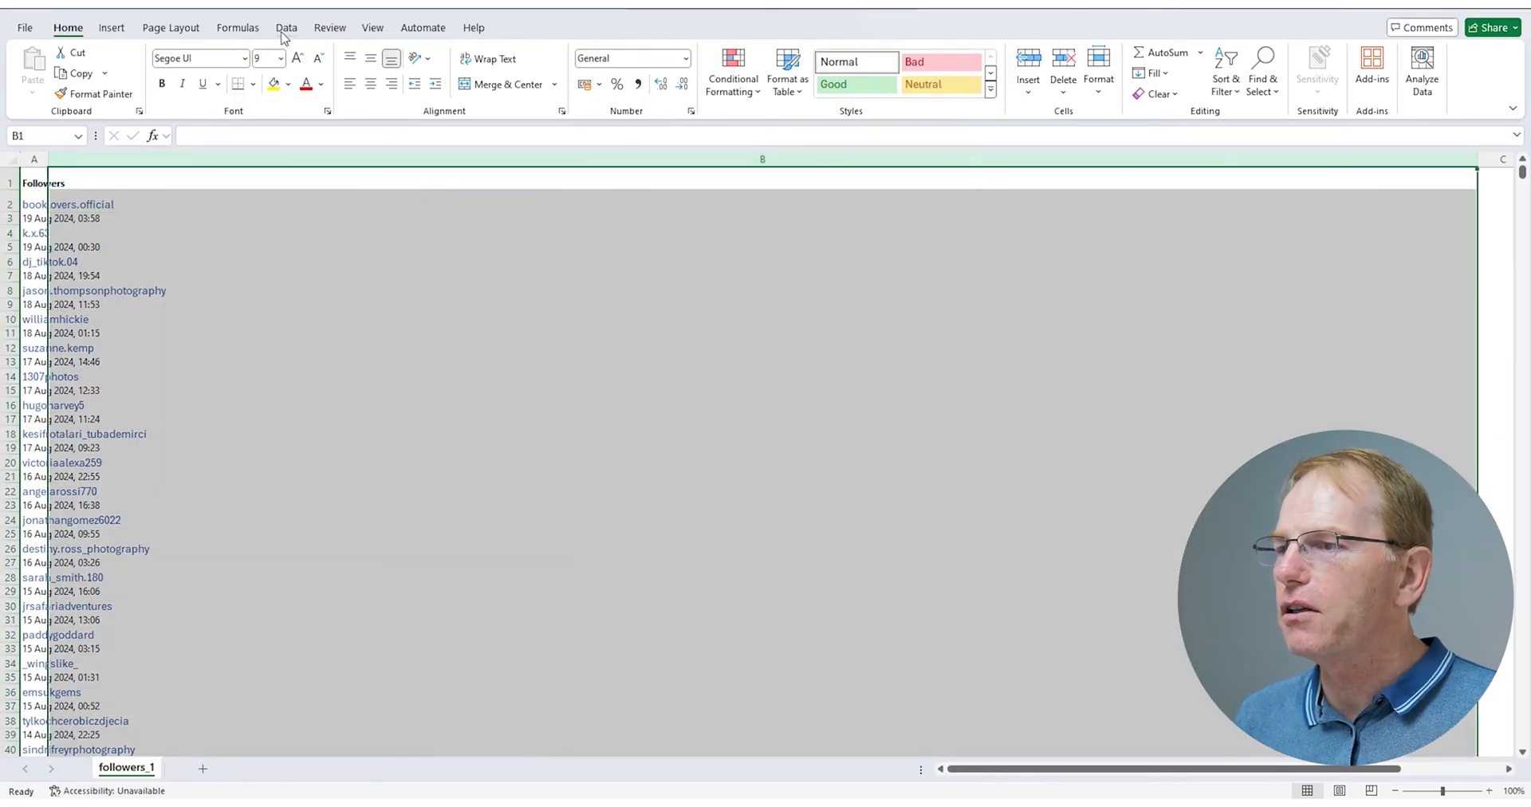
left_click(286, 27)
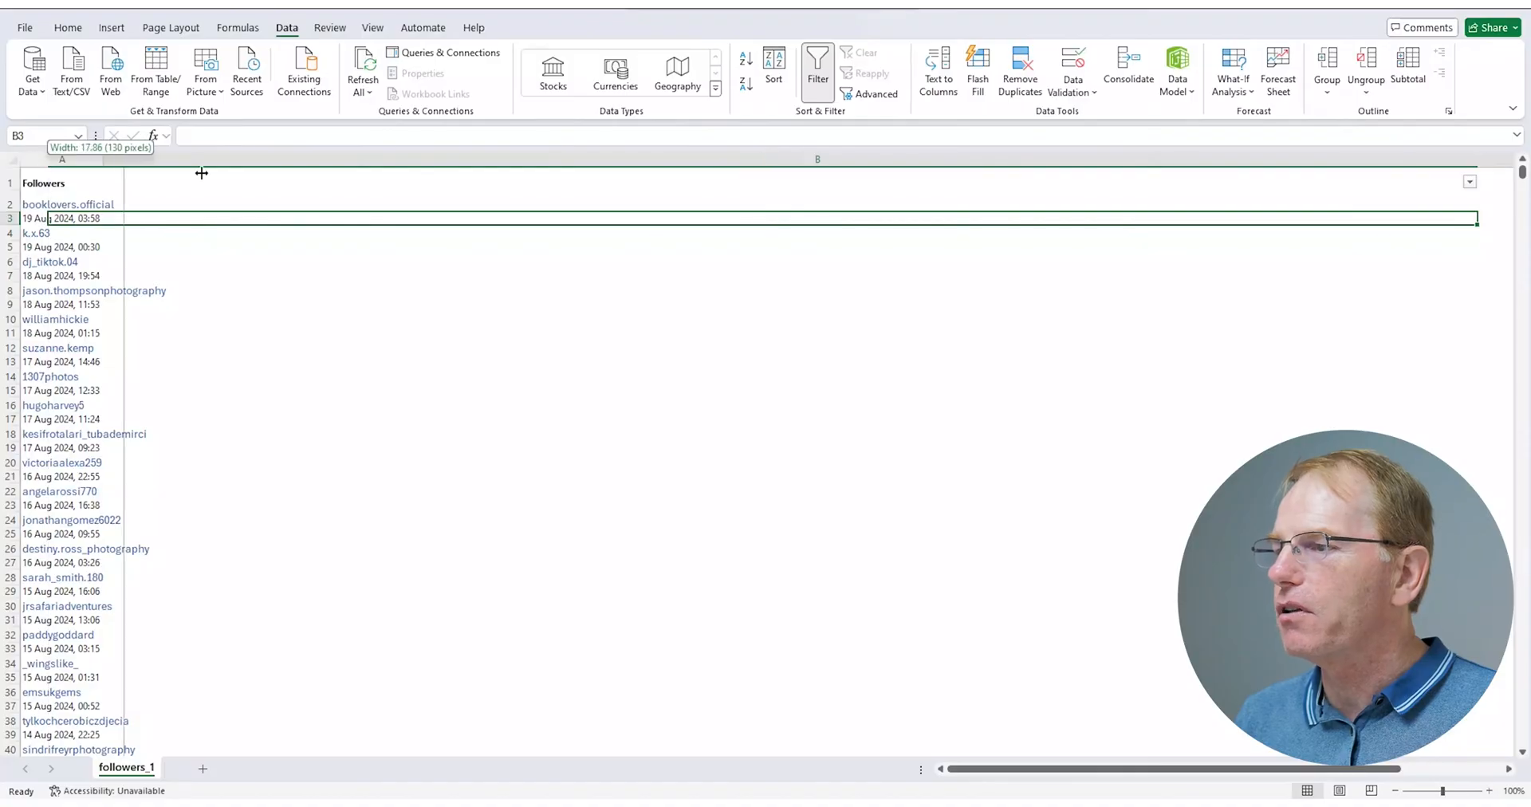
left_click(60, 160)
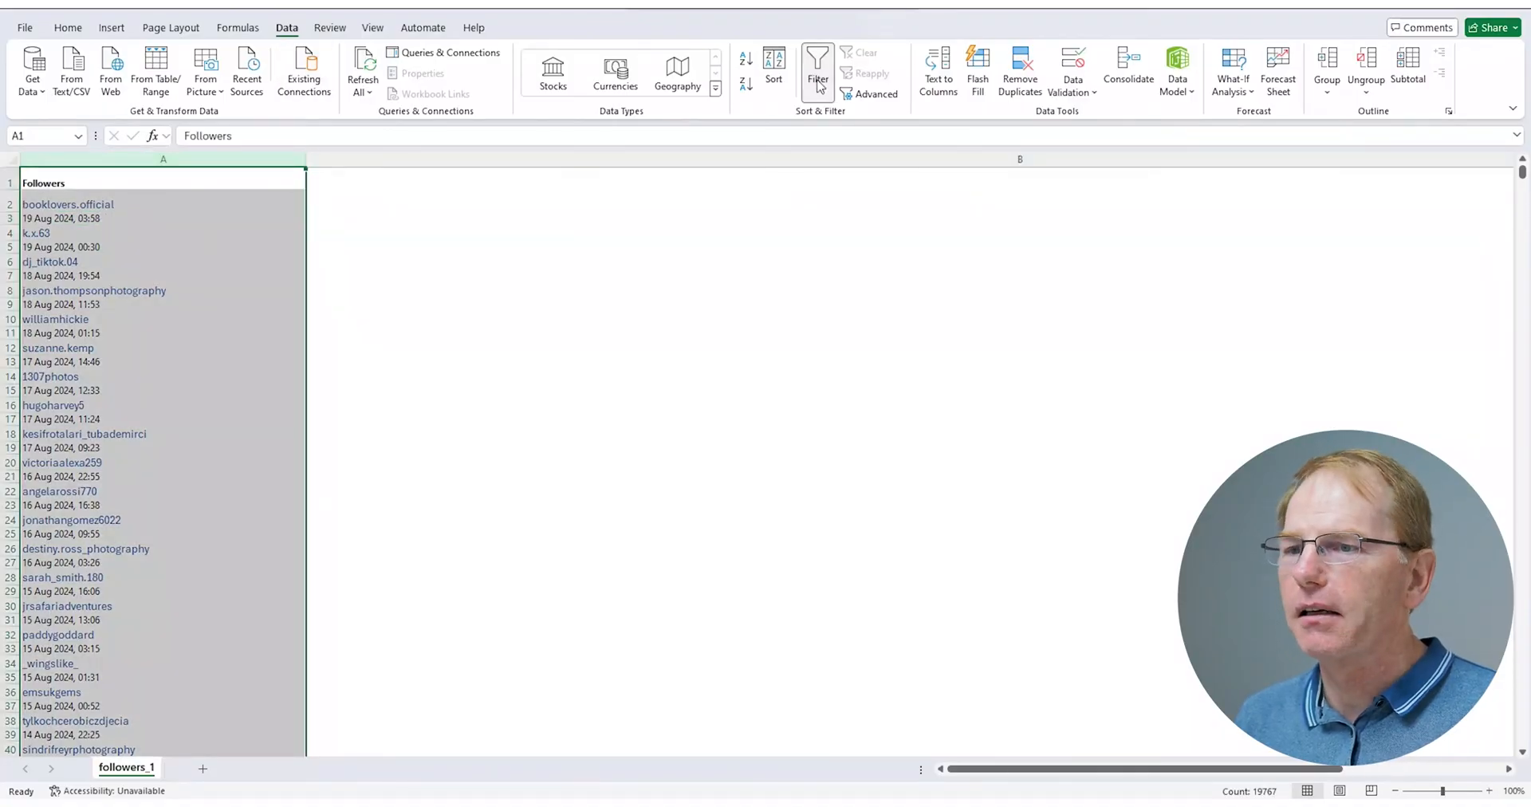
left_click(816, 71)
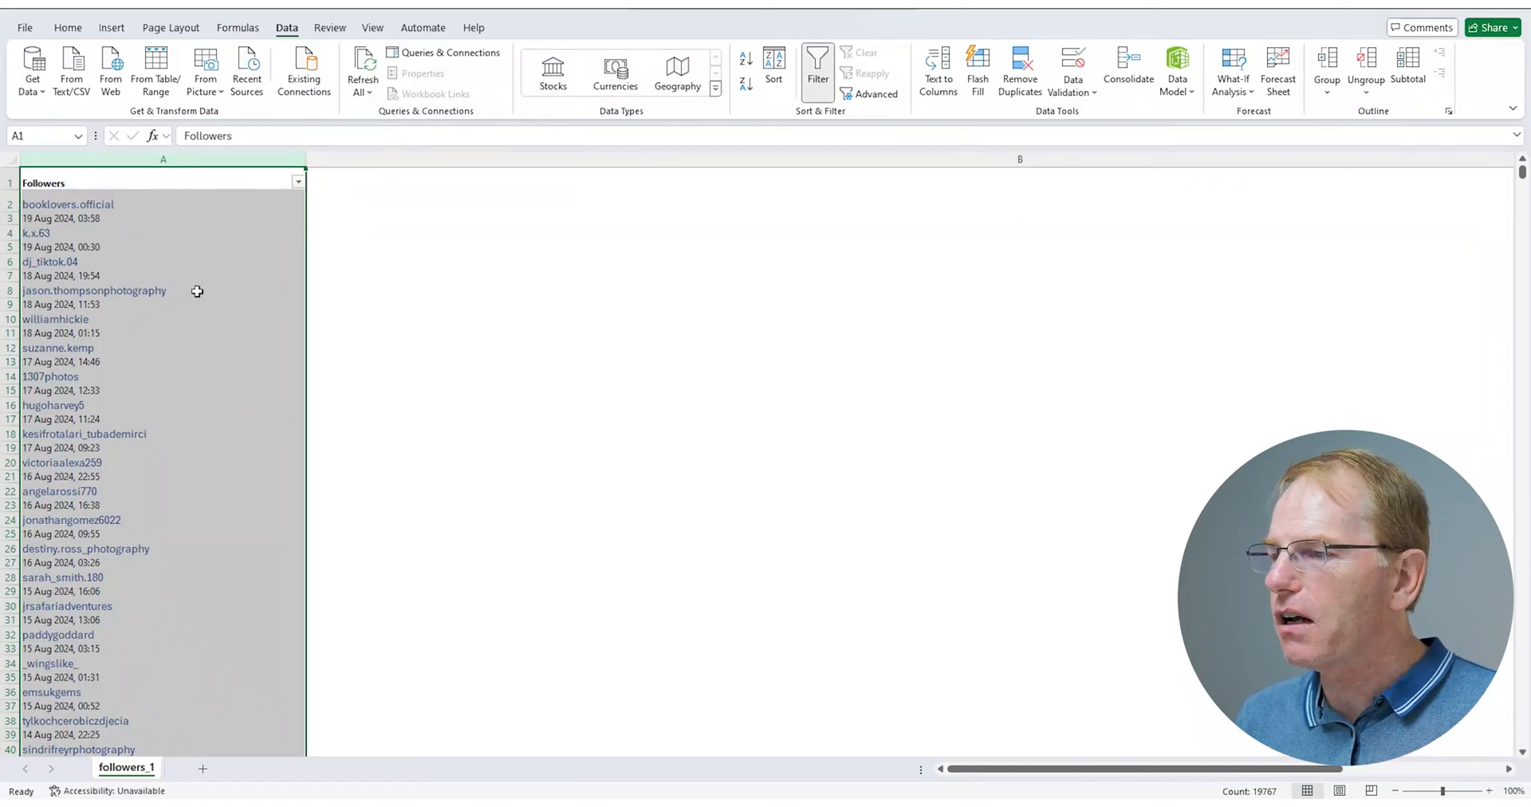
Filter the Followers column to the date rows, select them all and delete them
left_click(297, 182)
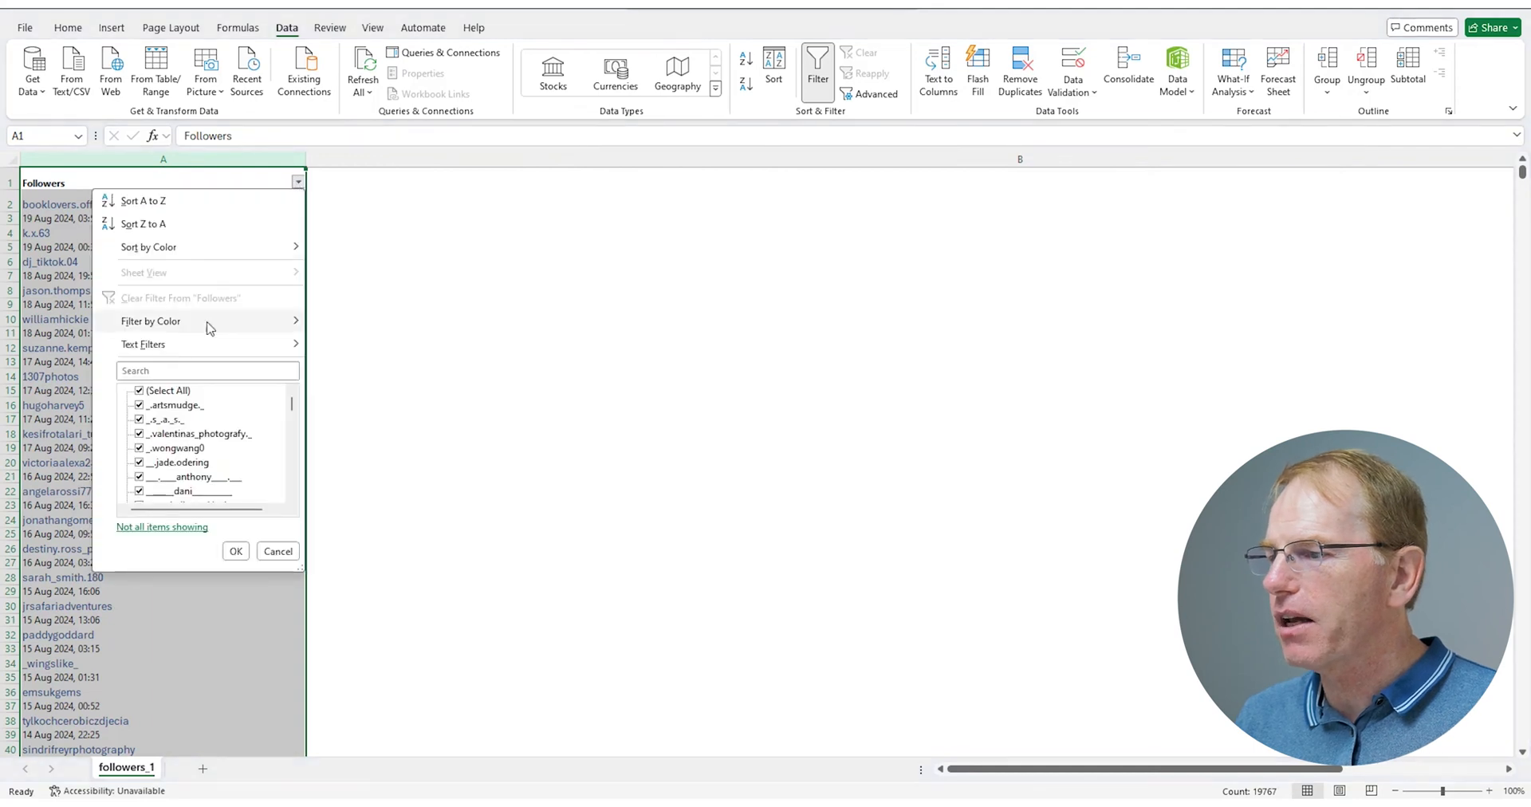
mouse_move(152, 321)
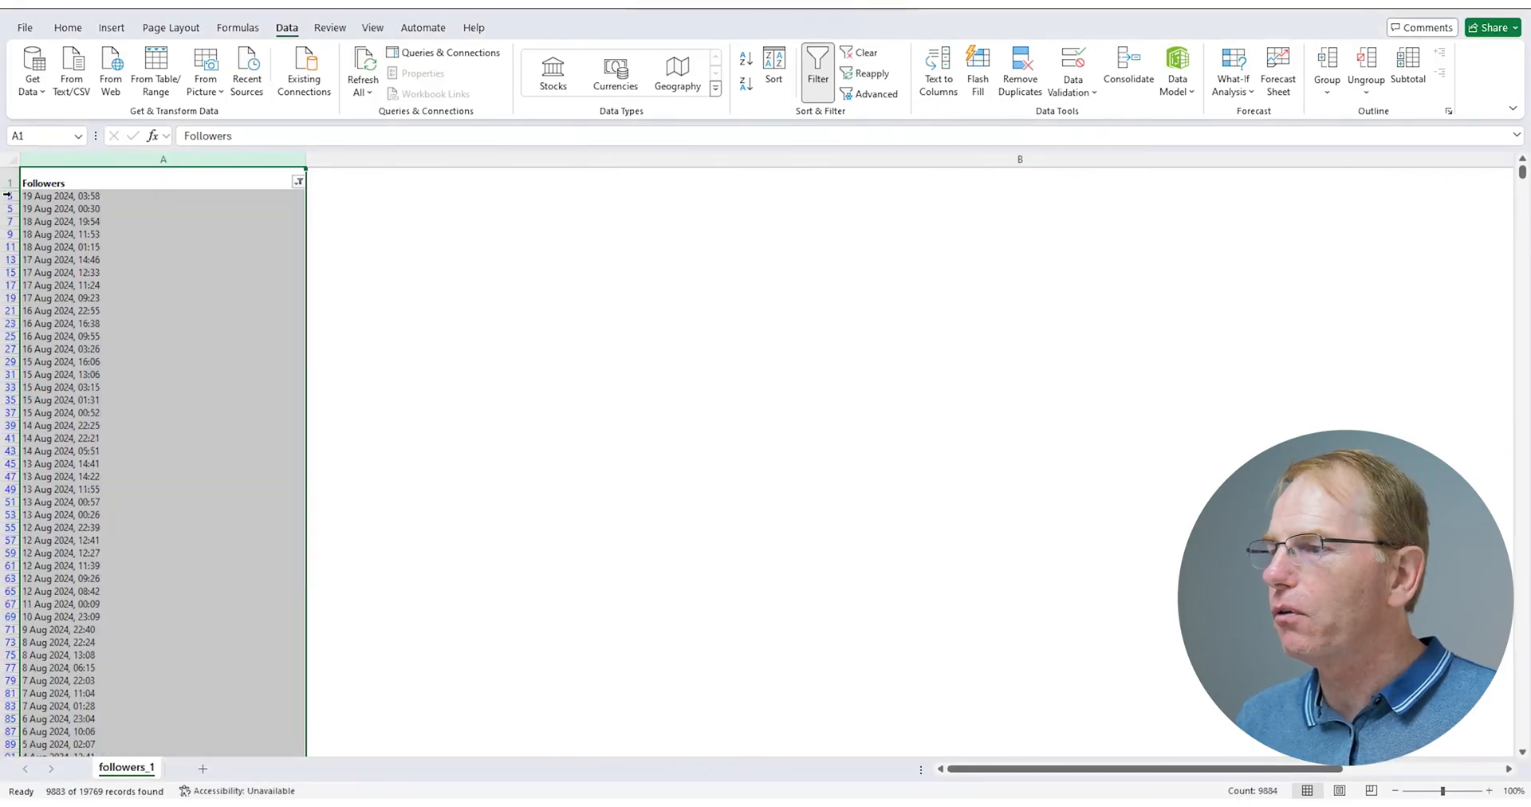
left_click(63, 196)
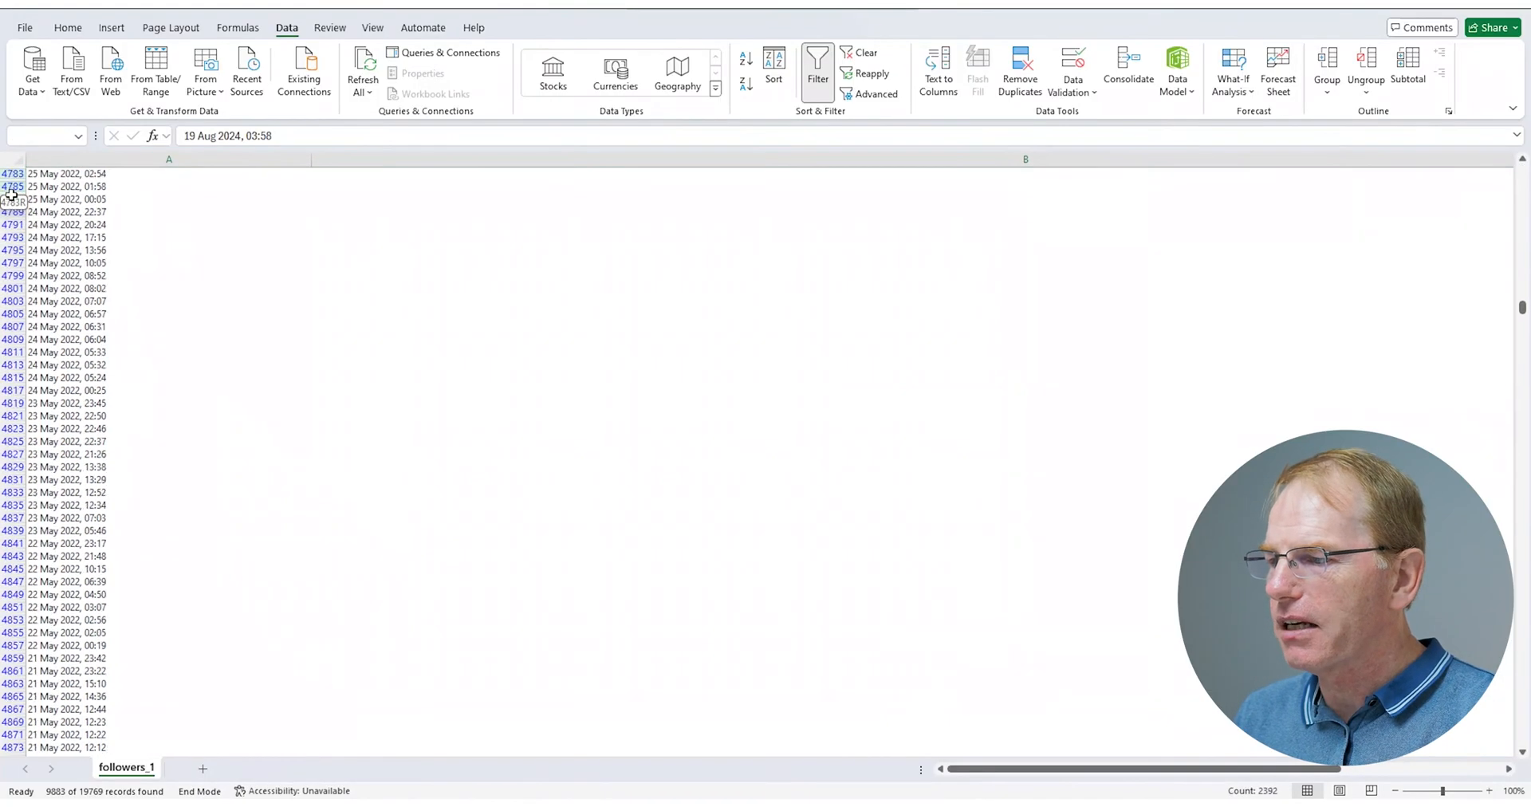
scroll("down", 3)
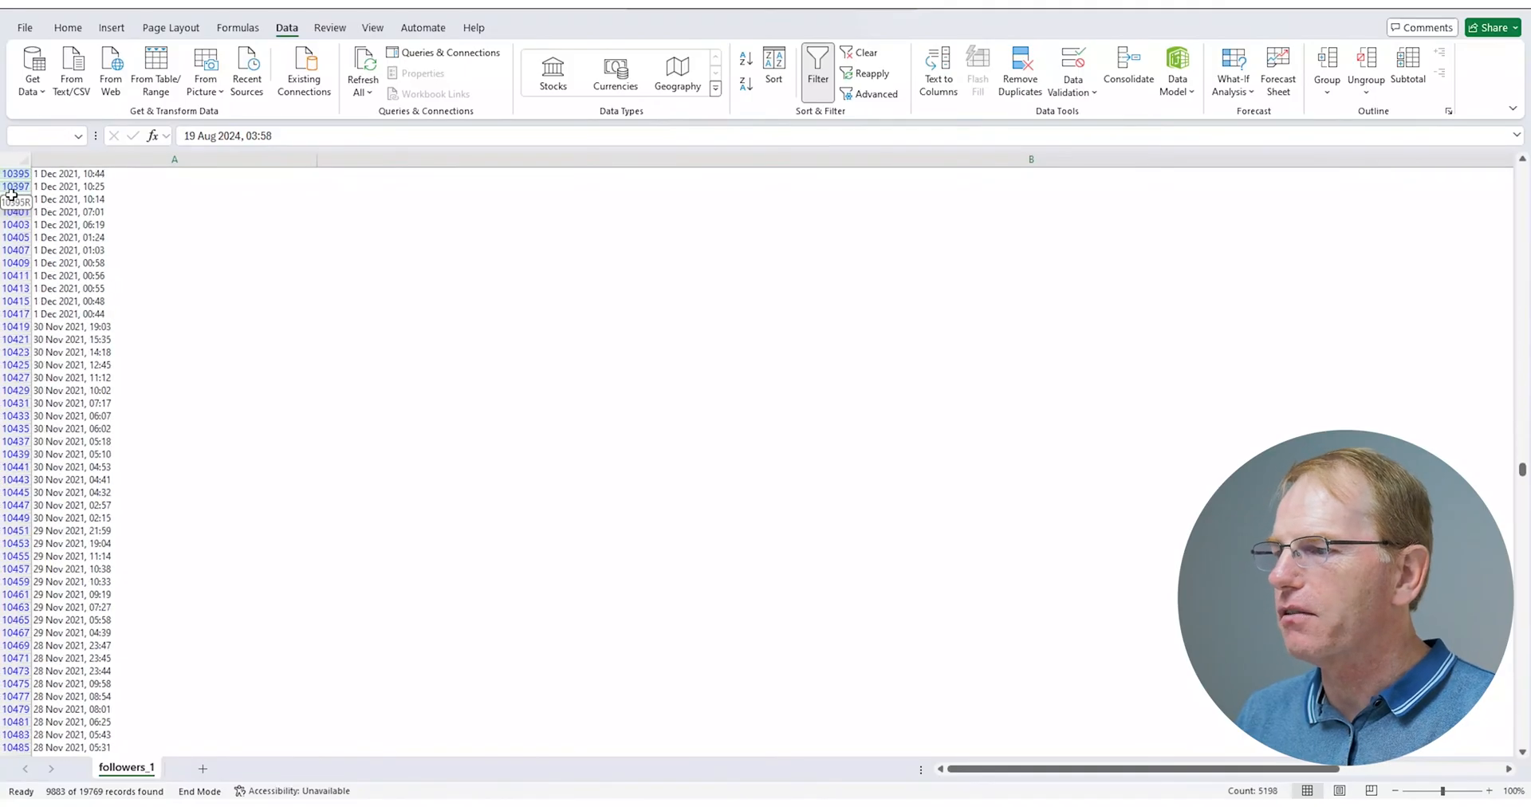
scroll("down", 3)
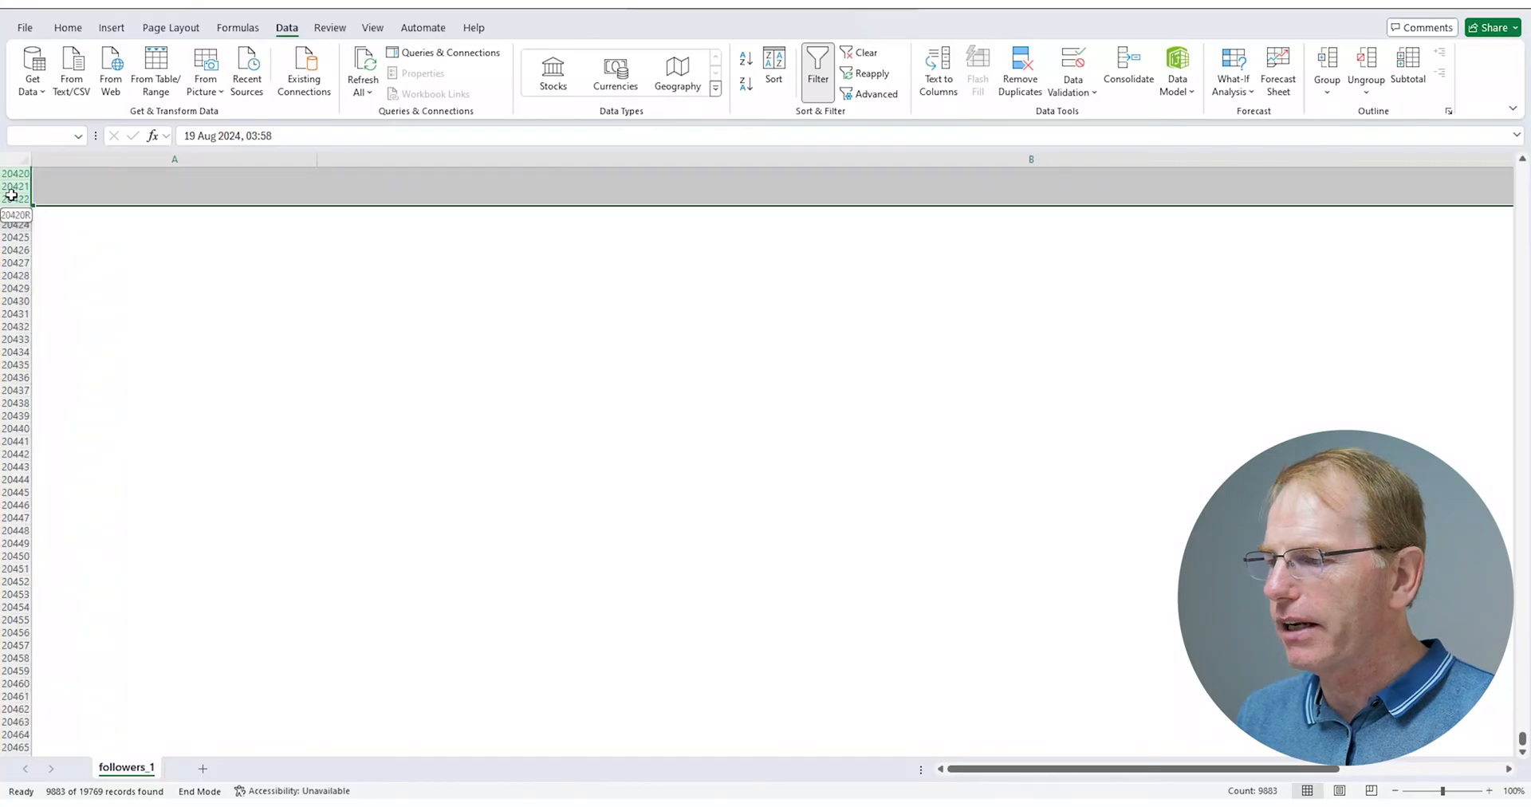
right_click(15, 196)
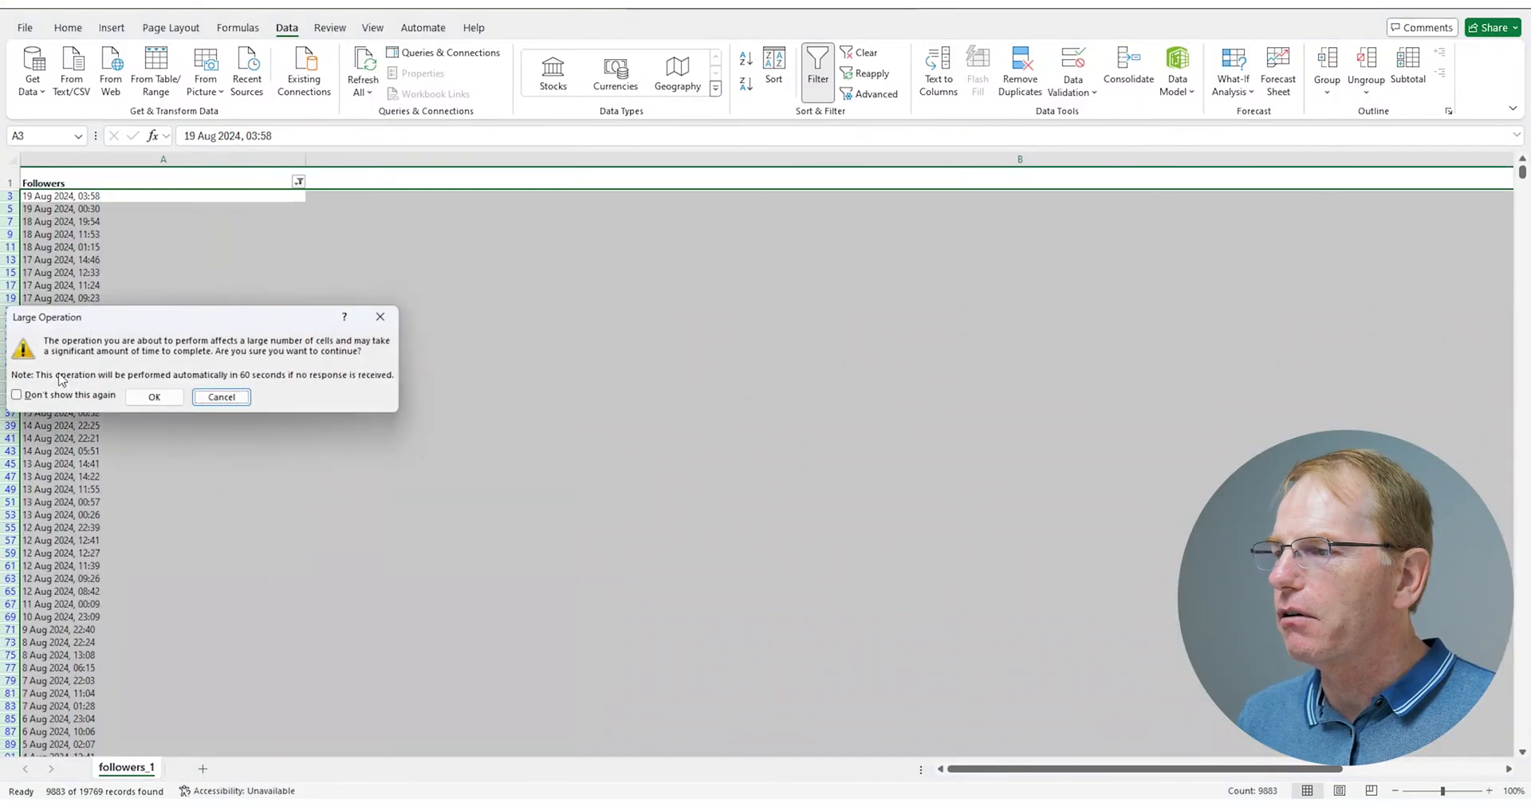
left_click(153, 397)
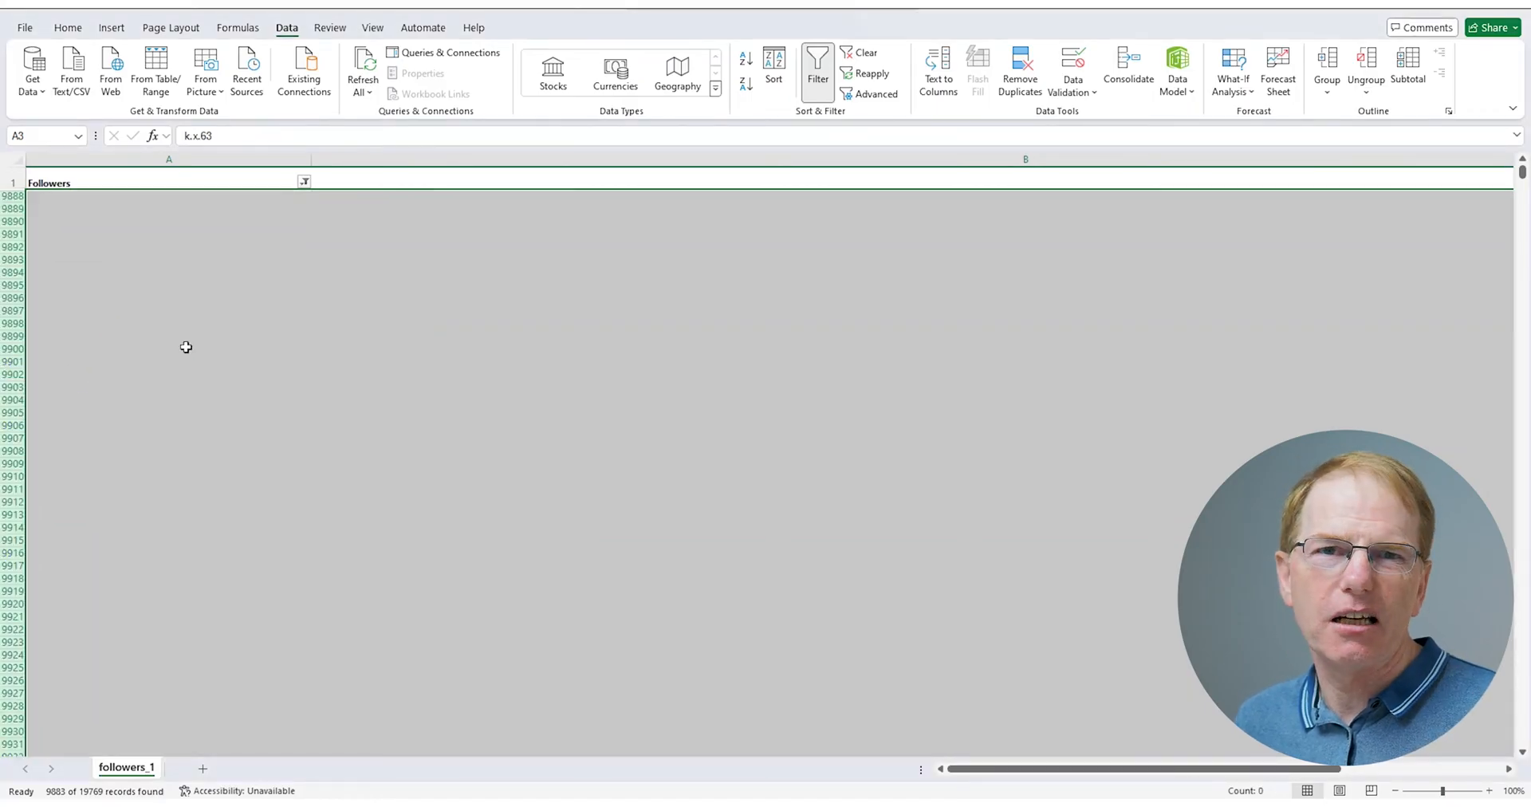
mouse_move(208, 297)
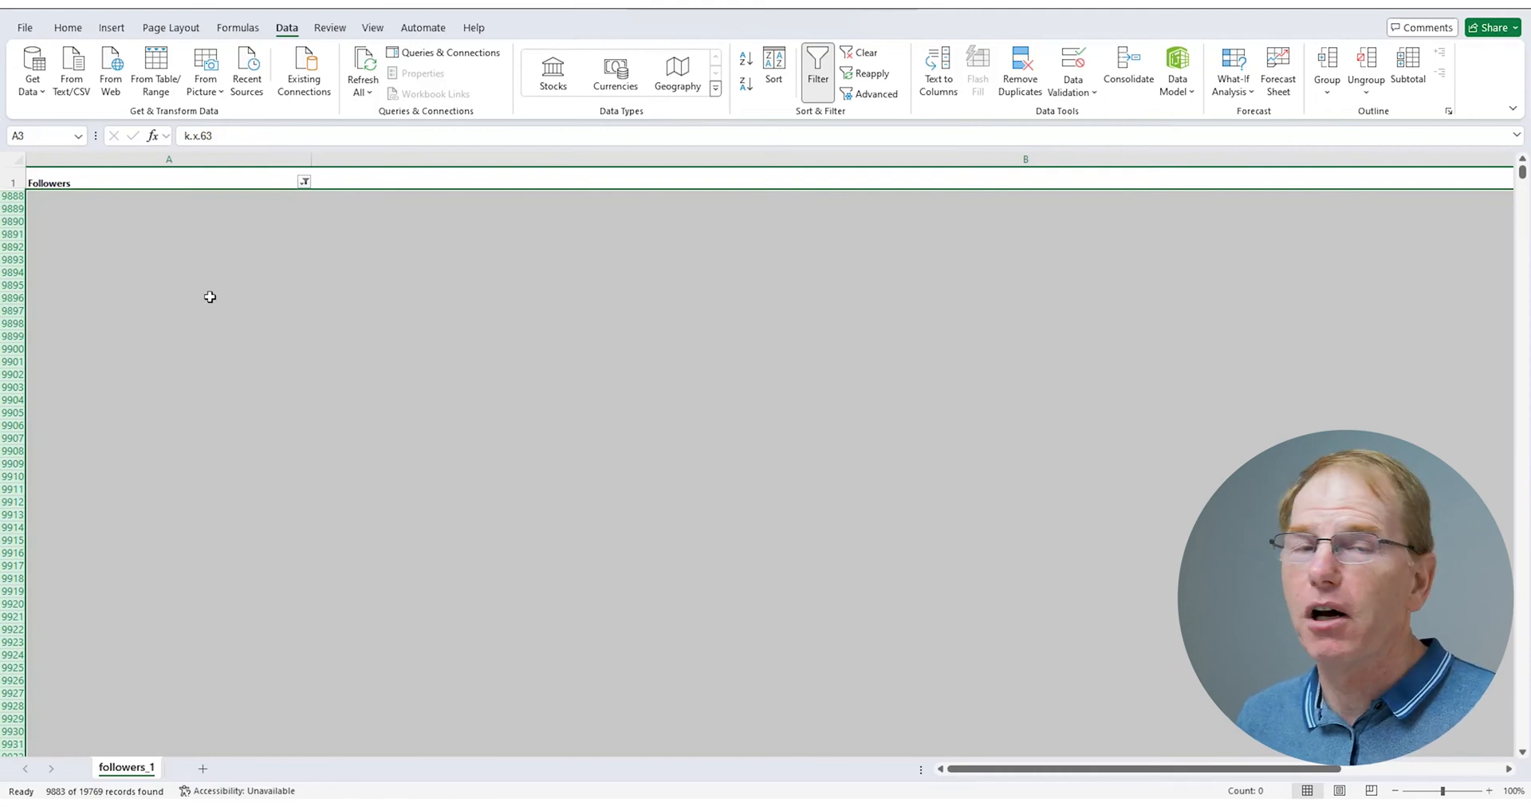
mouse_move(304, 184)
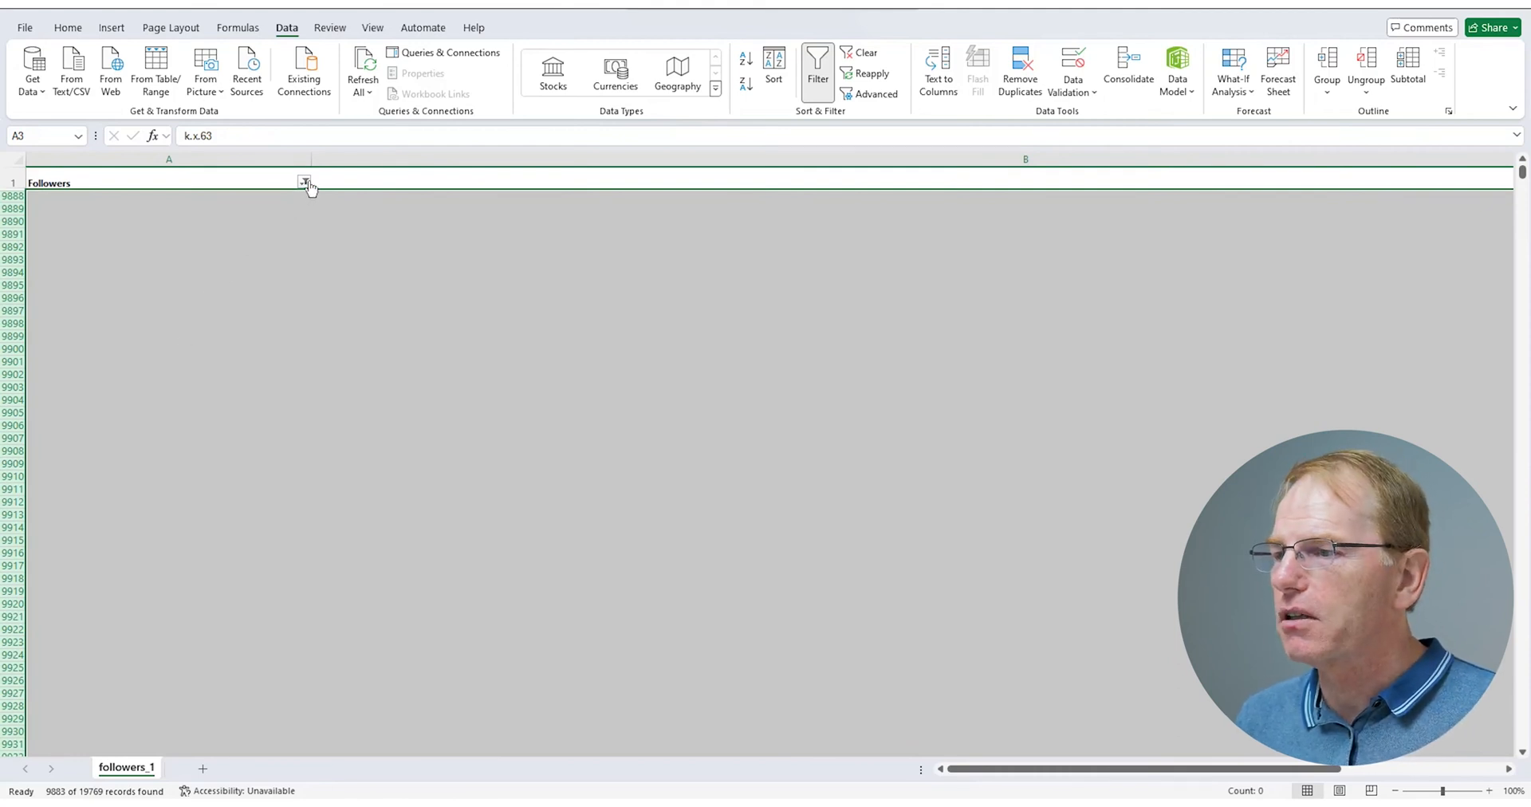
Reset the Followers filter to (Select All) so only the usernames list remains
left_click(305, 183)
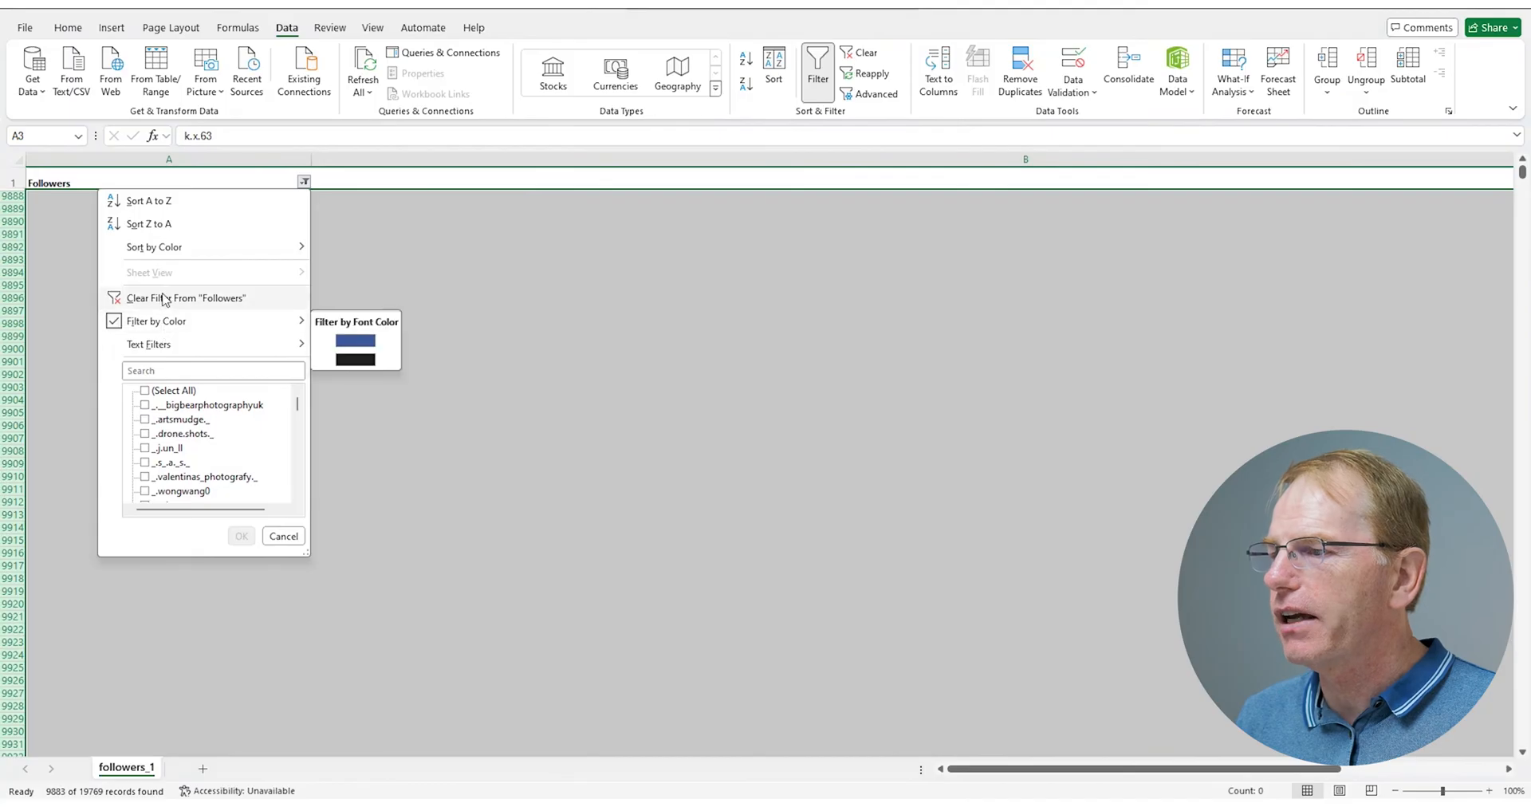
left_click(145, 389)
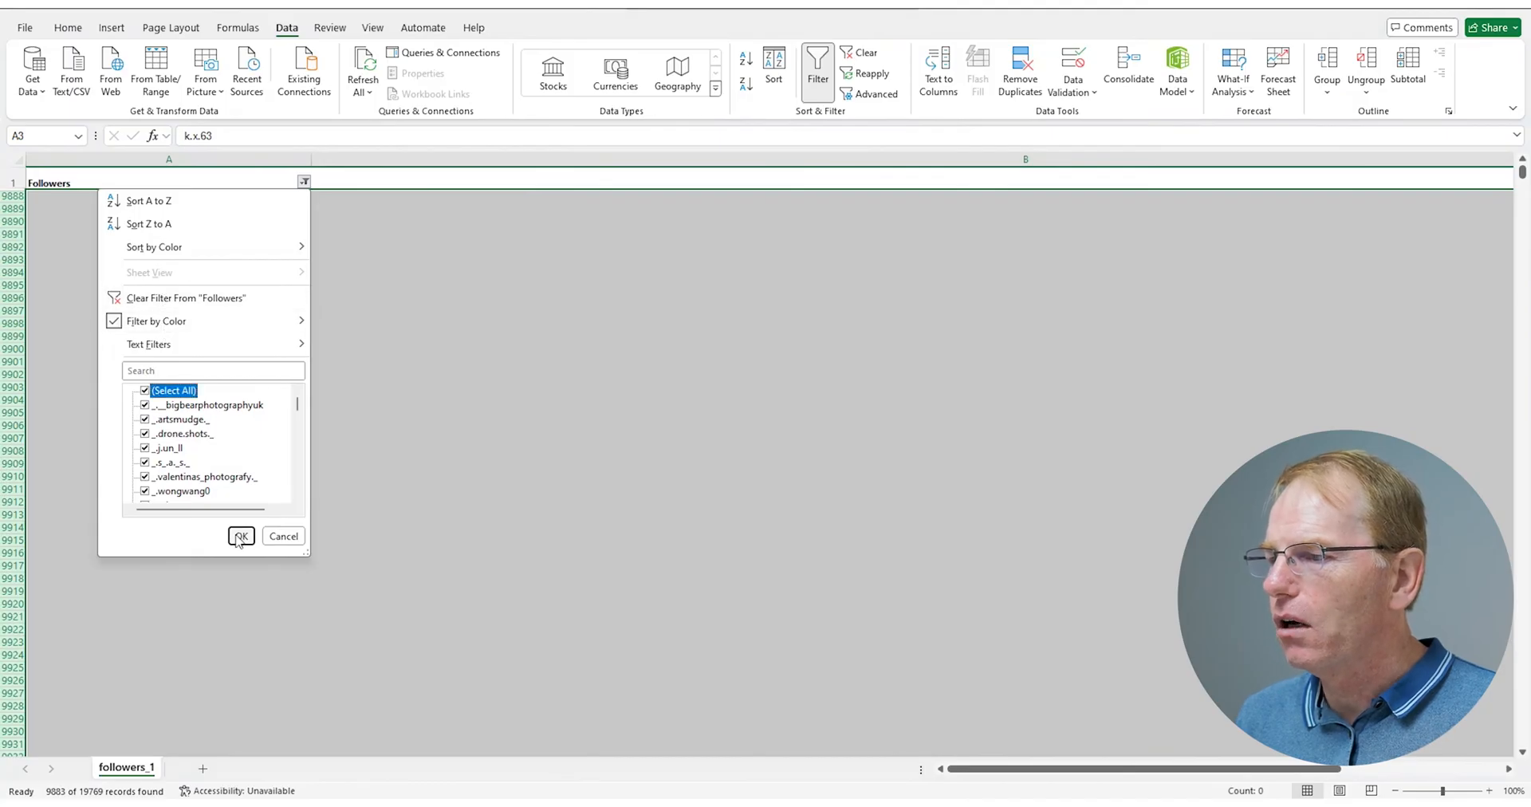
left_click(241, 536)
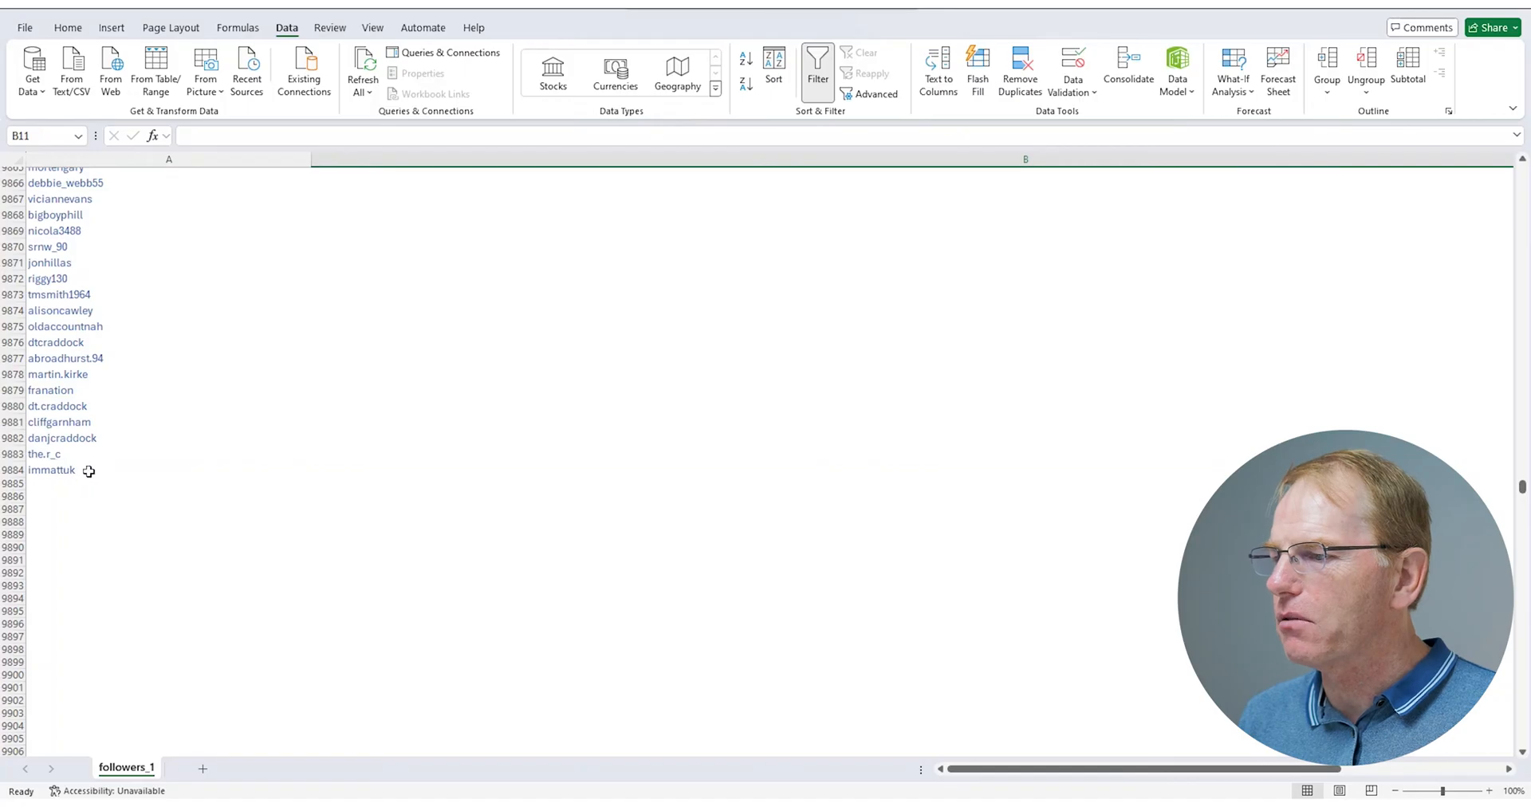
mouse_move(121, 443)
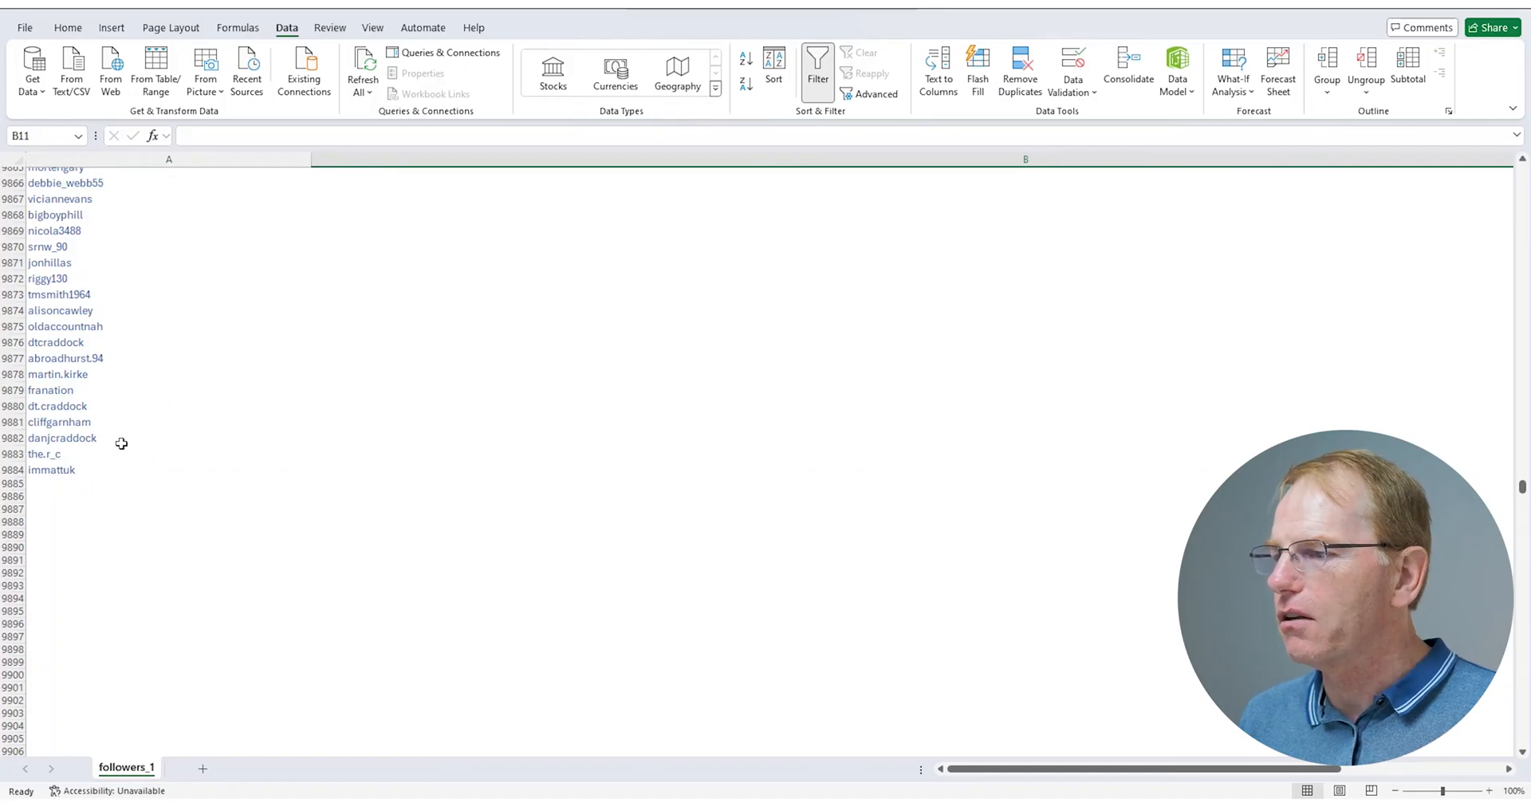
mouse_move(115, 475)
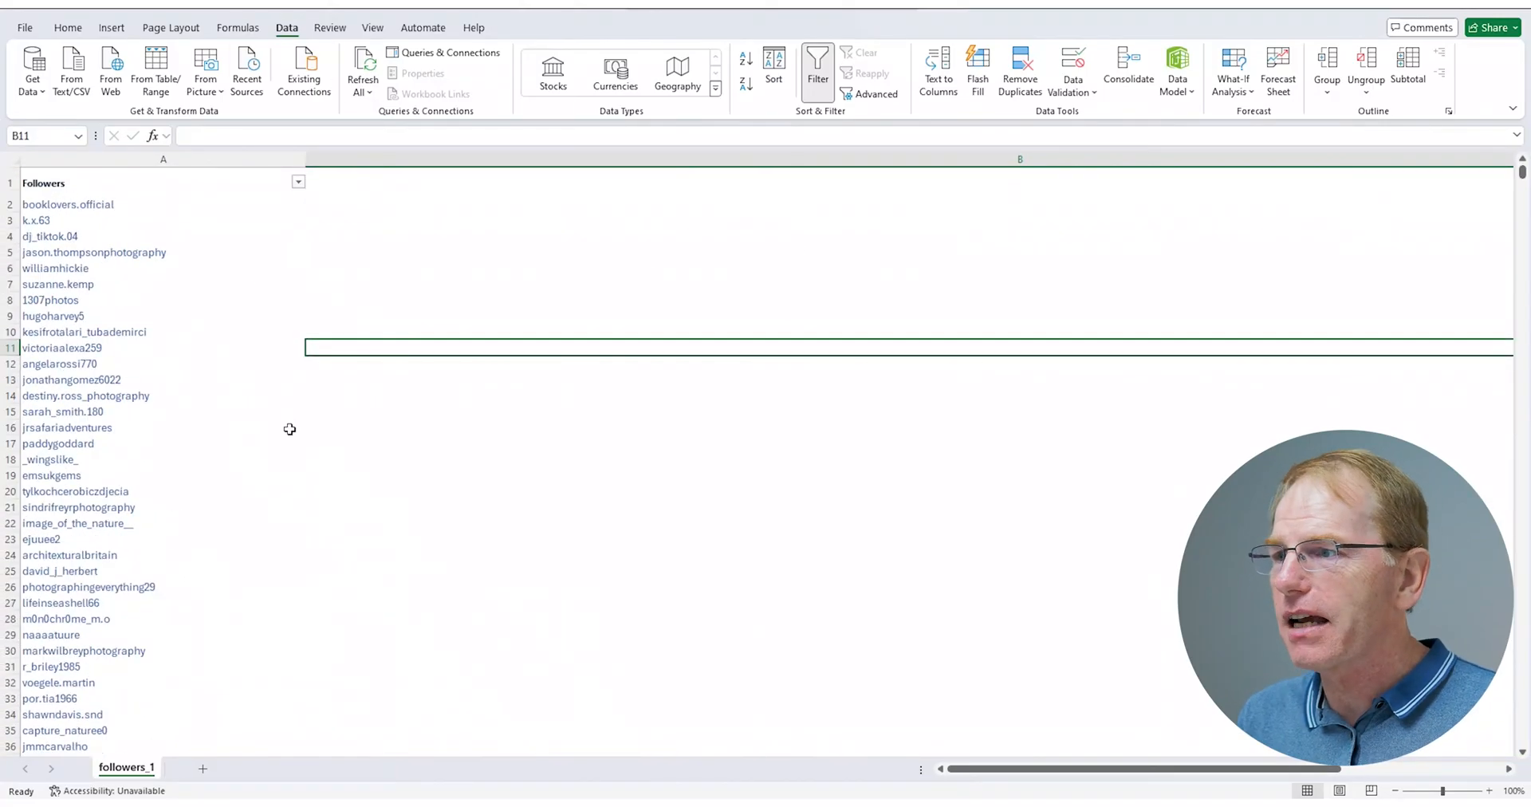
Open following.html from the Following Instagram folder via File > Open
left_click(24, 27)
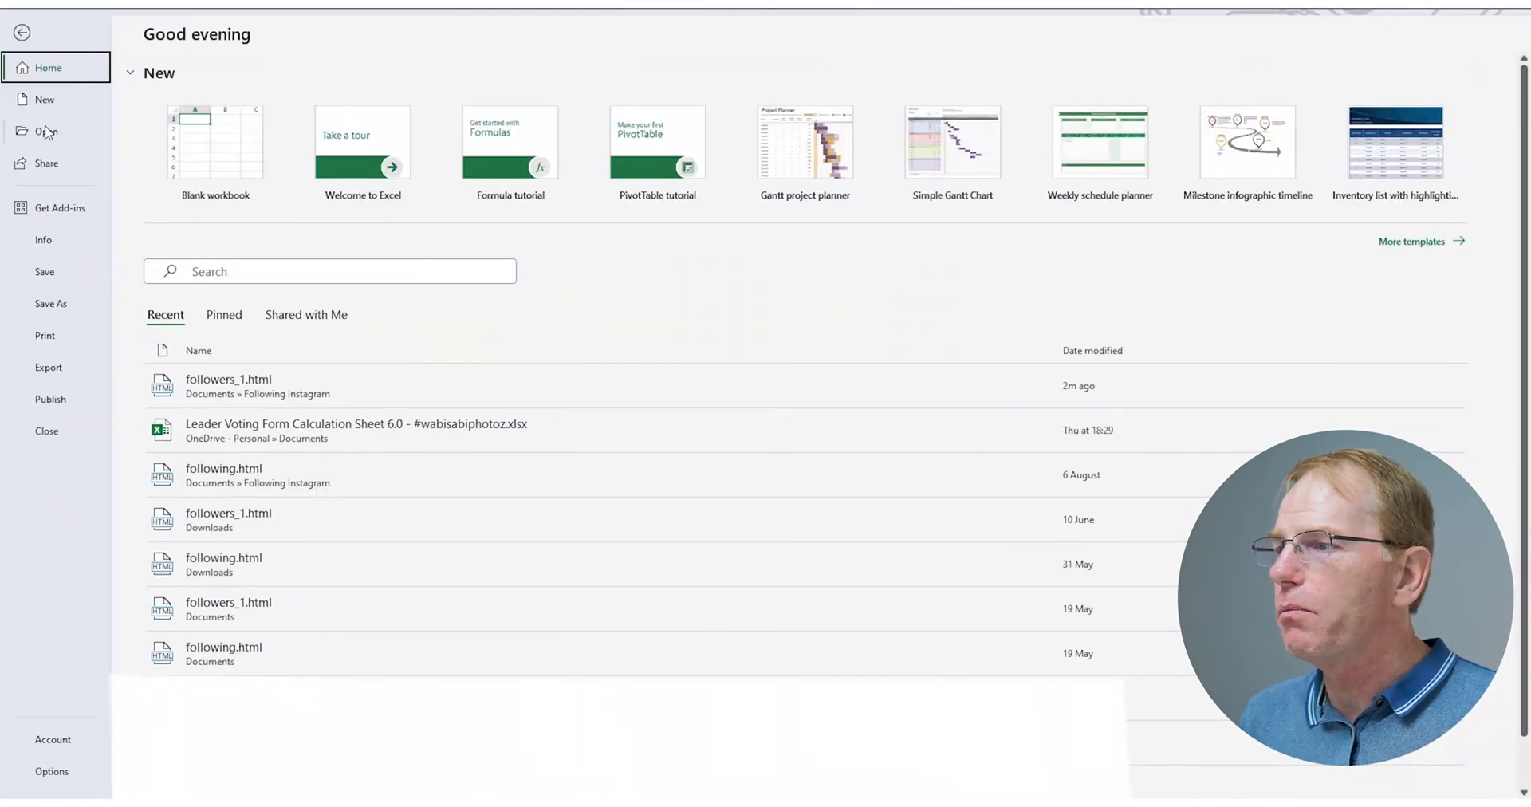
left_click(46, 131)
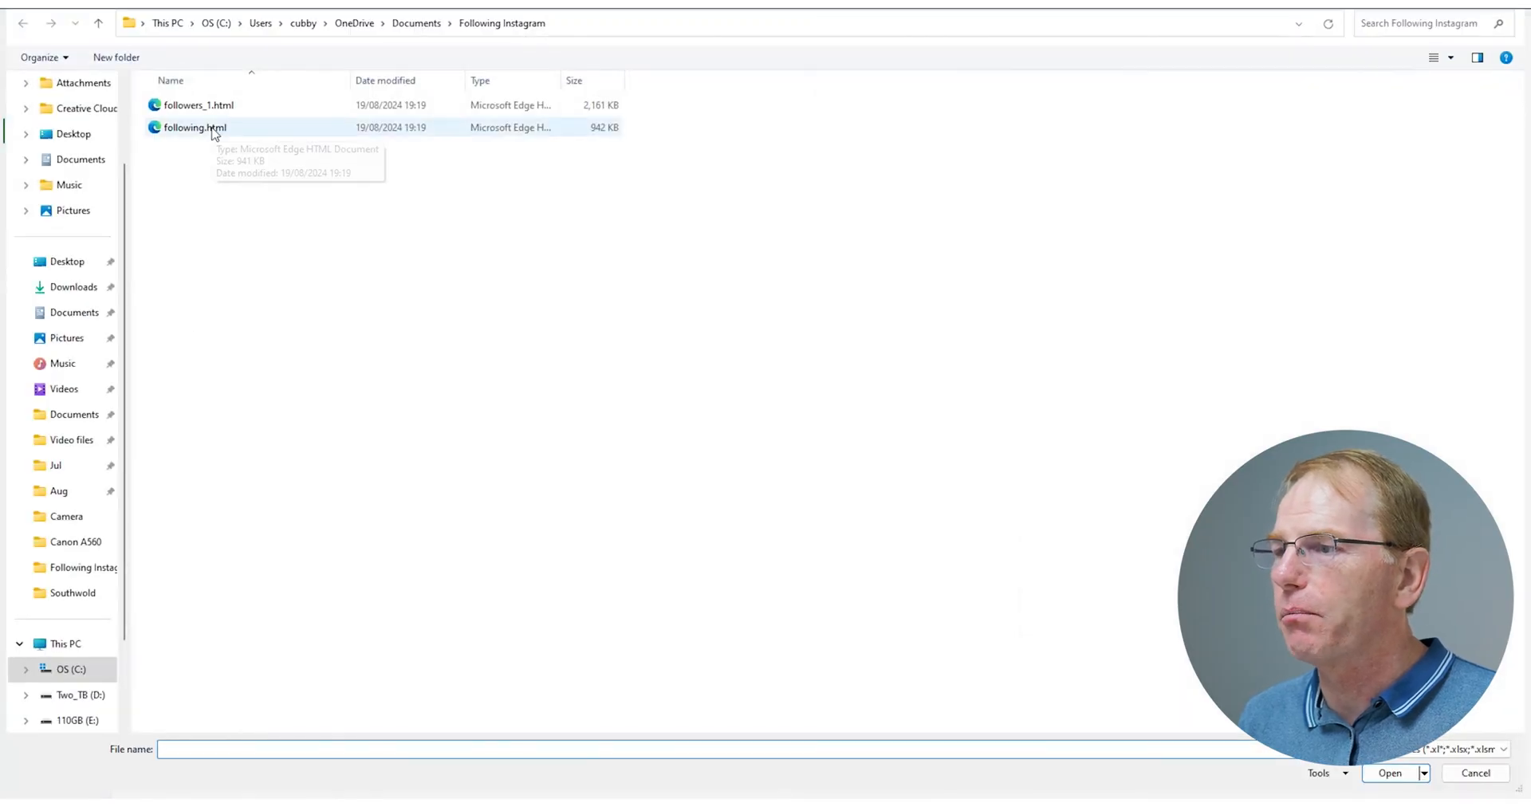
left_click(1389, 773)
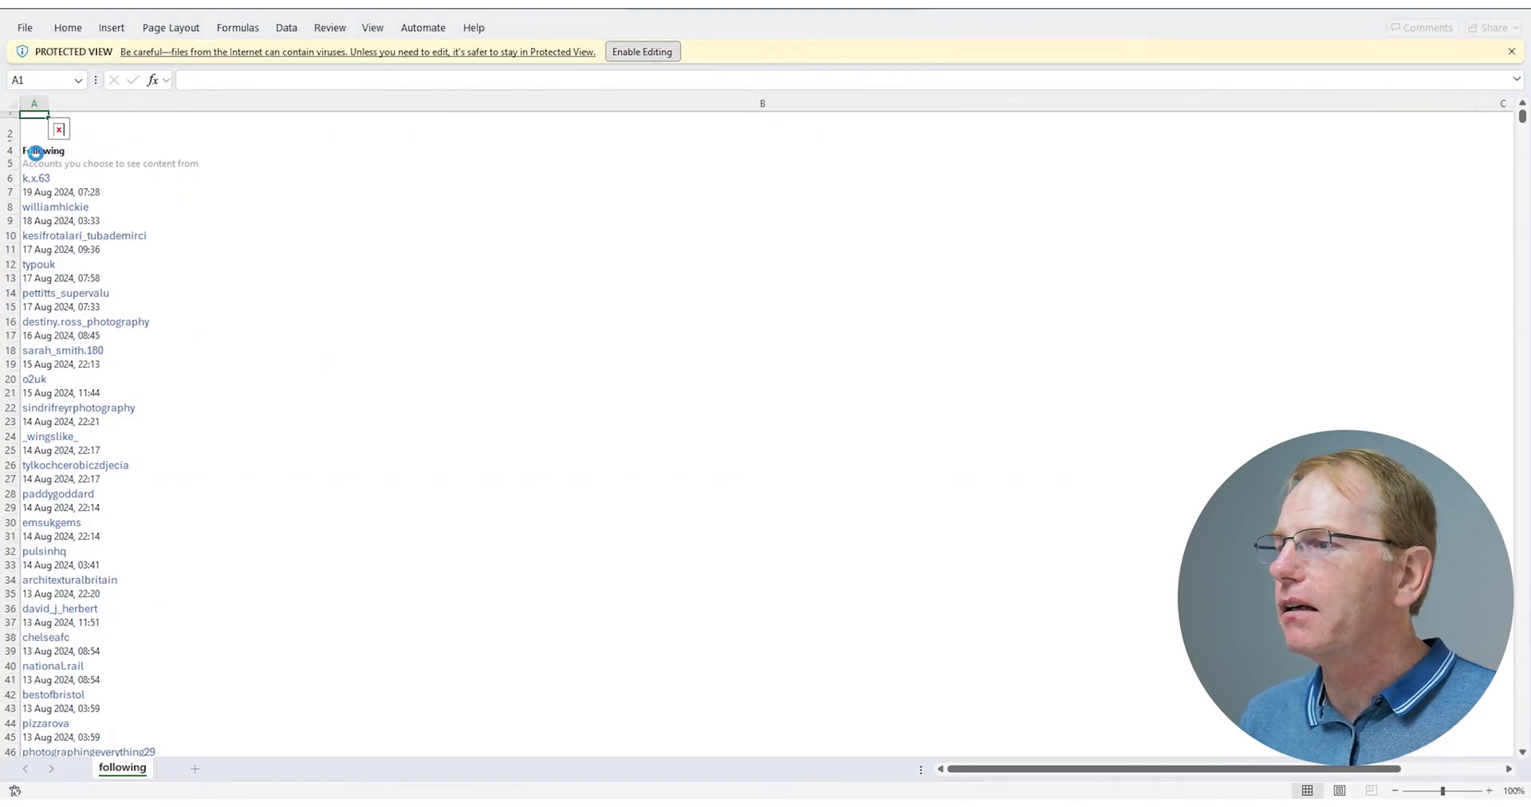
Enable editing, delete the blank rows above 'Following' and widen column A
left_click(641, 51)
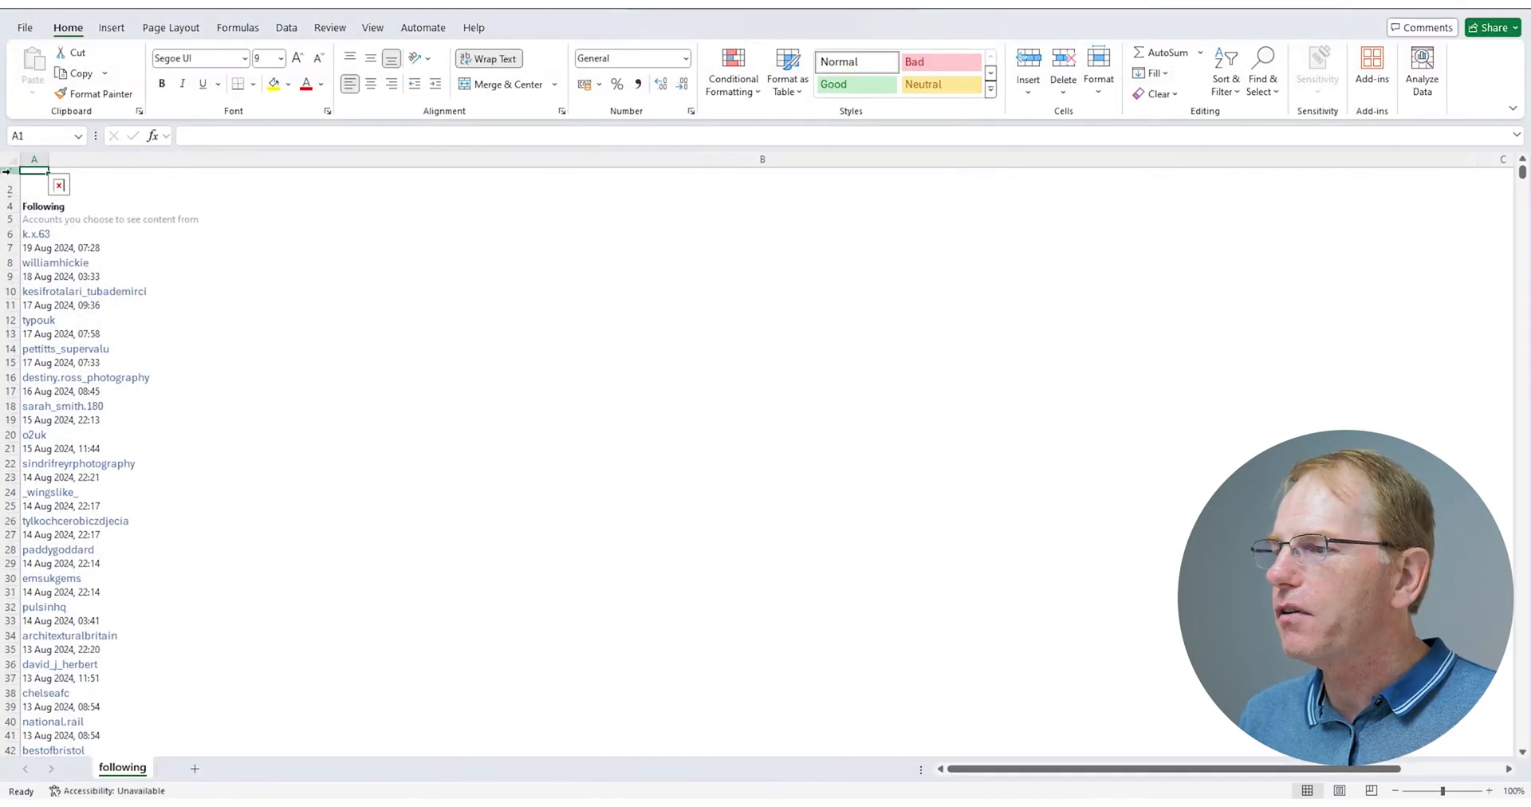
right_click(34, 169)
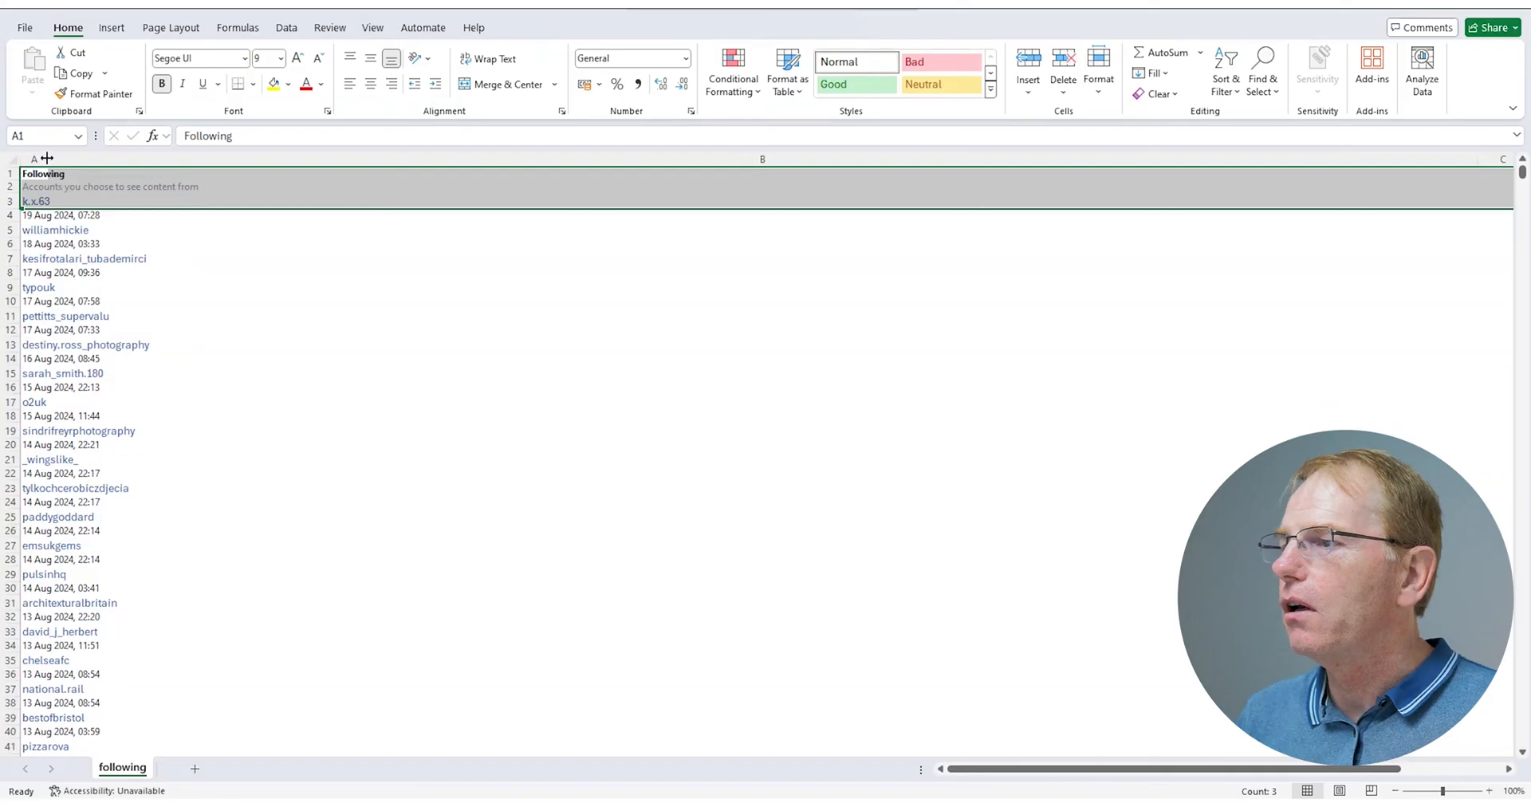
left_click(212, 159)
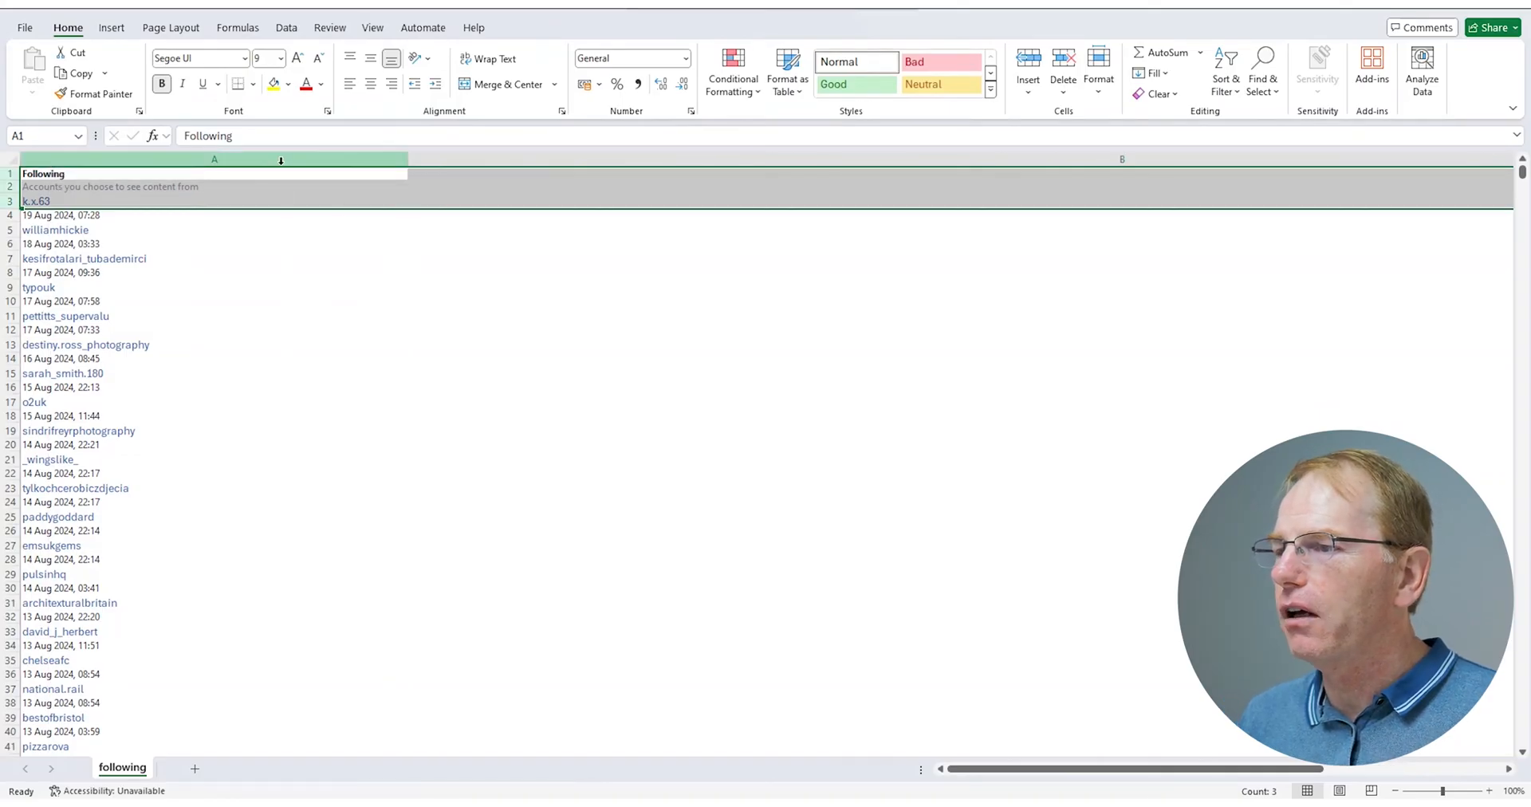
left_click(214, 159)
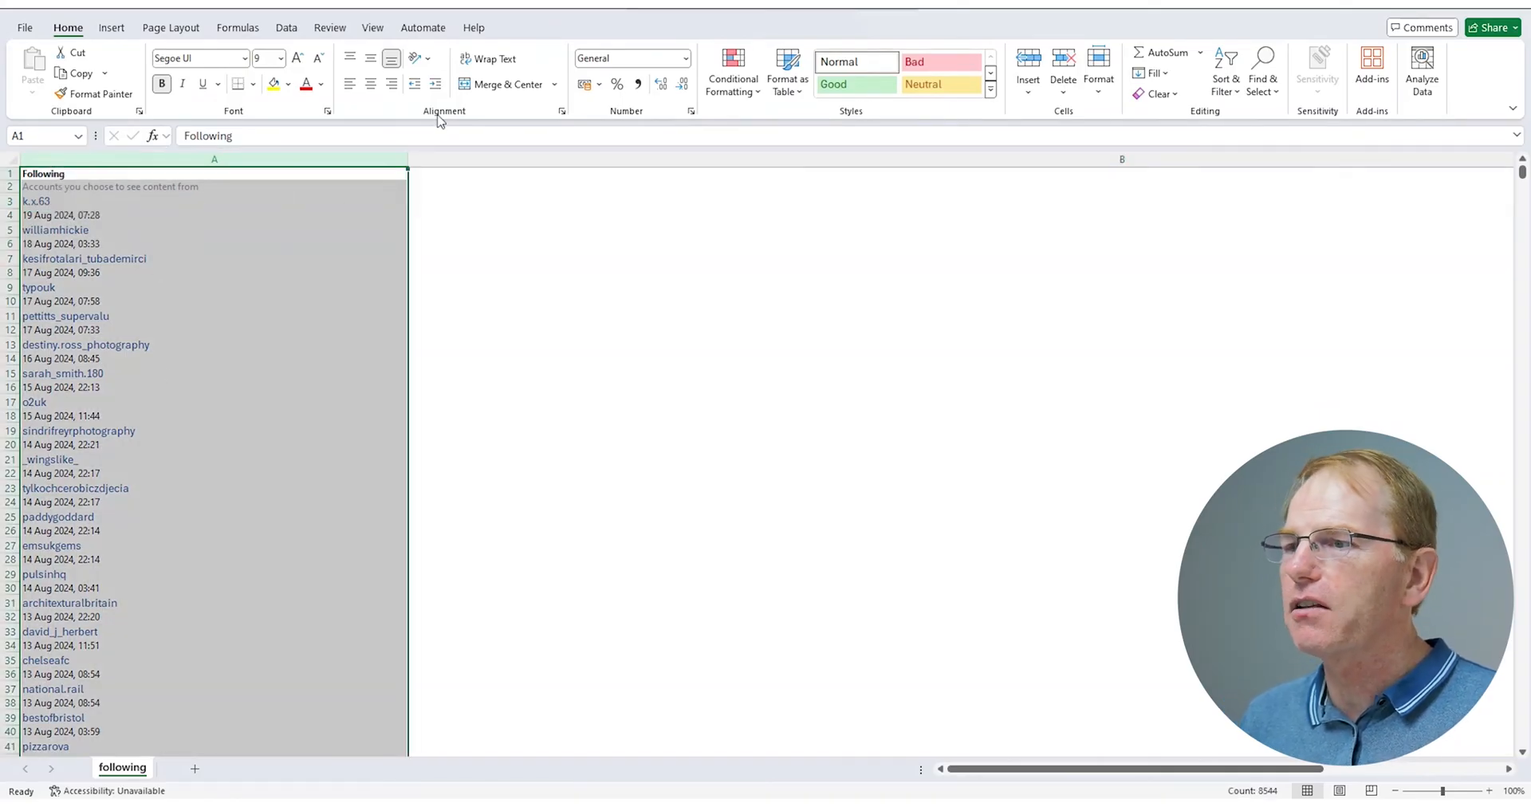
left_click(285, 28)
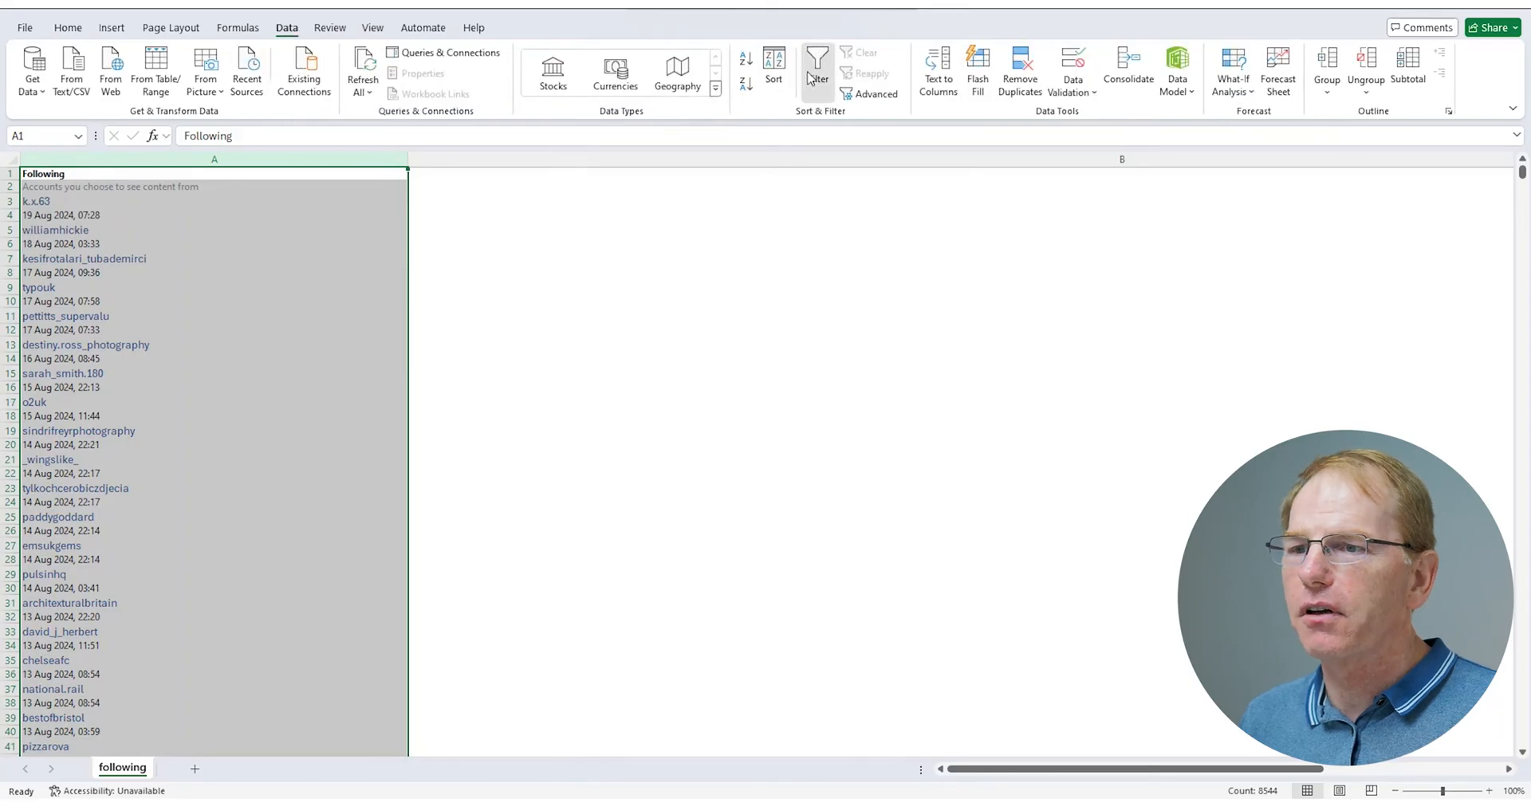
Filter the Following column by the dates' font colour and delete all date rows
left_click(398, 174)
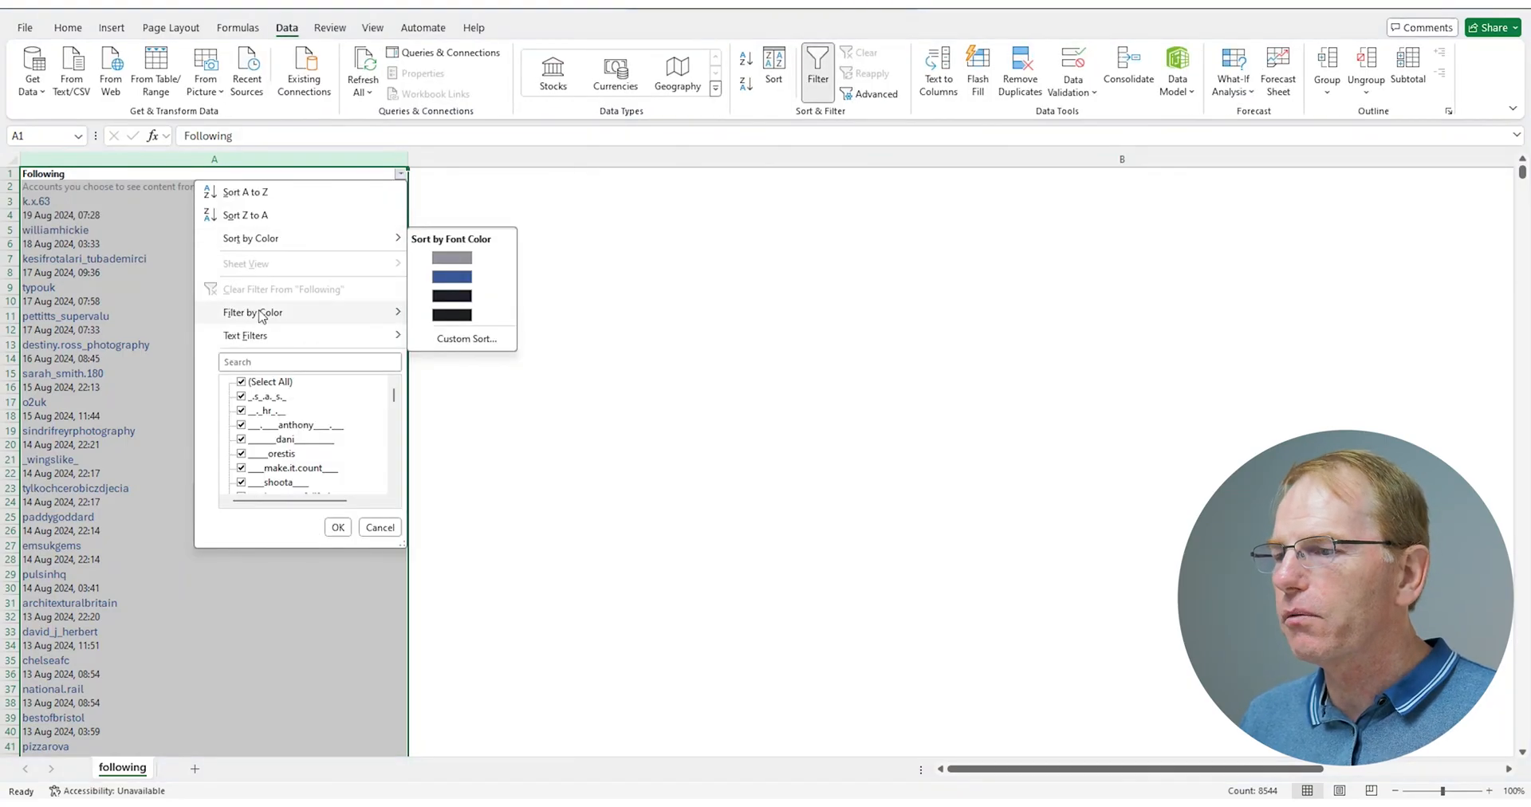
mouse_move(254, 311)
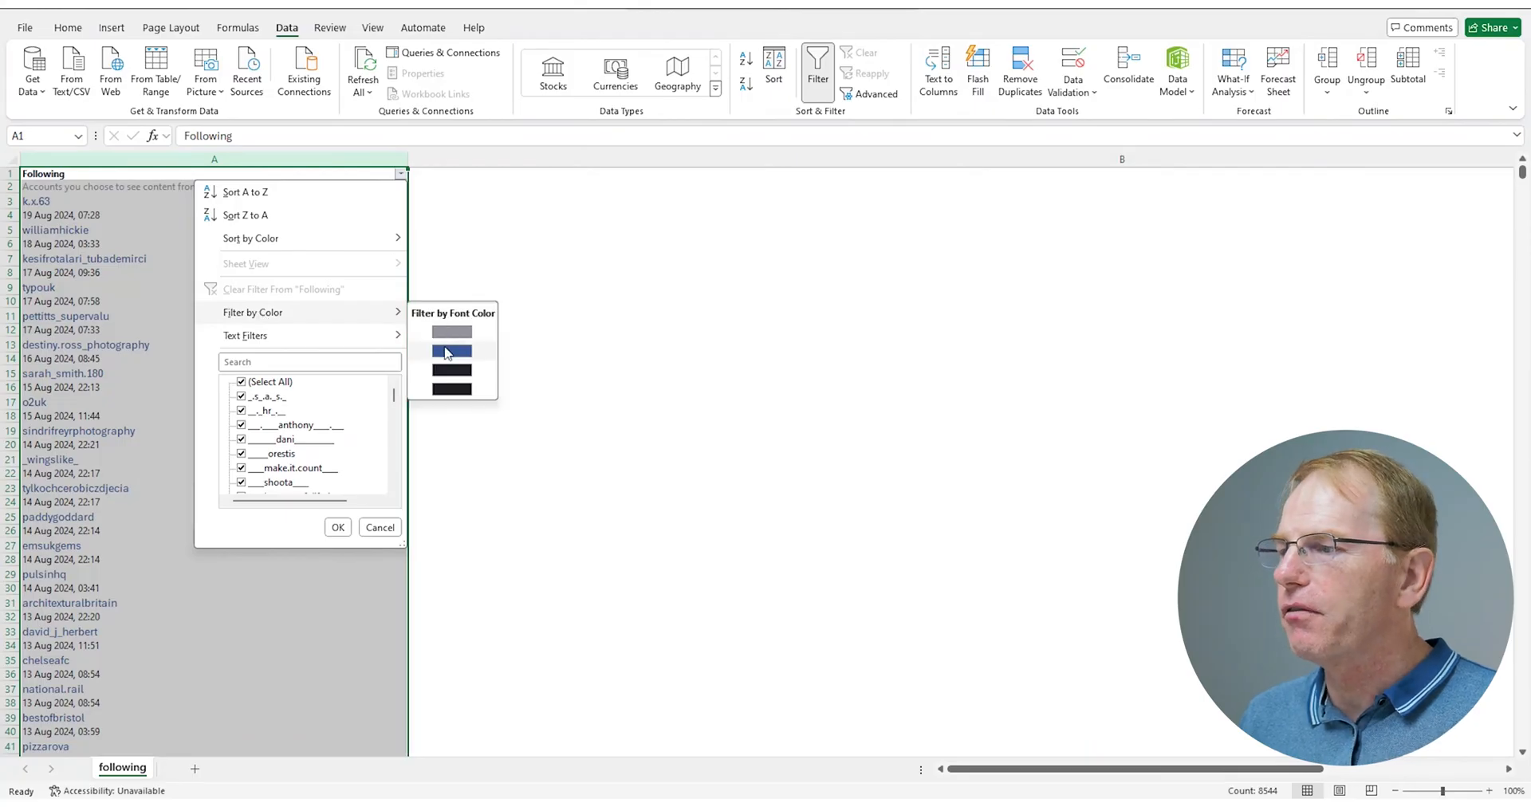
left_click(449, 352)
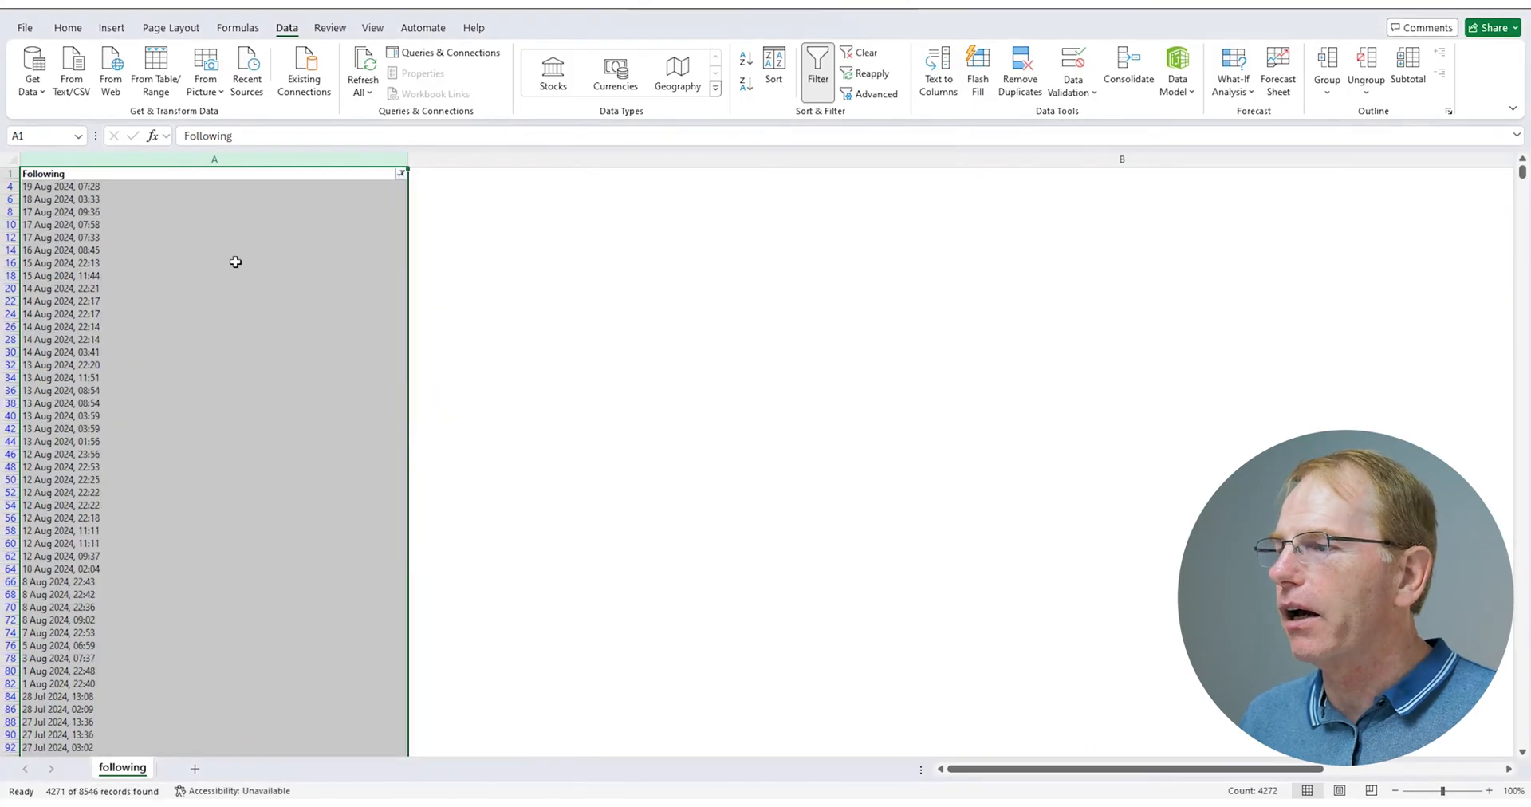
left_click(62, 186)
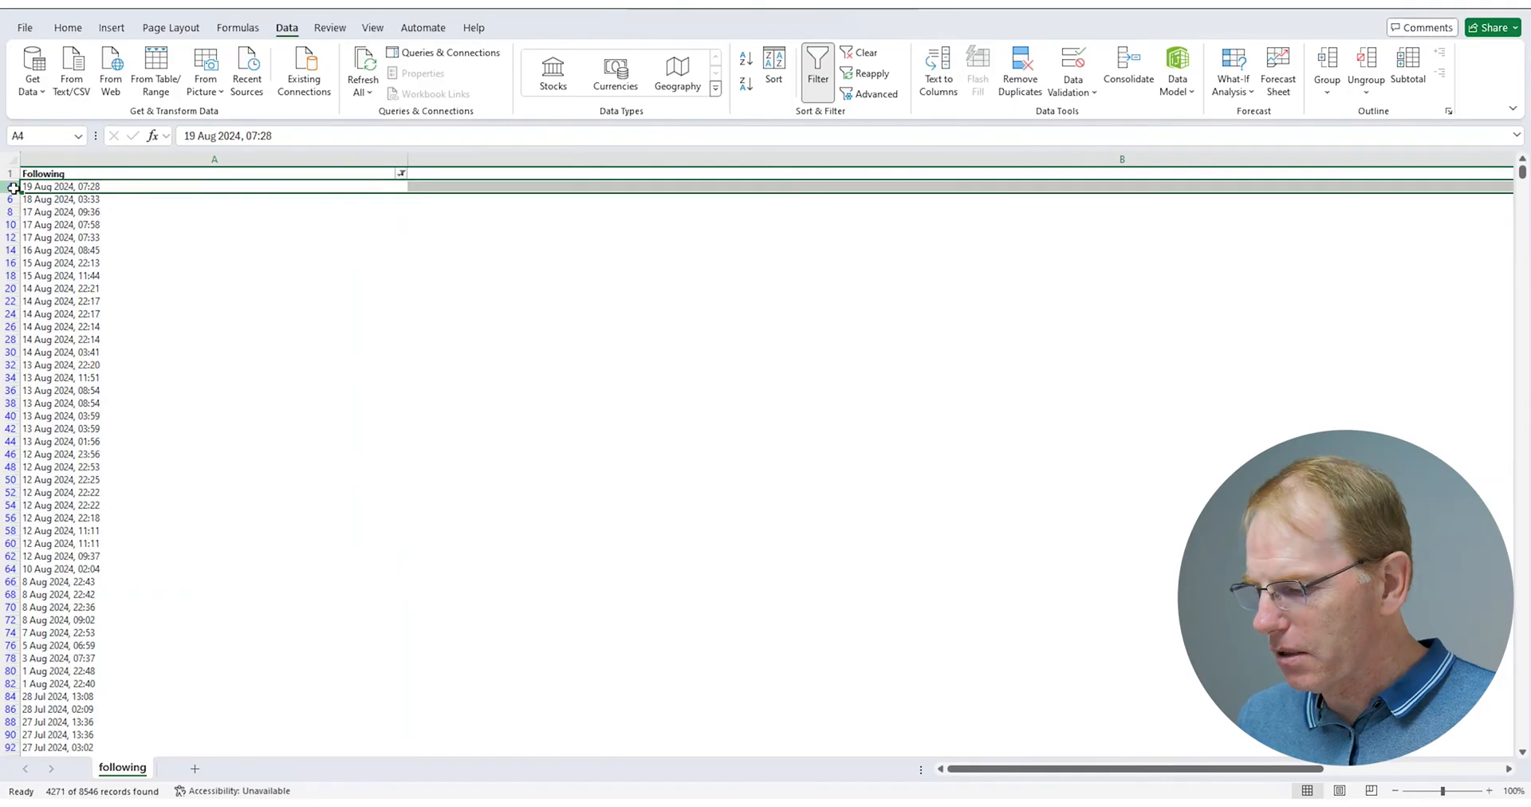
scroll("down", 3)
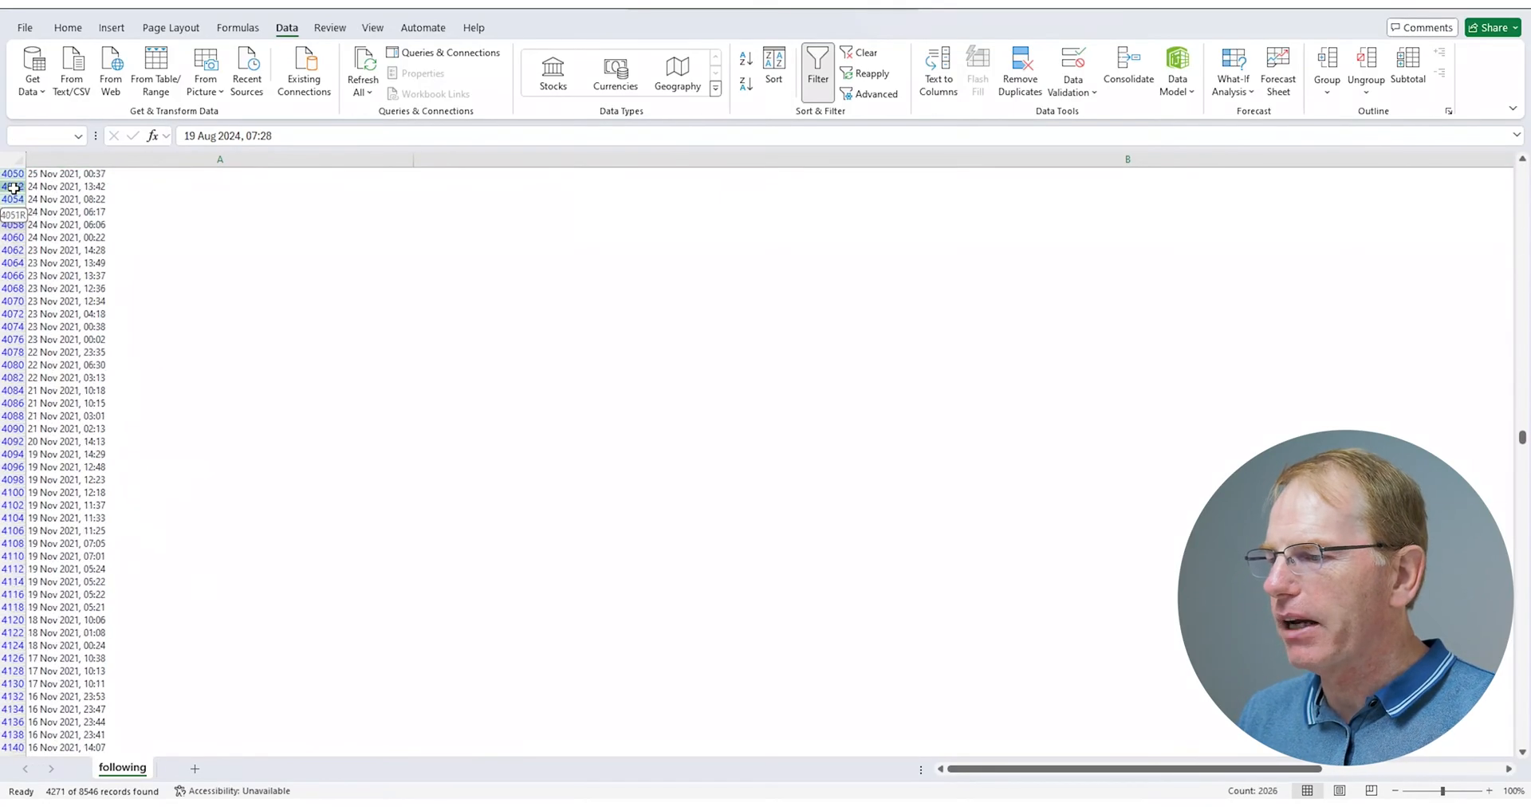
scroll("down", 3)
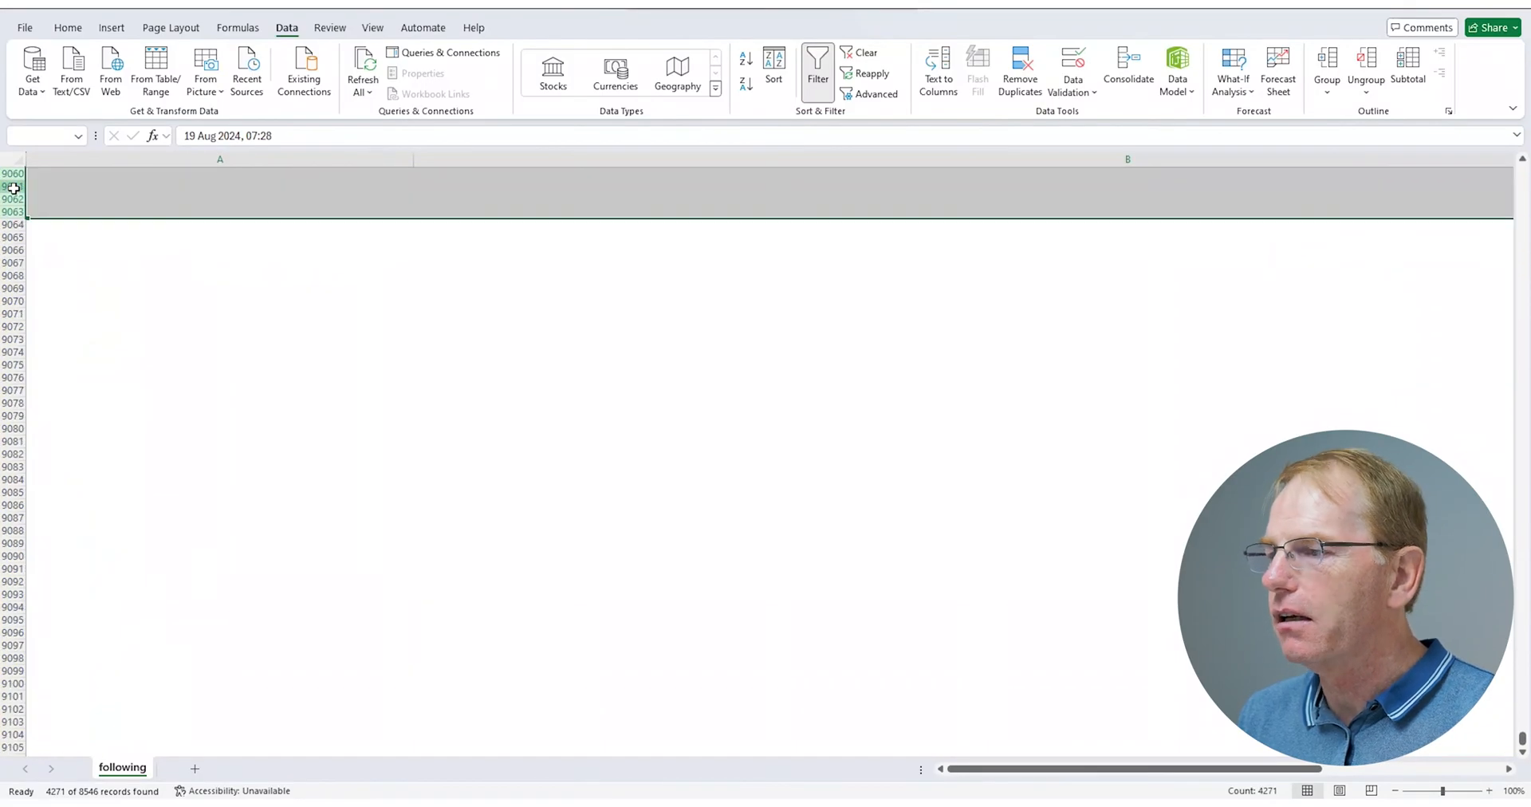
right_click(14, 185)
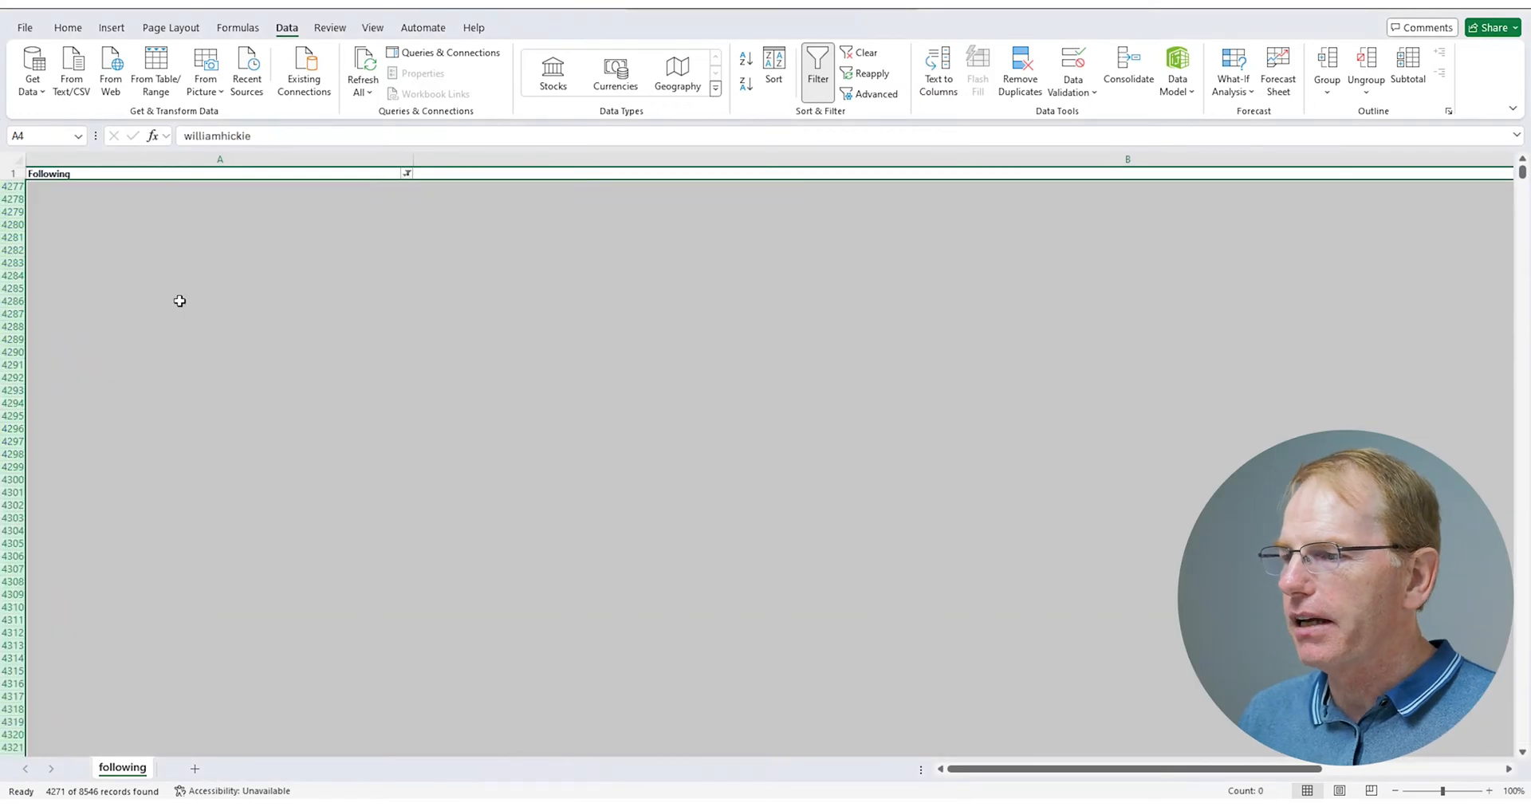
left_click(407, 172)
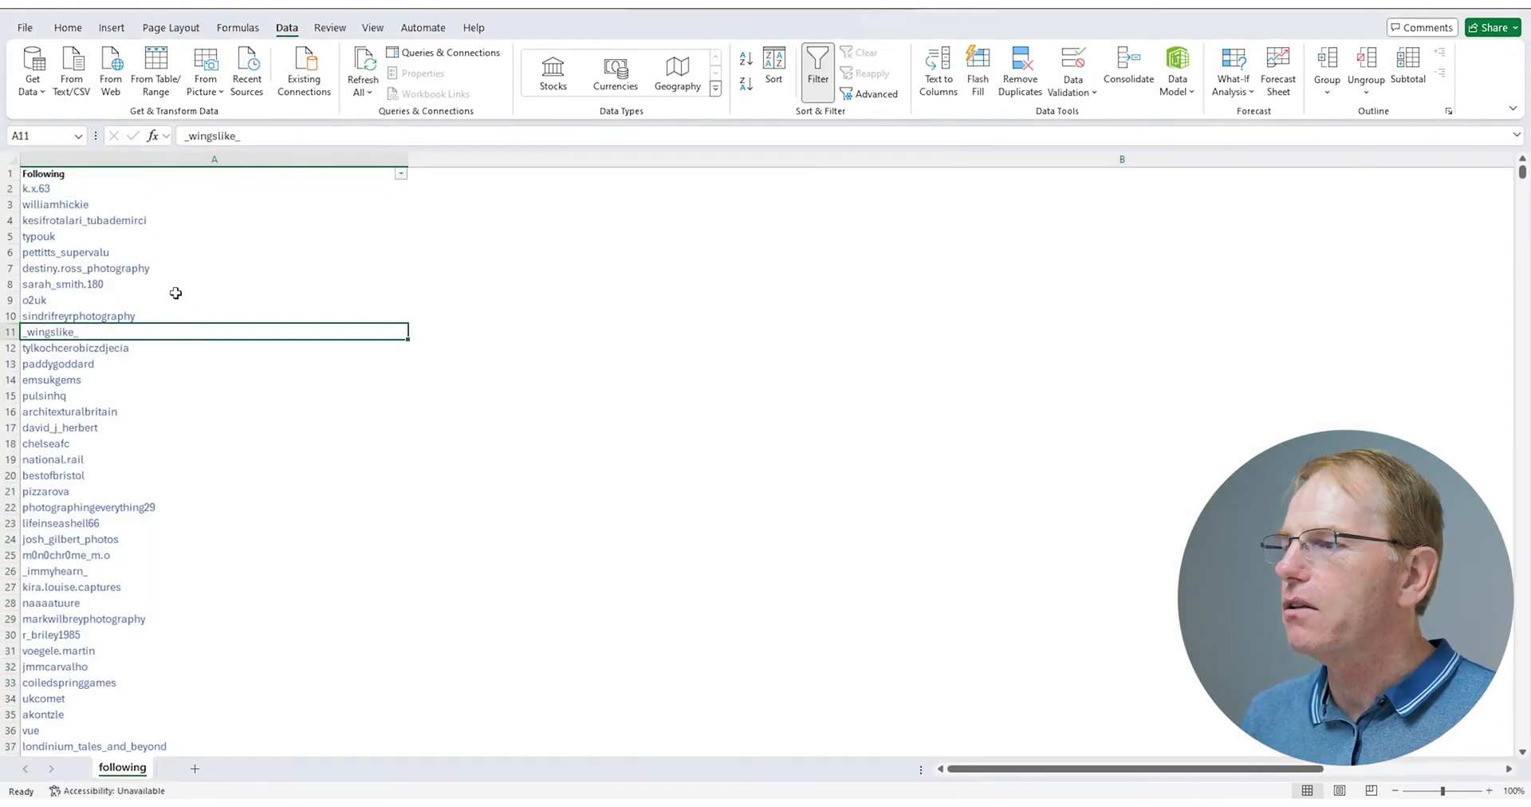
Select the full Following column of about 4,272 usernames from the bottom up and copy it
scroll("down", 3)
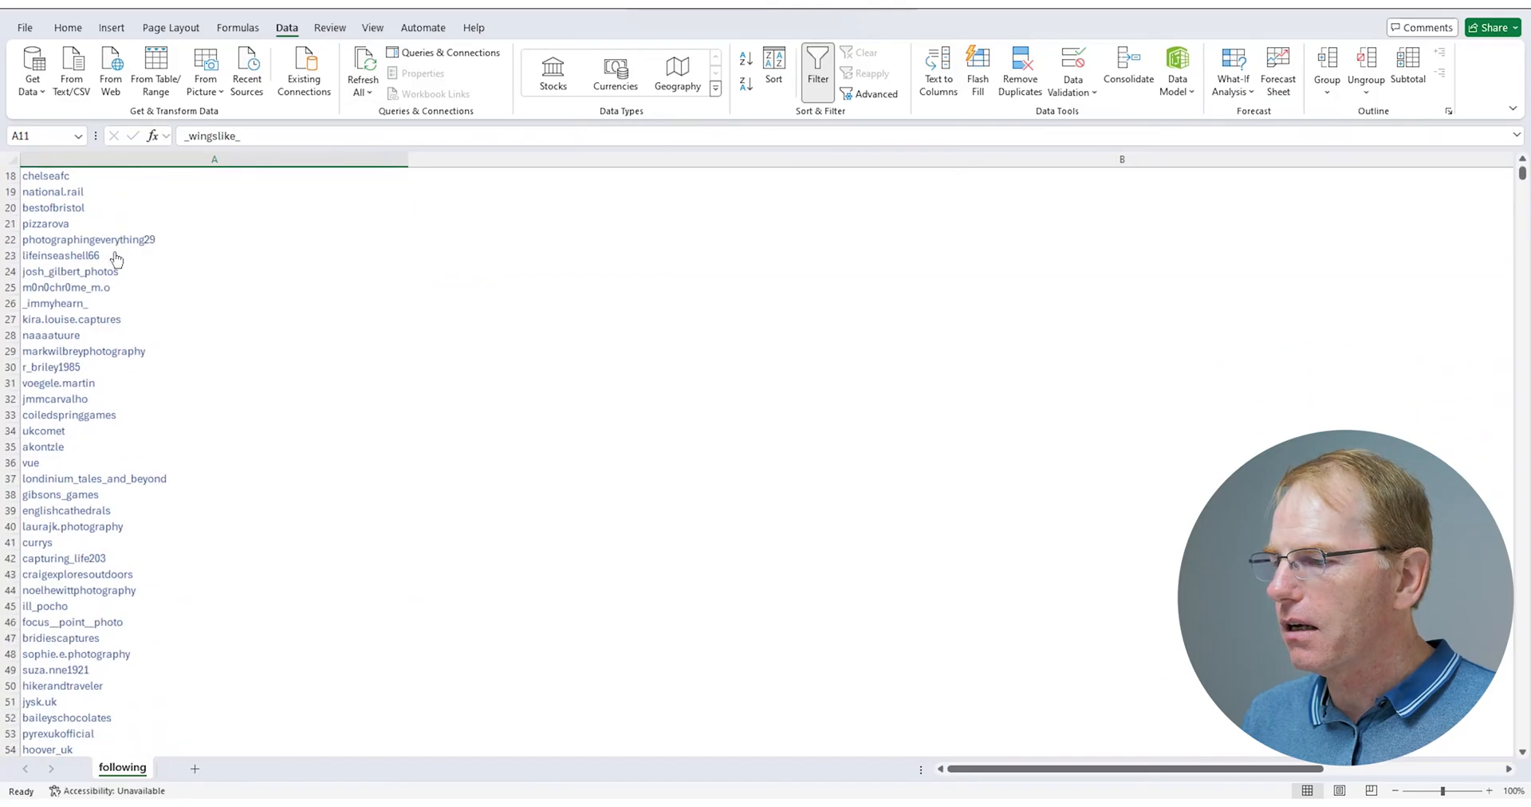
scroll("down", 3)
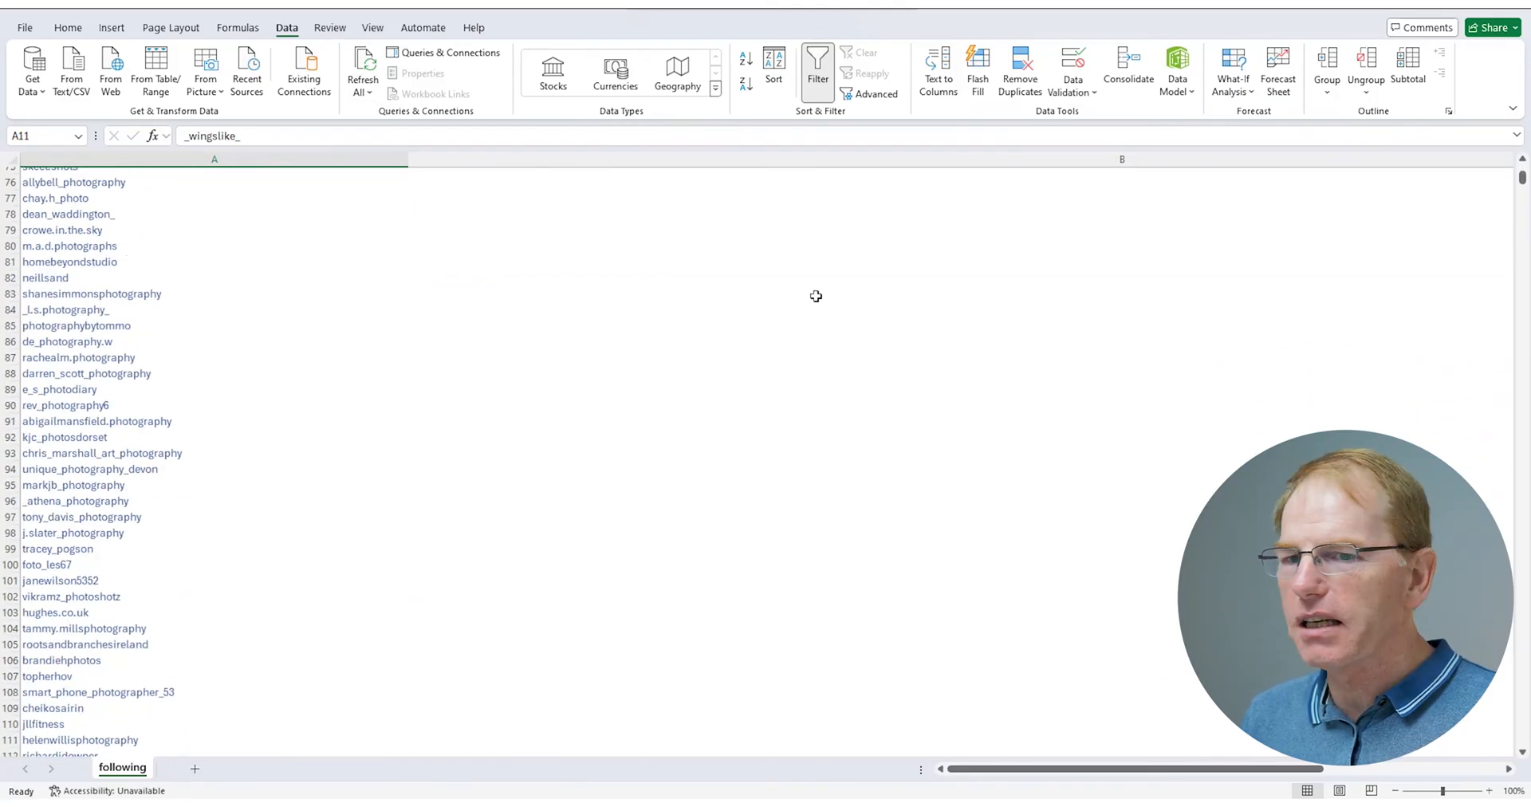
left_click_drag(1521, 177, 1521, 350)
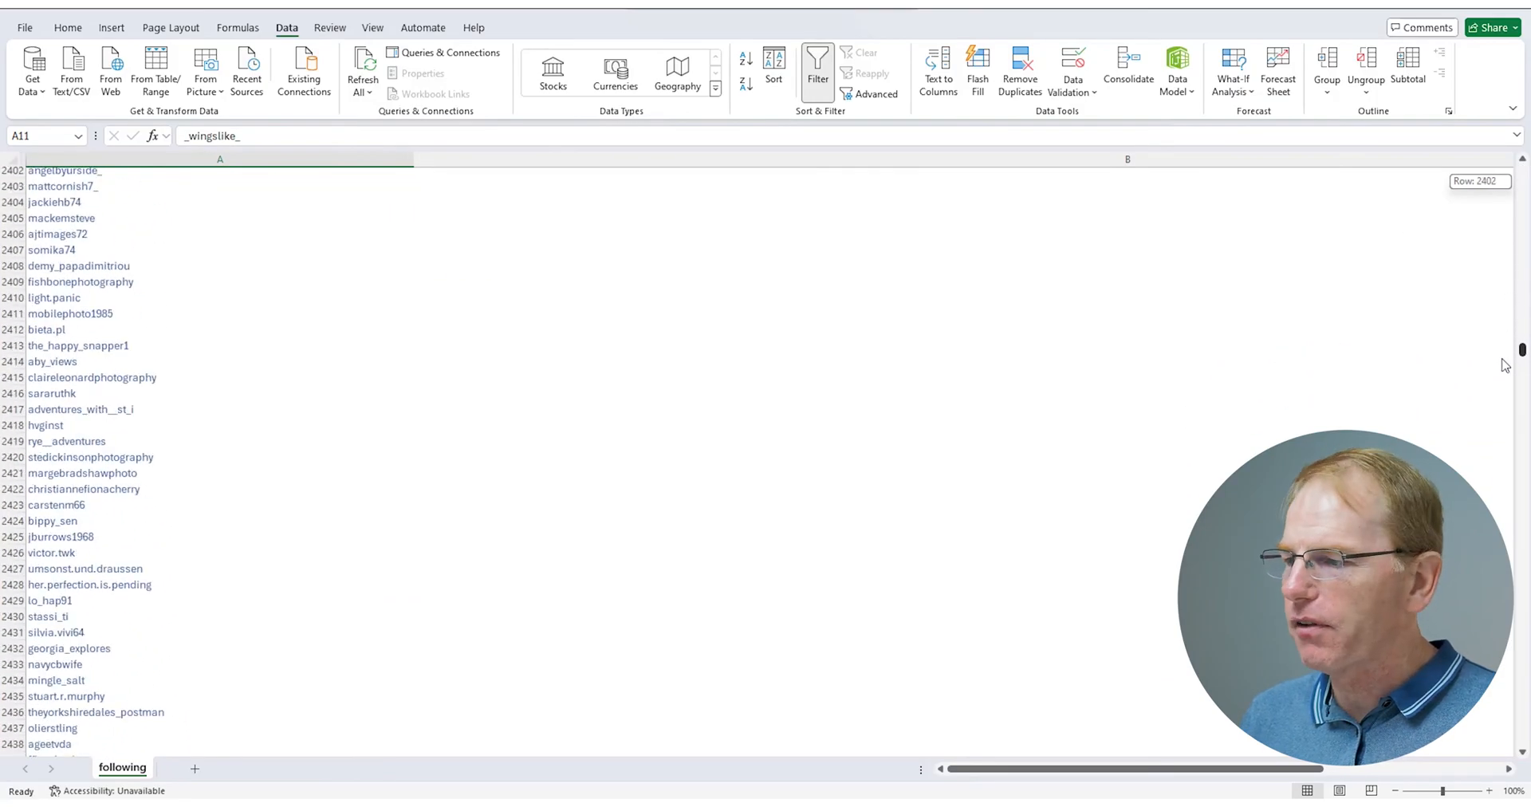
scroll("down", 3)
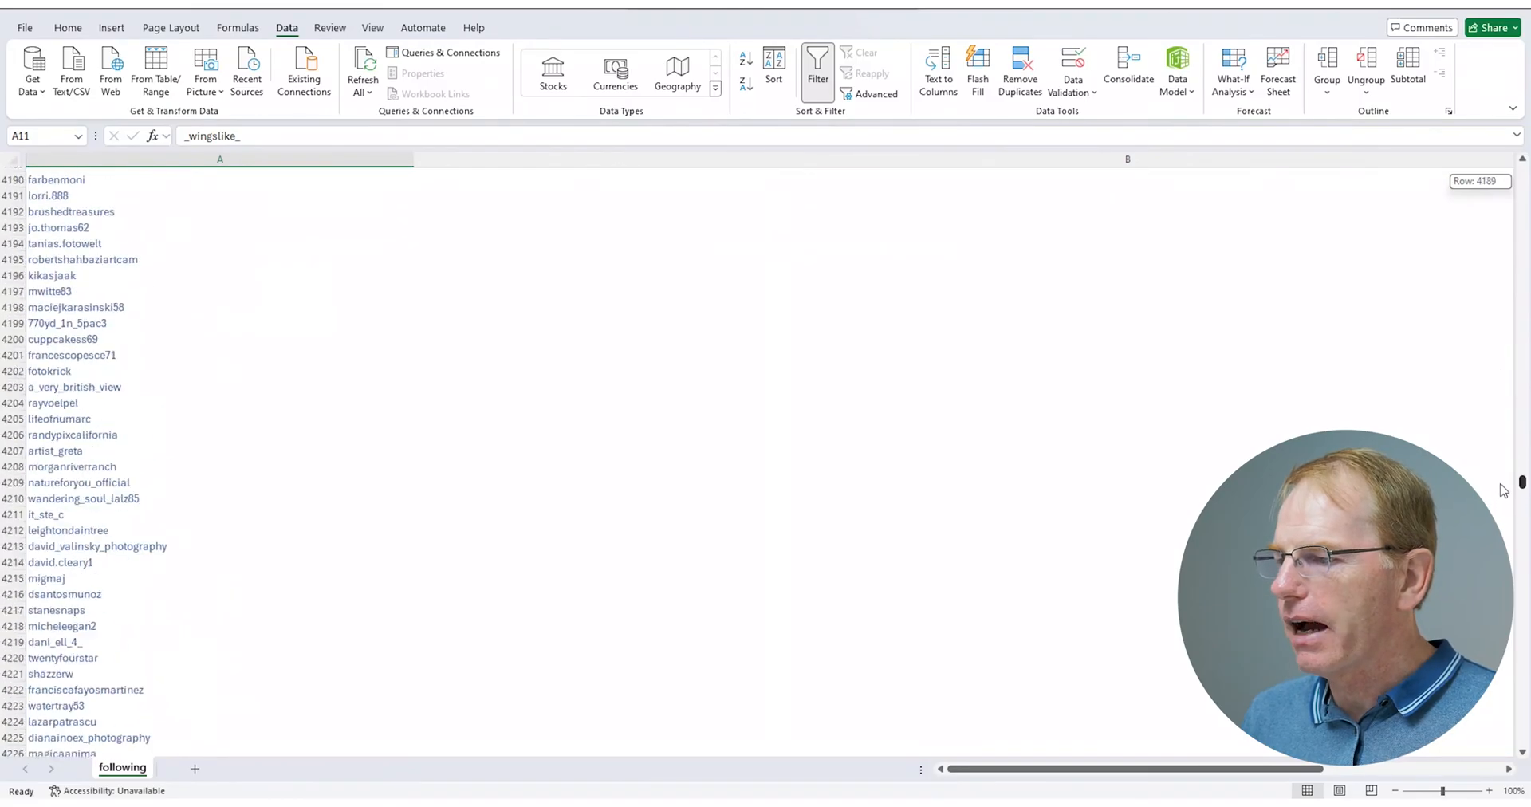
scroll("down", 3)
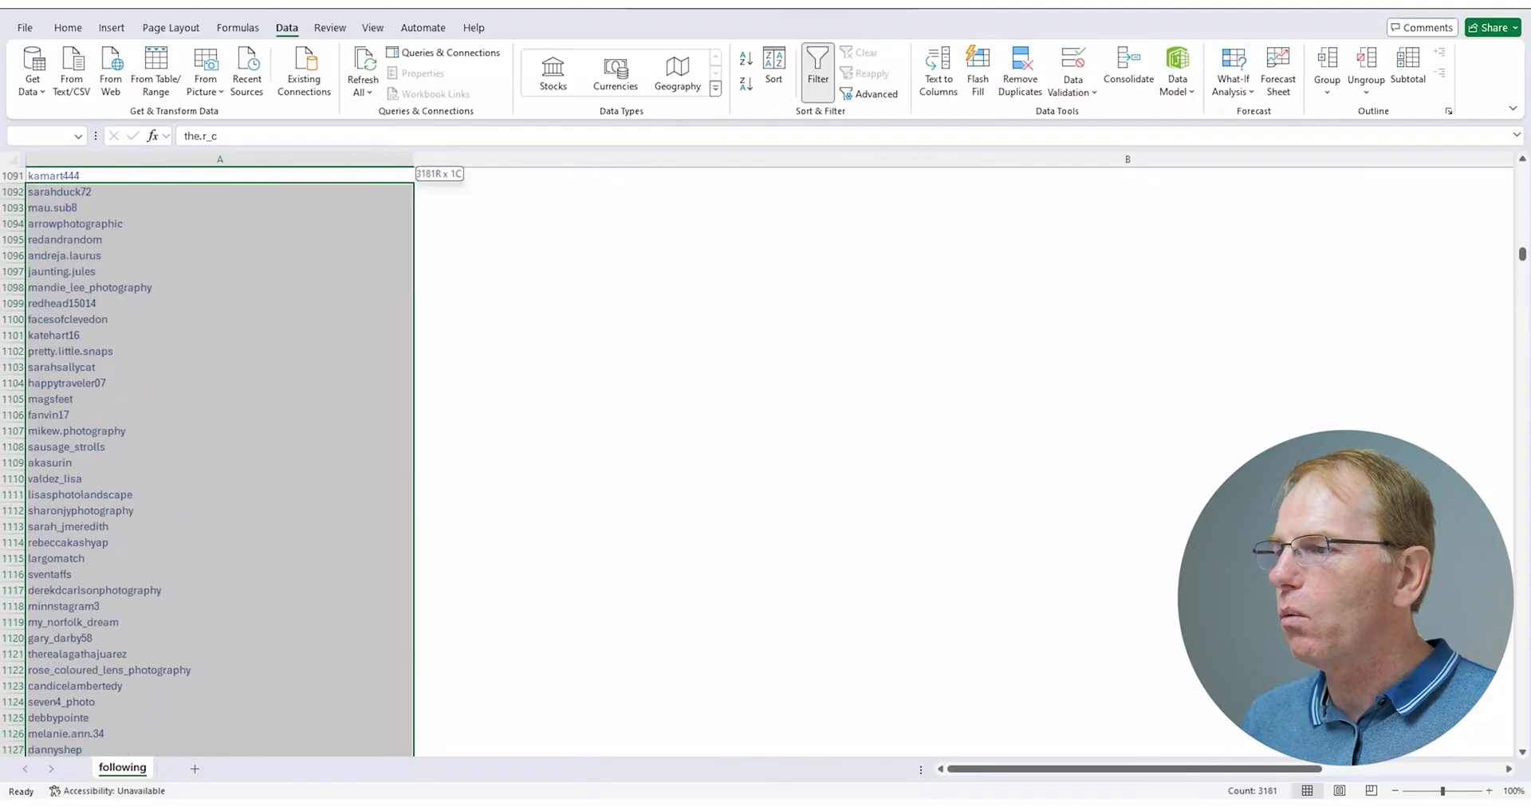
key("Ctrl+Home")
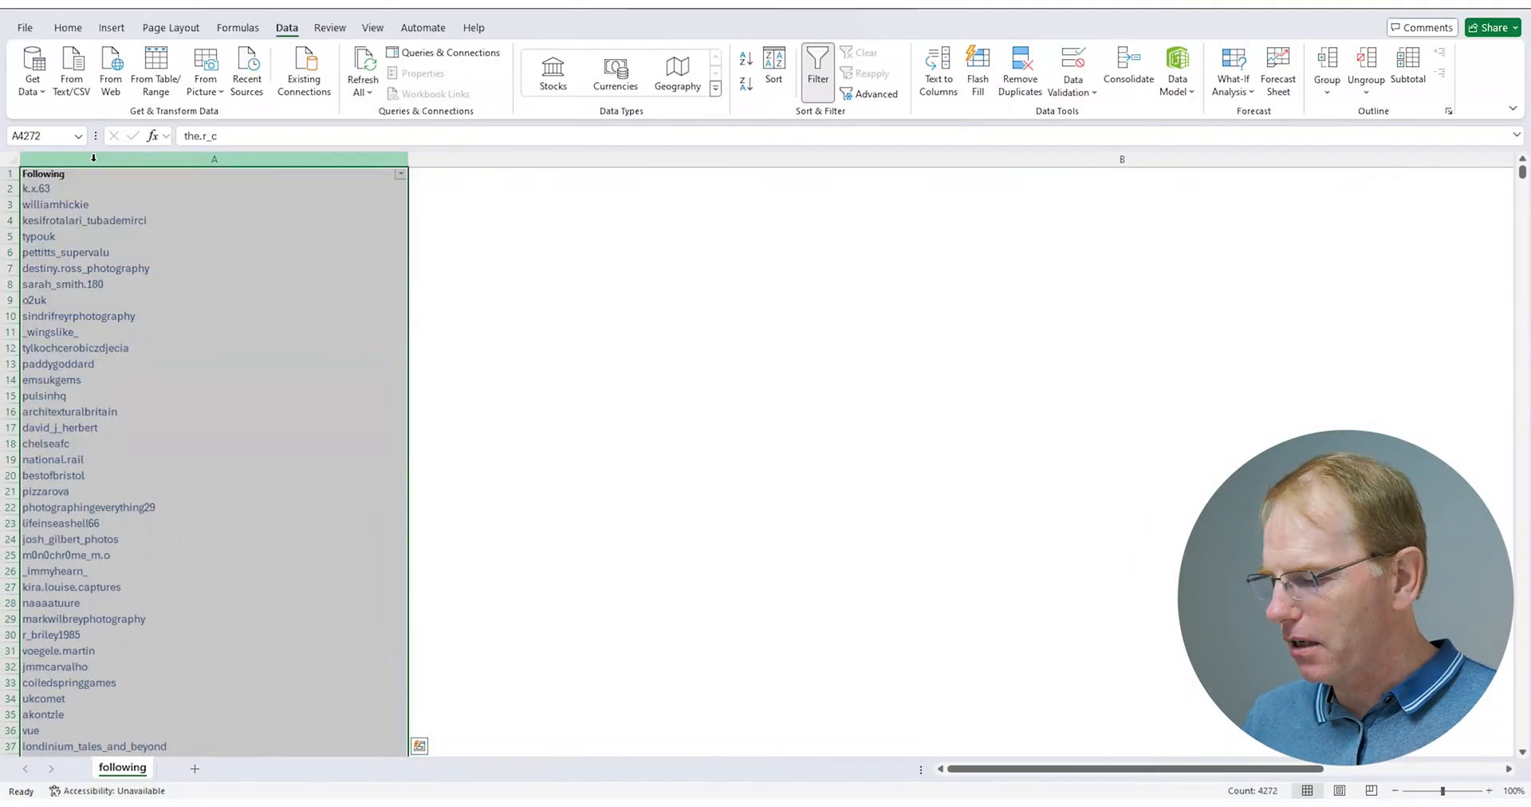
key("ctrl+c")
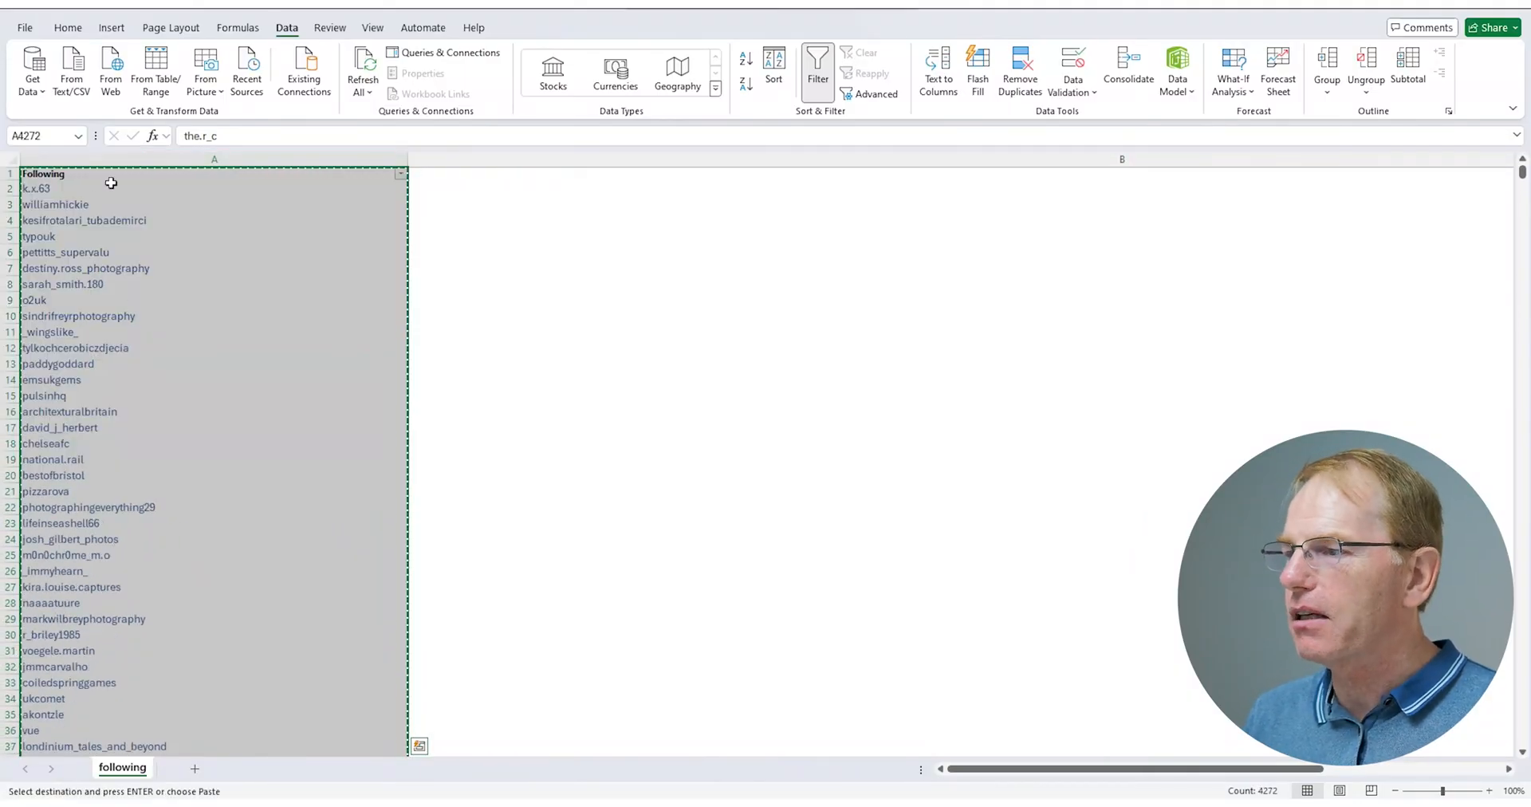
mouse_move(216, 369)
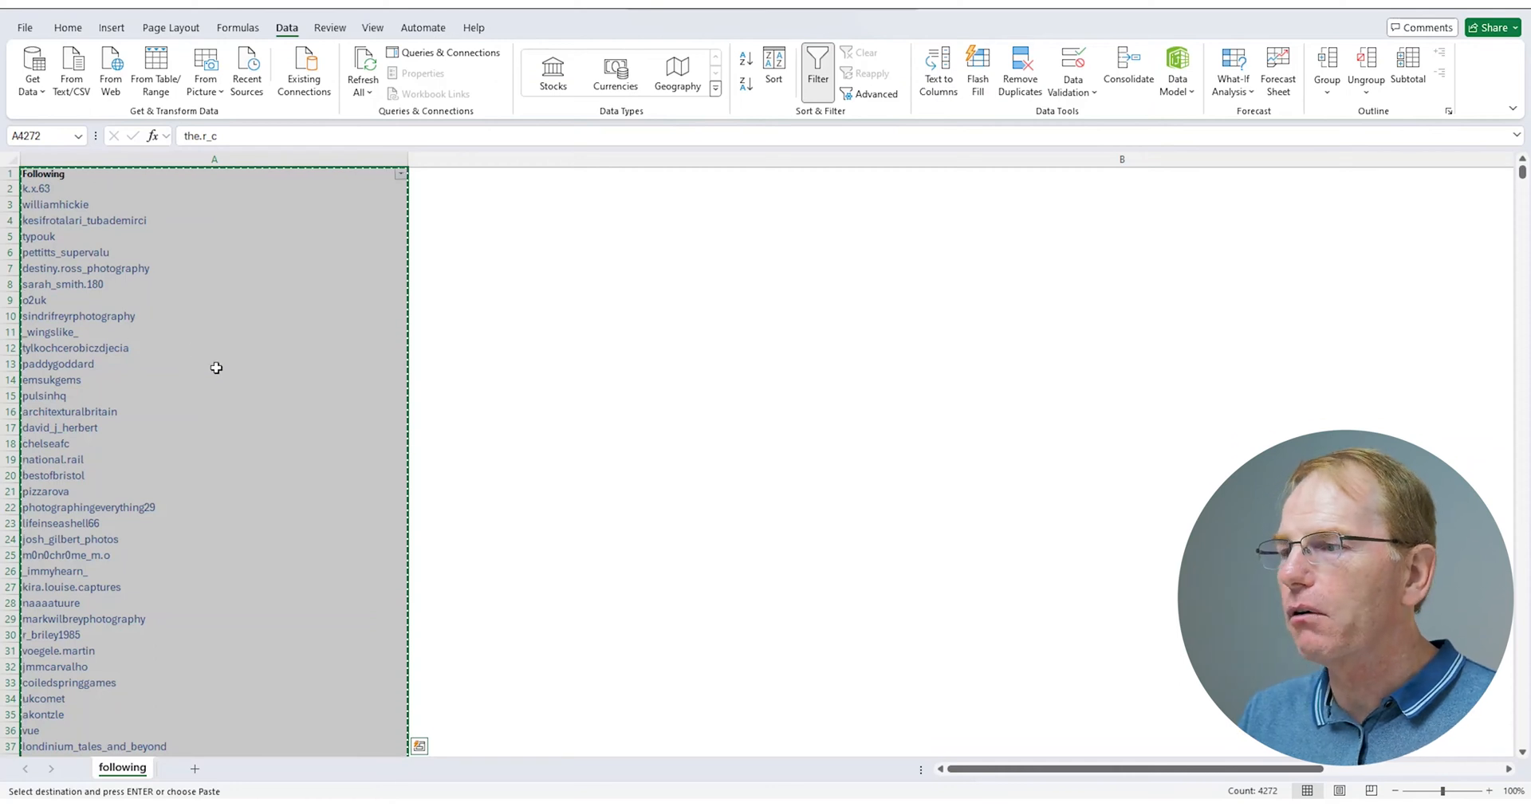
mouse_move(796, 622)
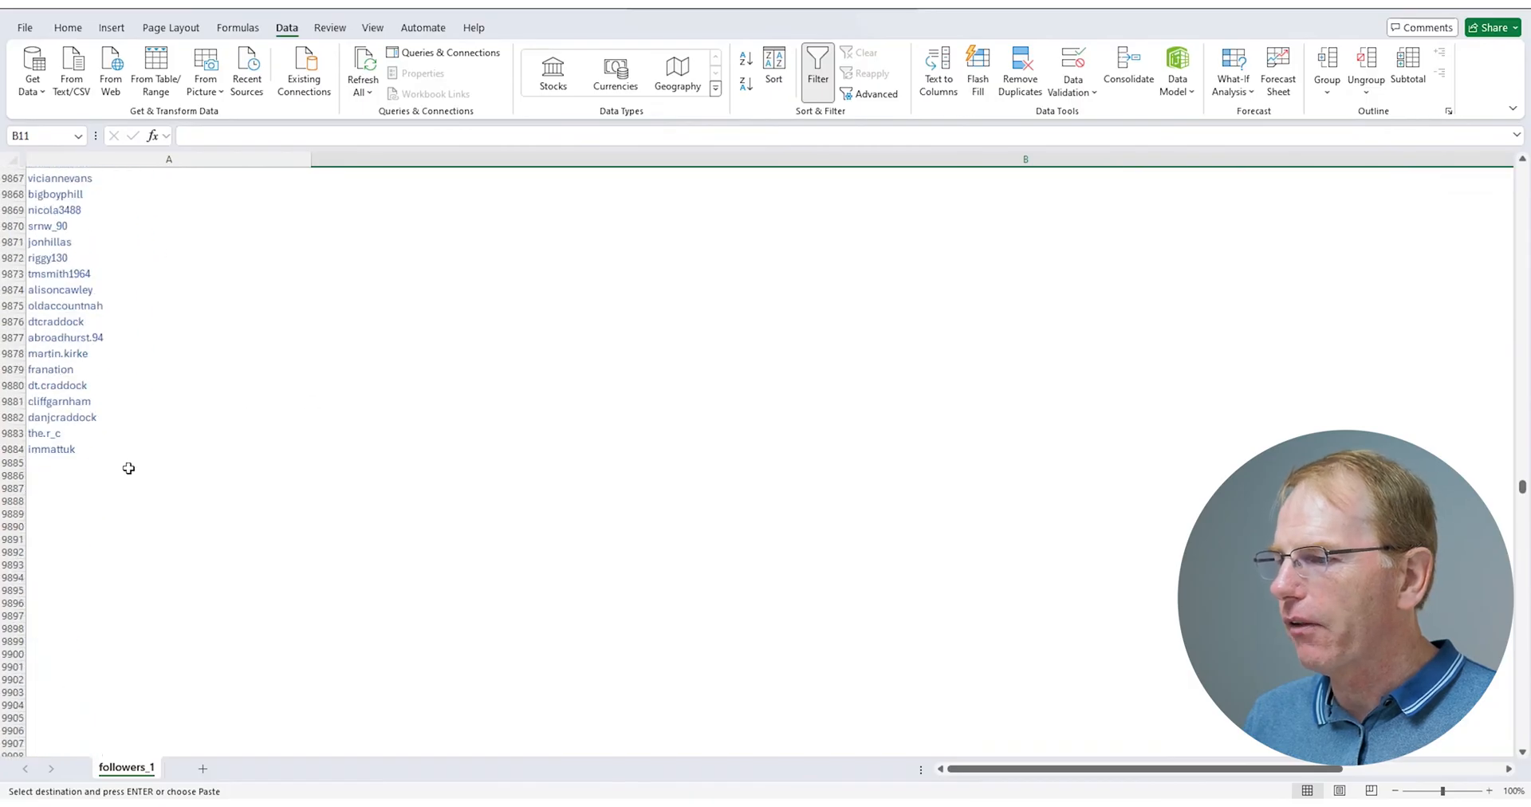
Paste the Following list into cell A9886, one blank row below the followers data
left_click(165, 475)
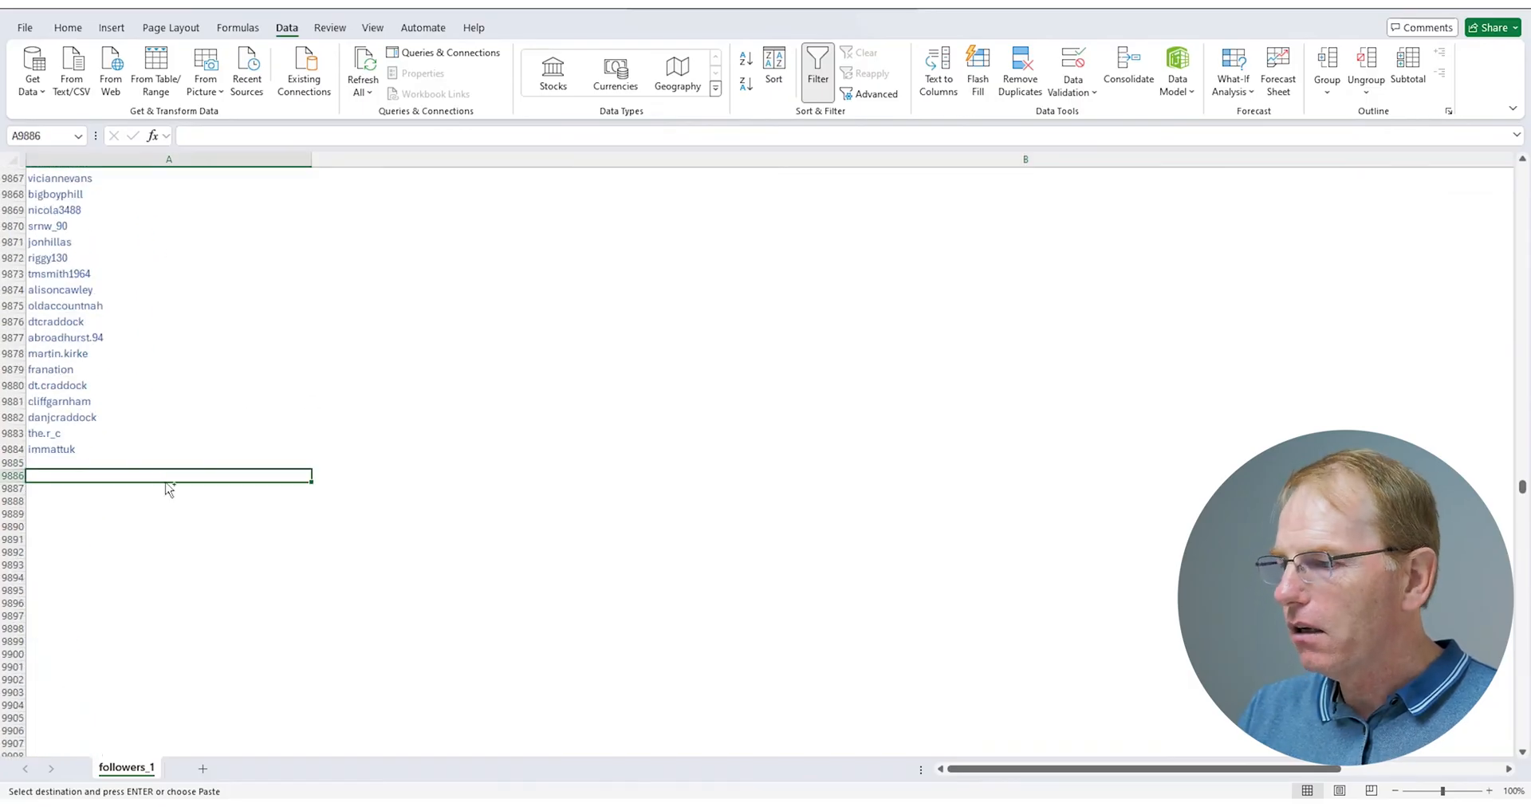
key("ctrl+v")
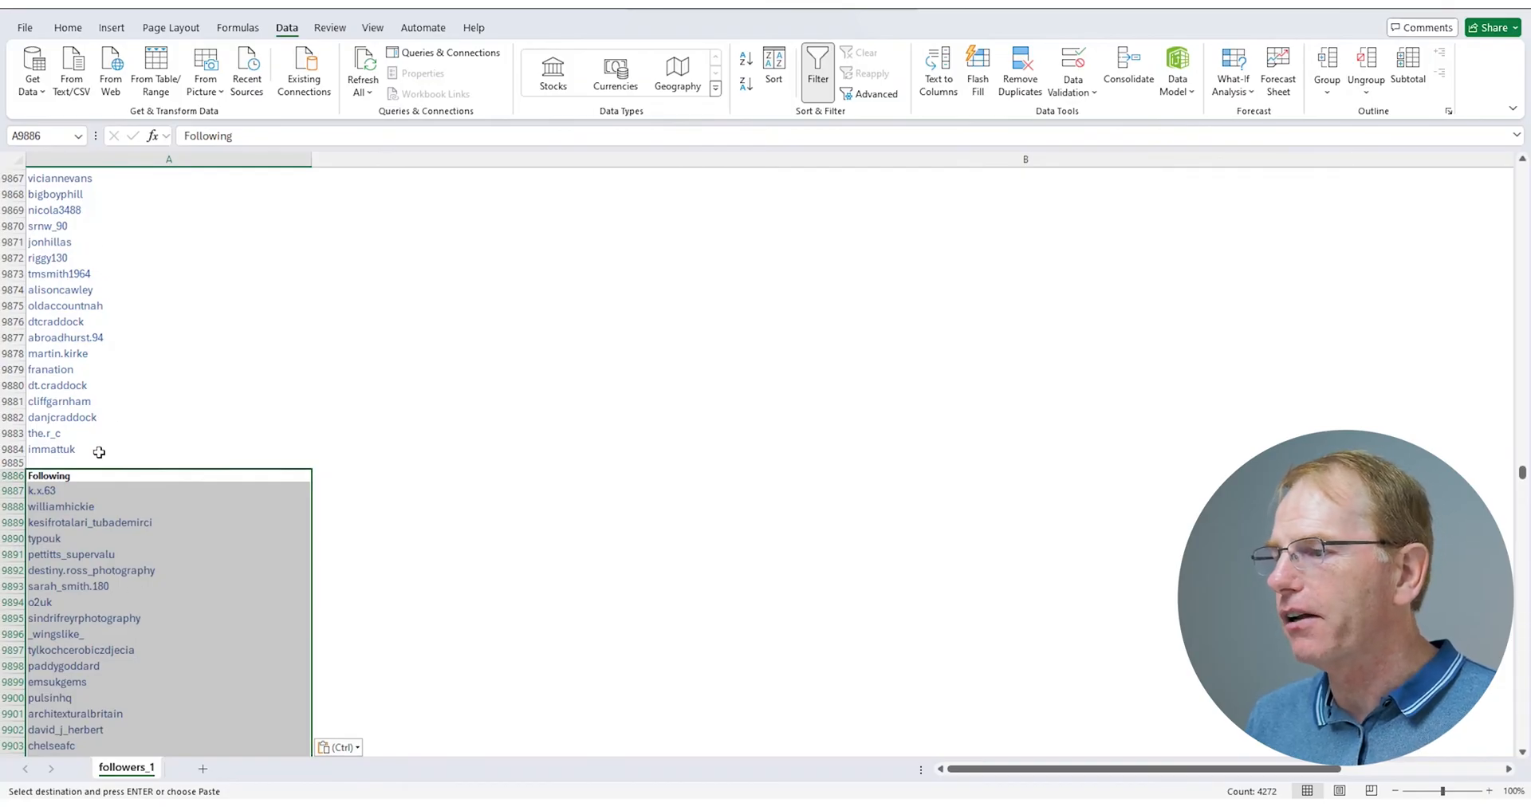
scroll("down", 3)
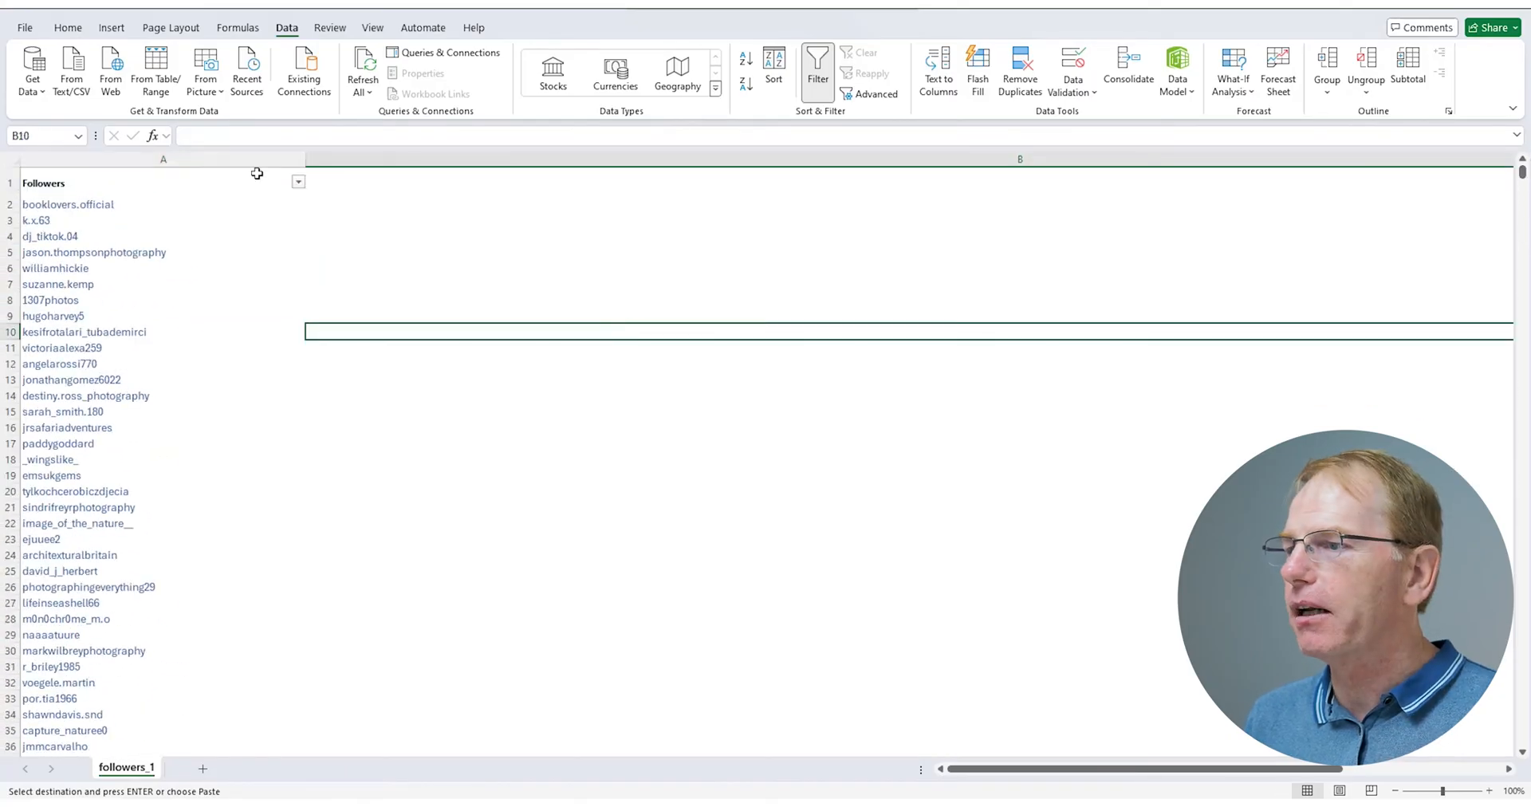
Remove the old filter and reapply it to all of column A, covering about 14,156 entries
left_click(163, 160)
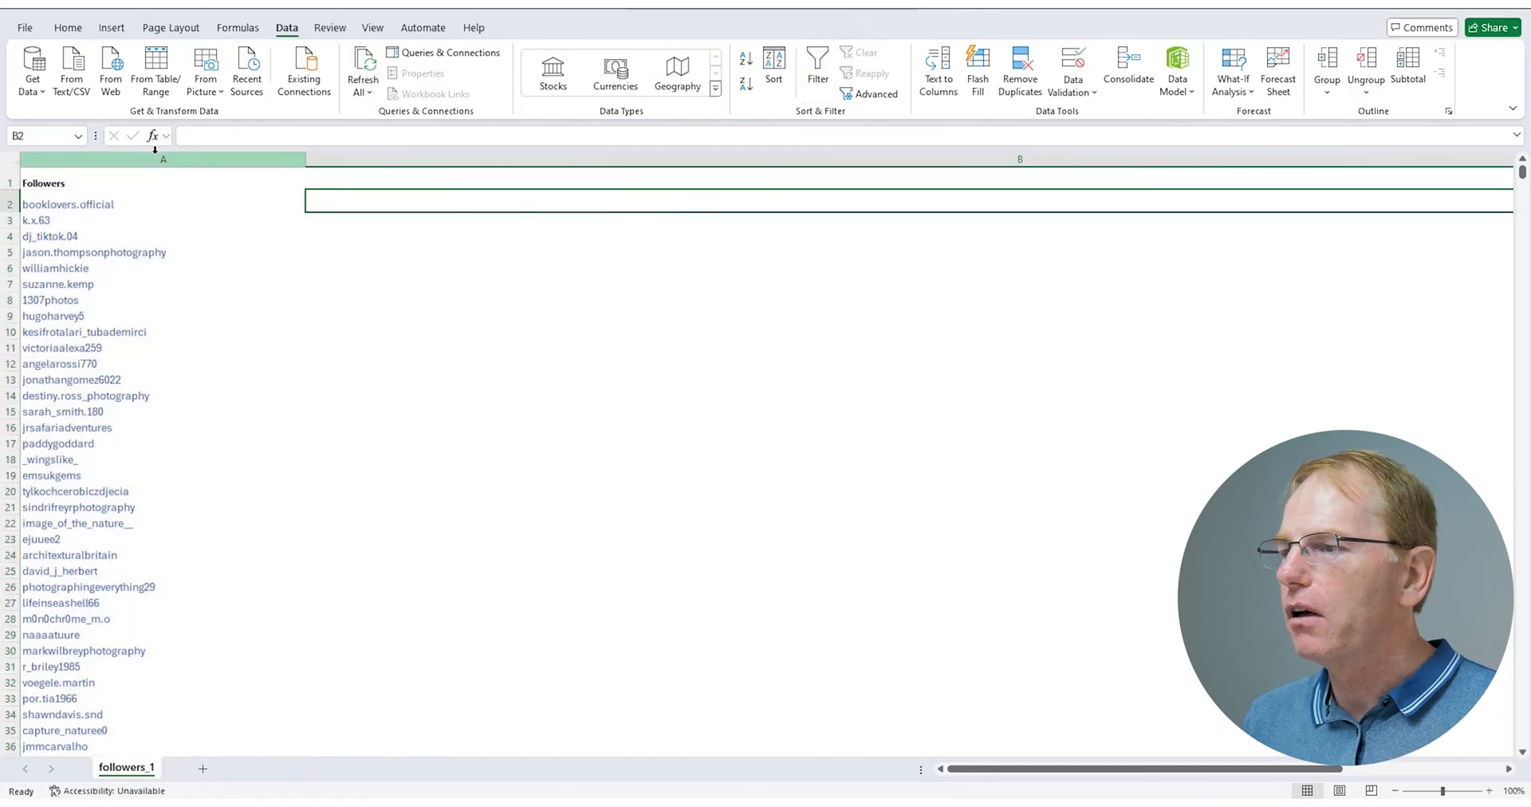
left_click(163, 158)
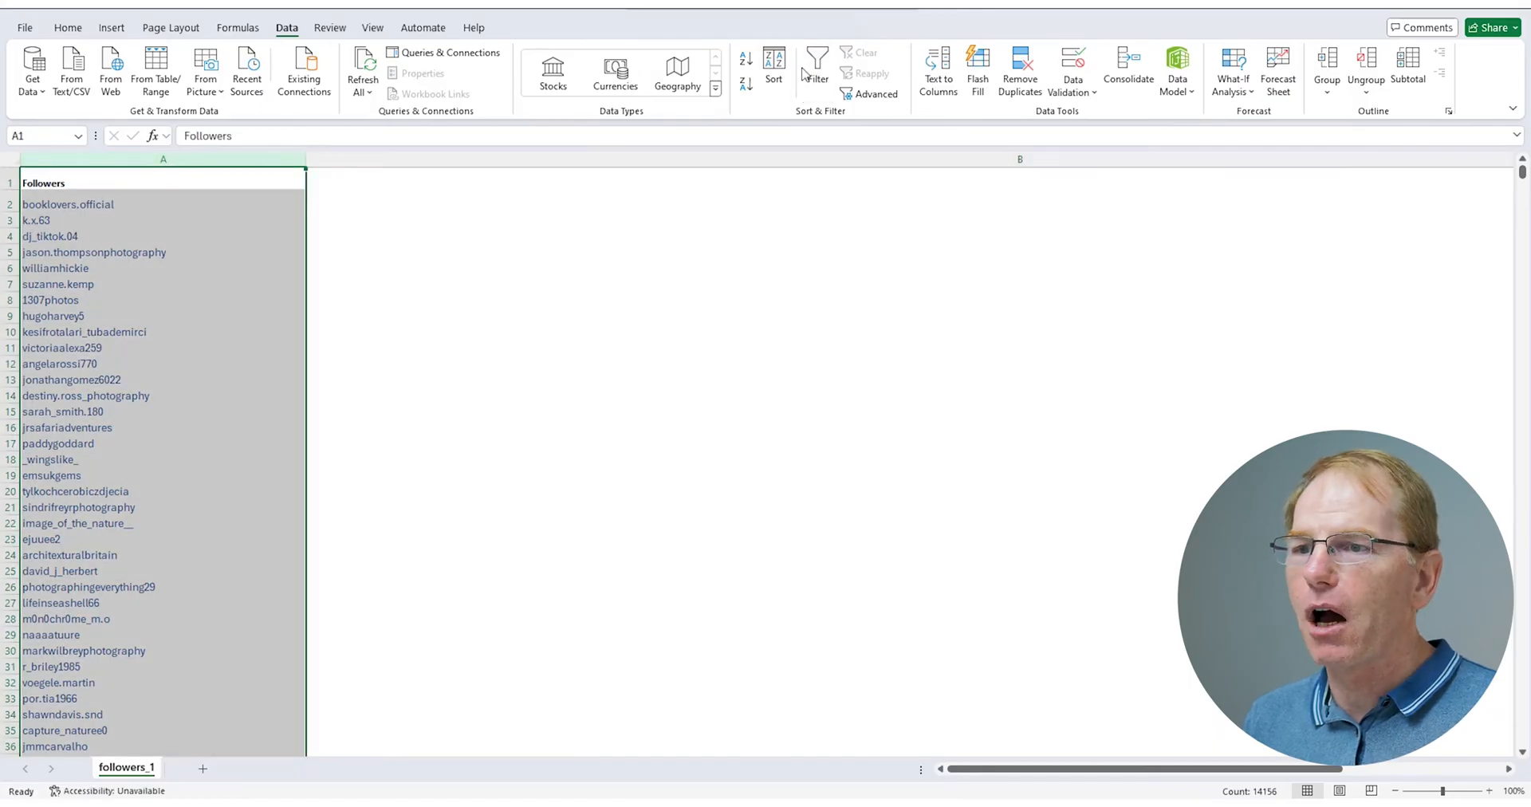
left_click(817, 69)
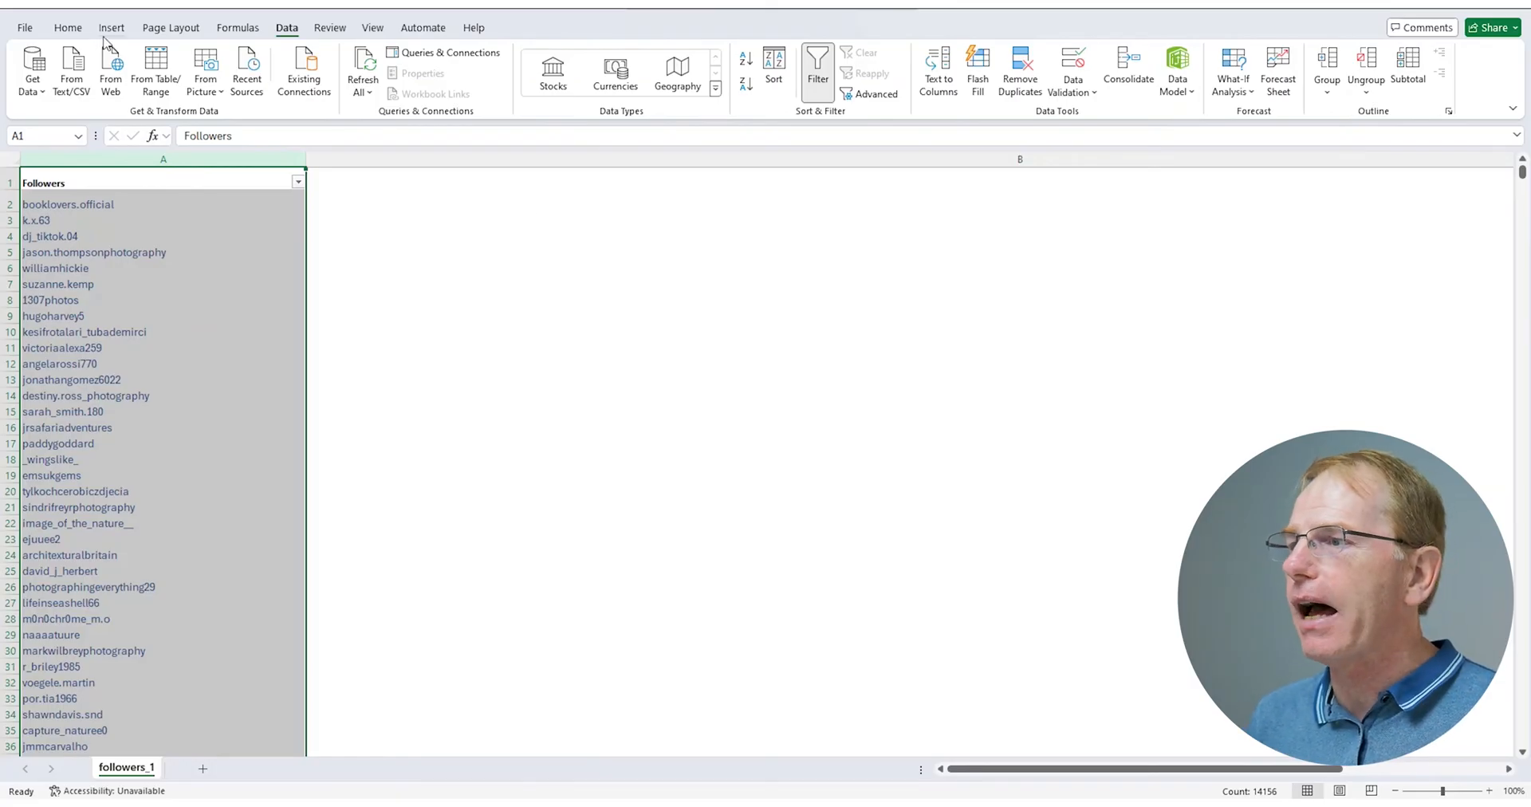
Add a Duplicate Values rule with Light Red Fill and Dark Red Text to the combined column
left_click(67, 27)
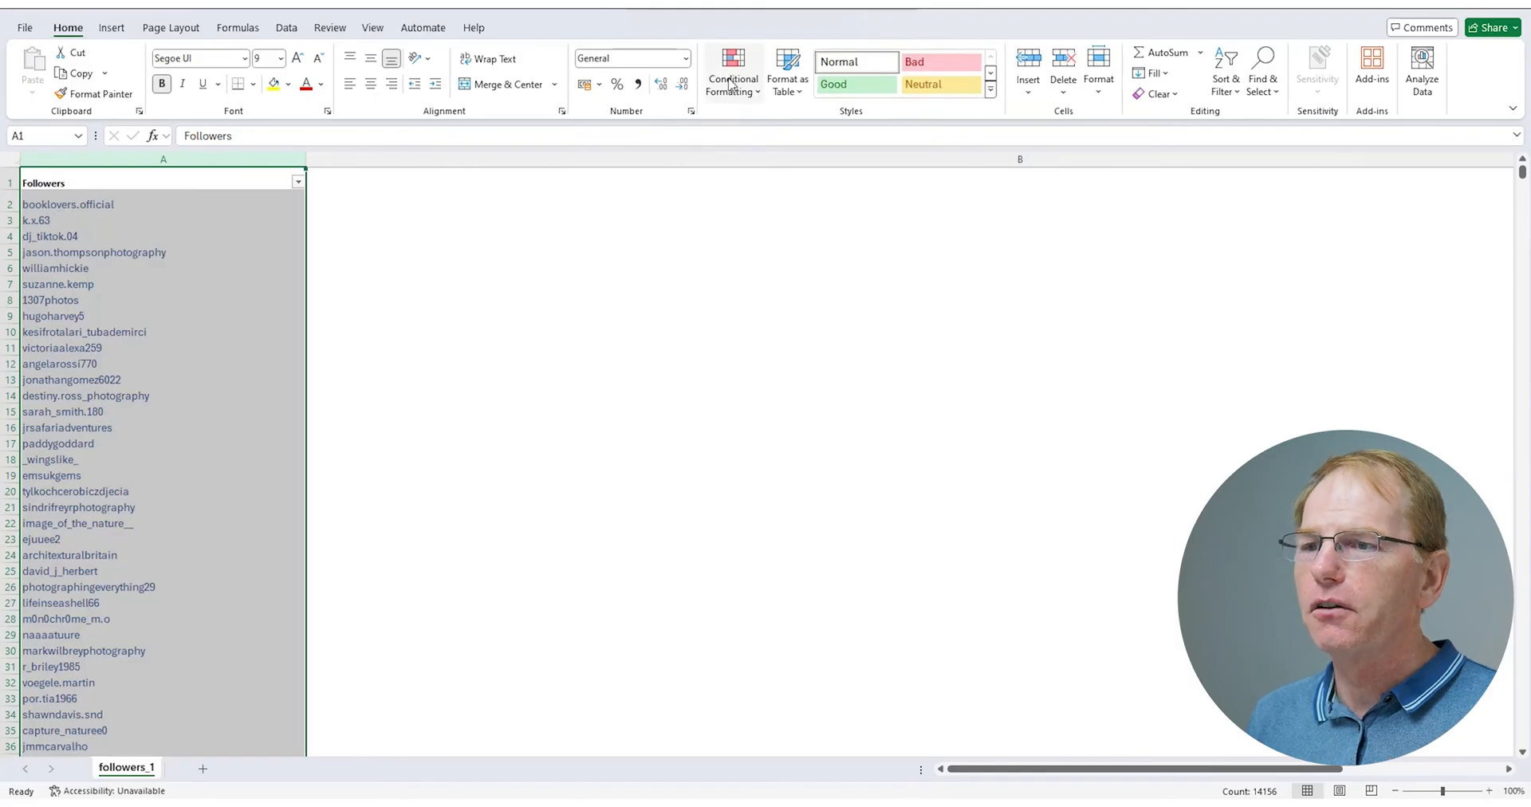
left_click(732, 78)
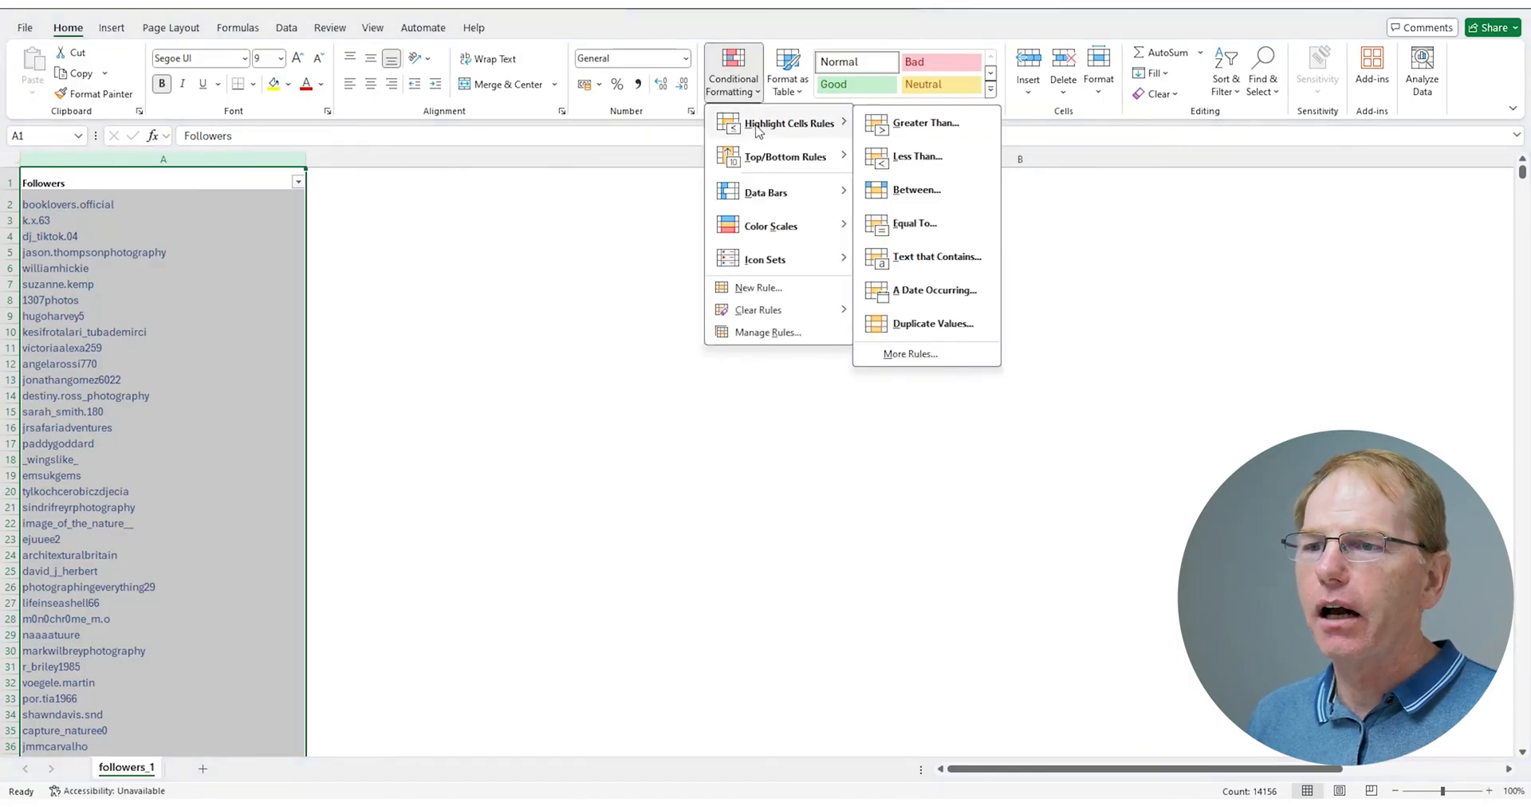
mouse_move(931, 324)
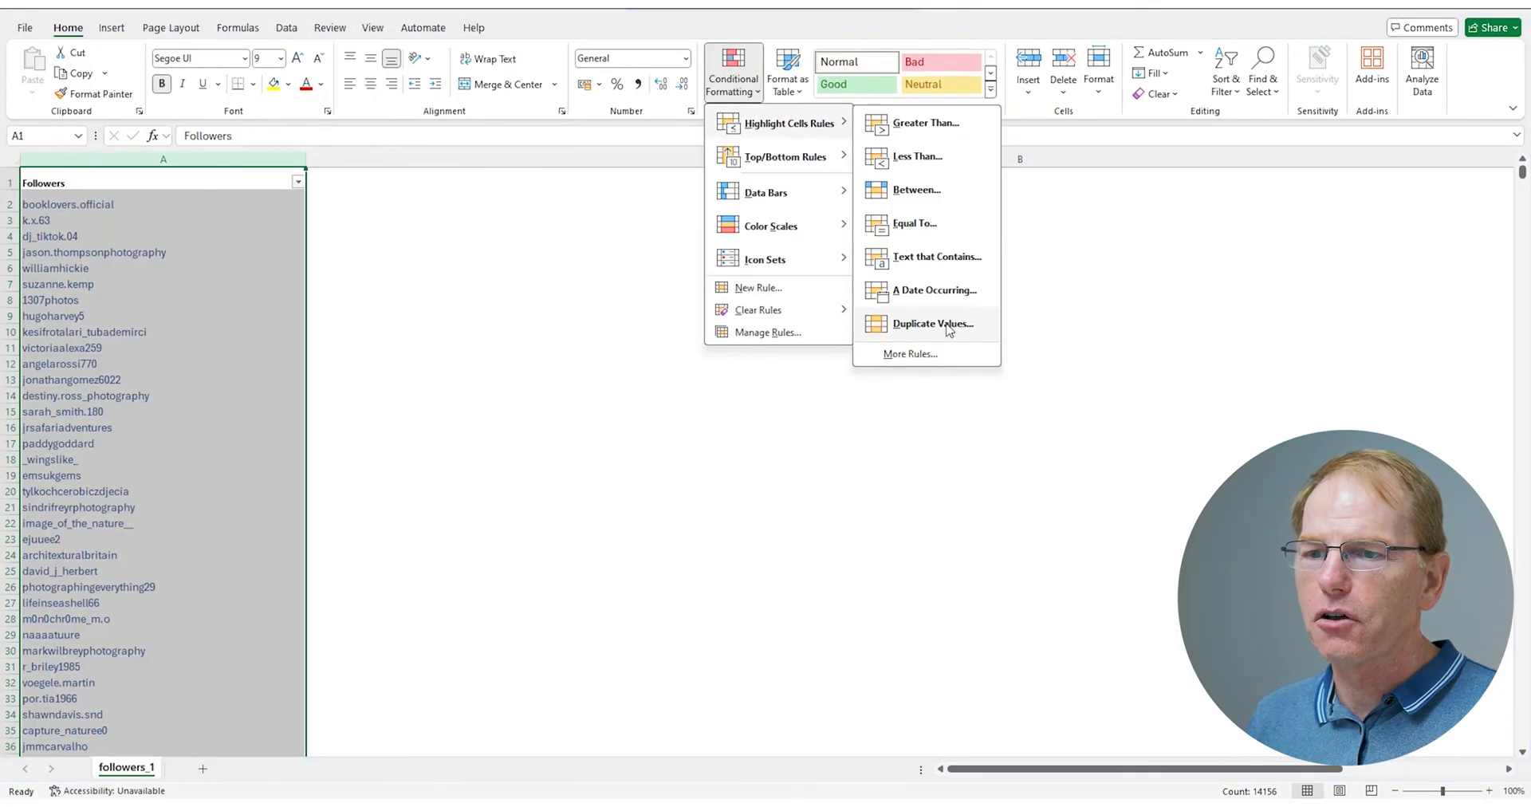
left_click(931, 324)
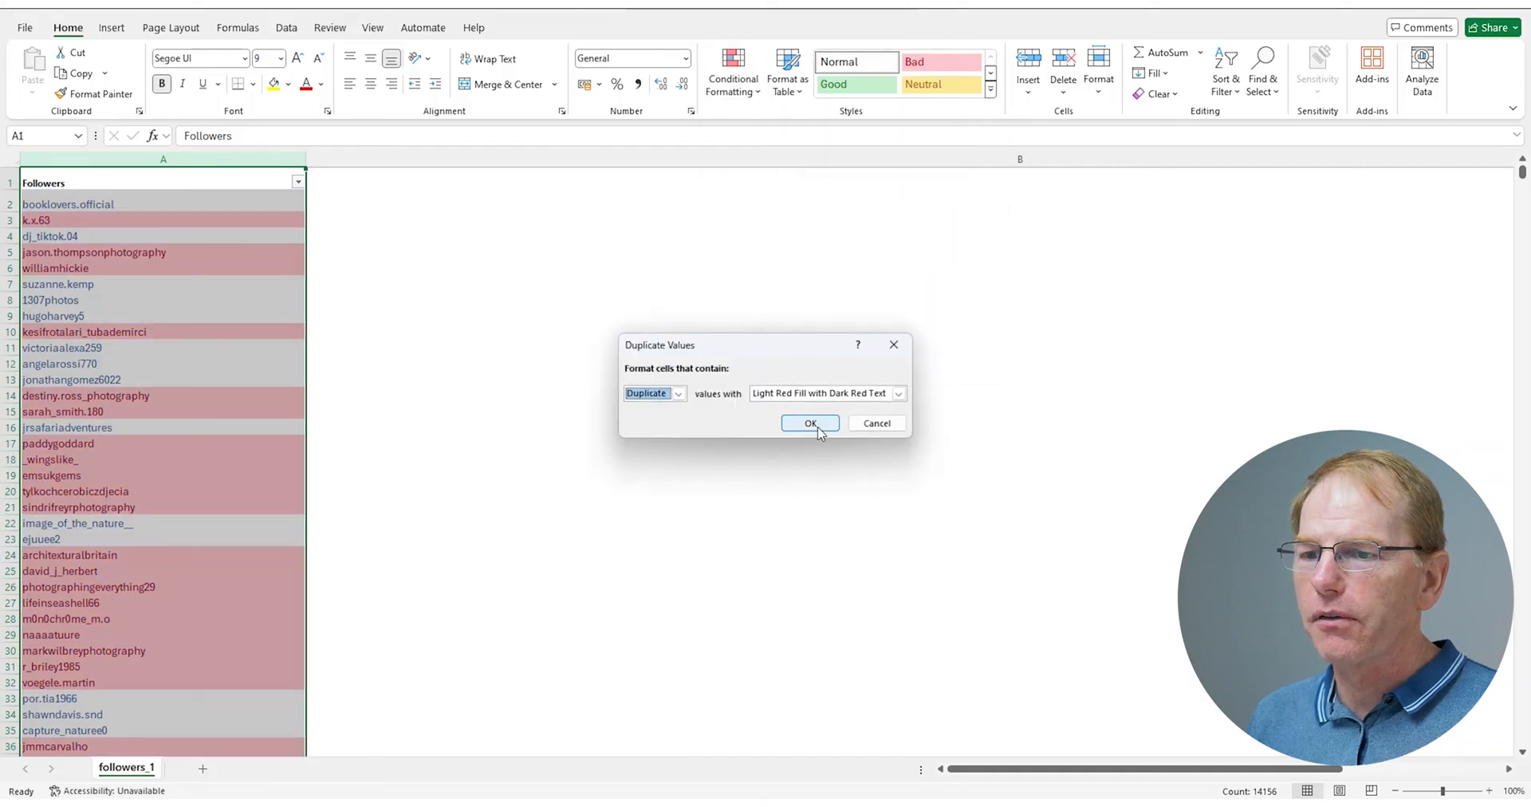
left_click(809, 423)
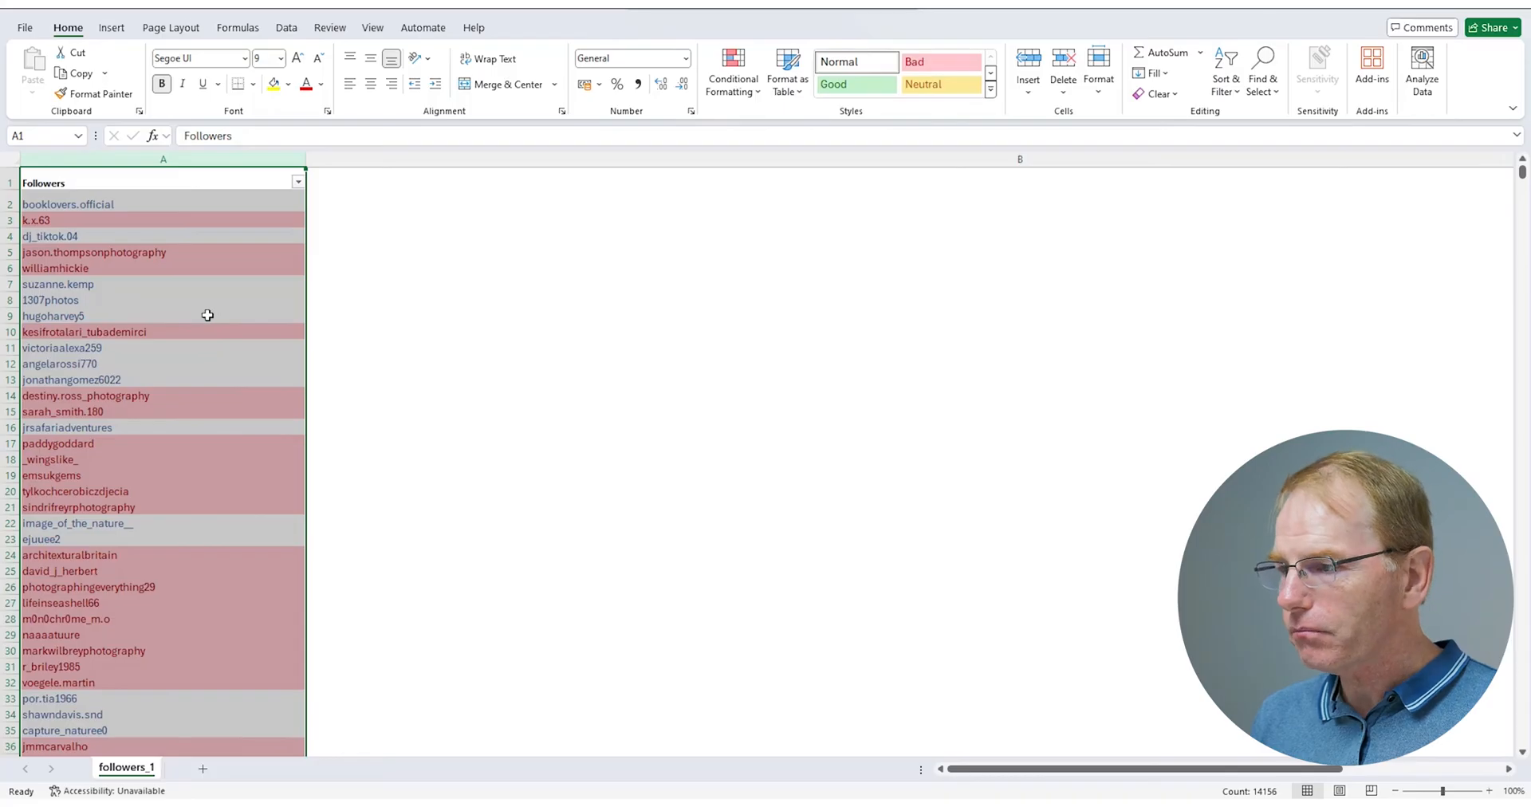
mouse_move(211, 263)
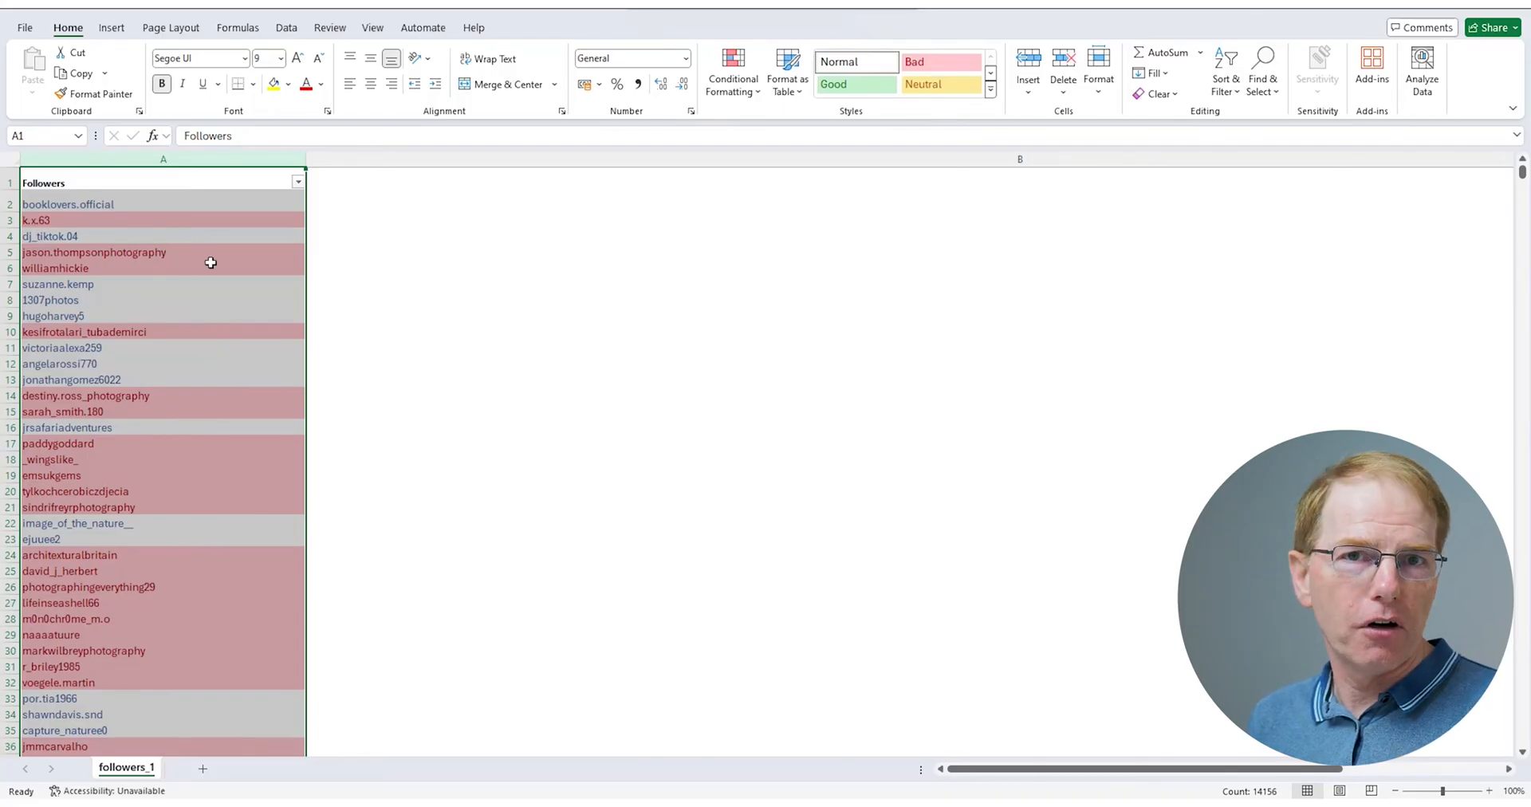
mouse_move(232, 243)
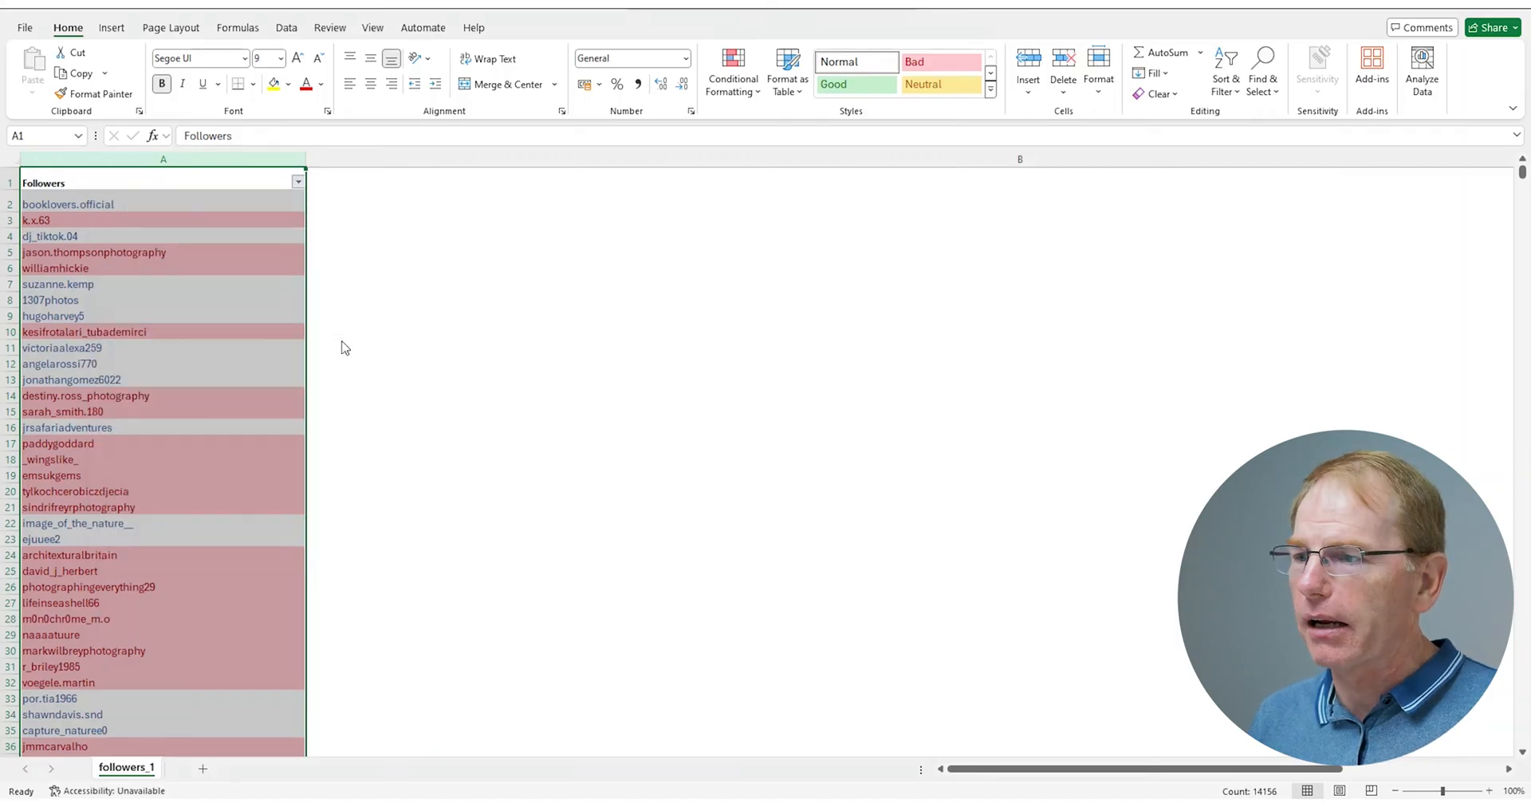
Filter column A by No Fill so only unhighlighted, non-duplicate names remain, and review them
left_click(298, 184)
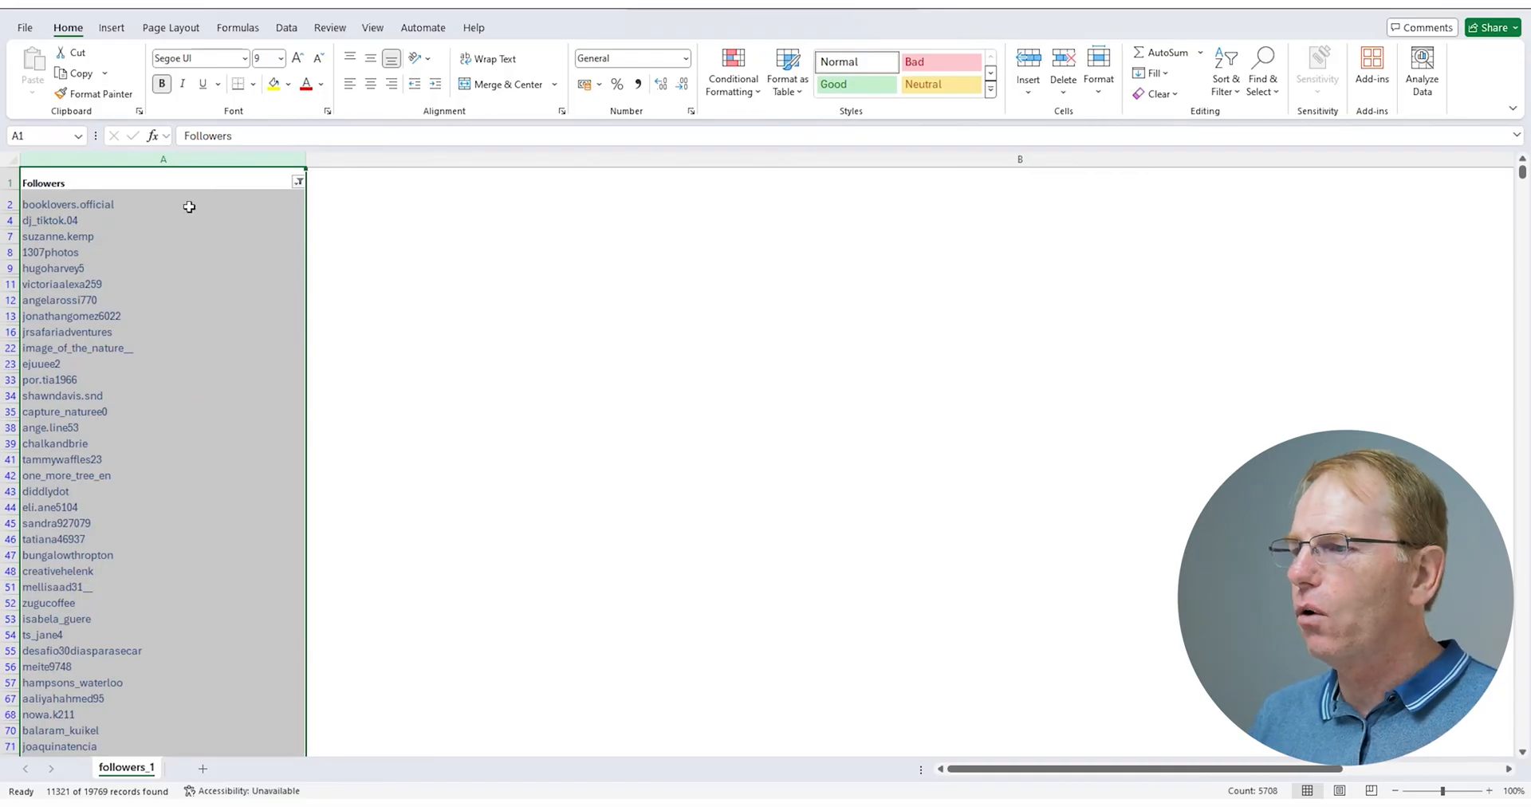
mouse_move(169, 279)
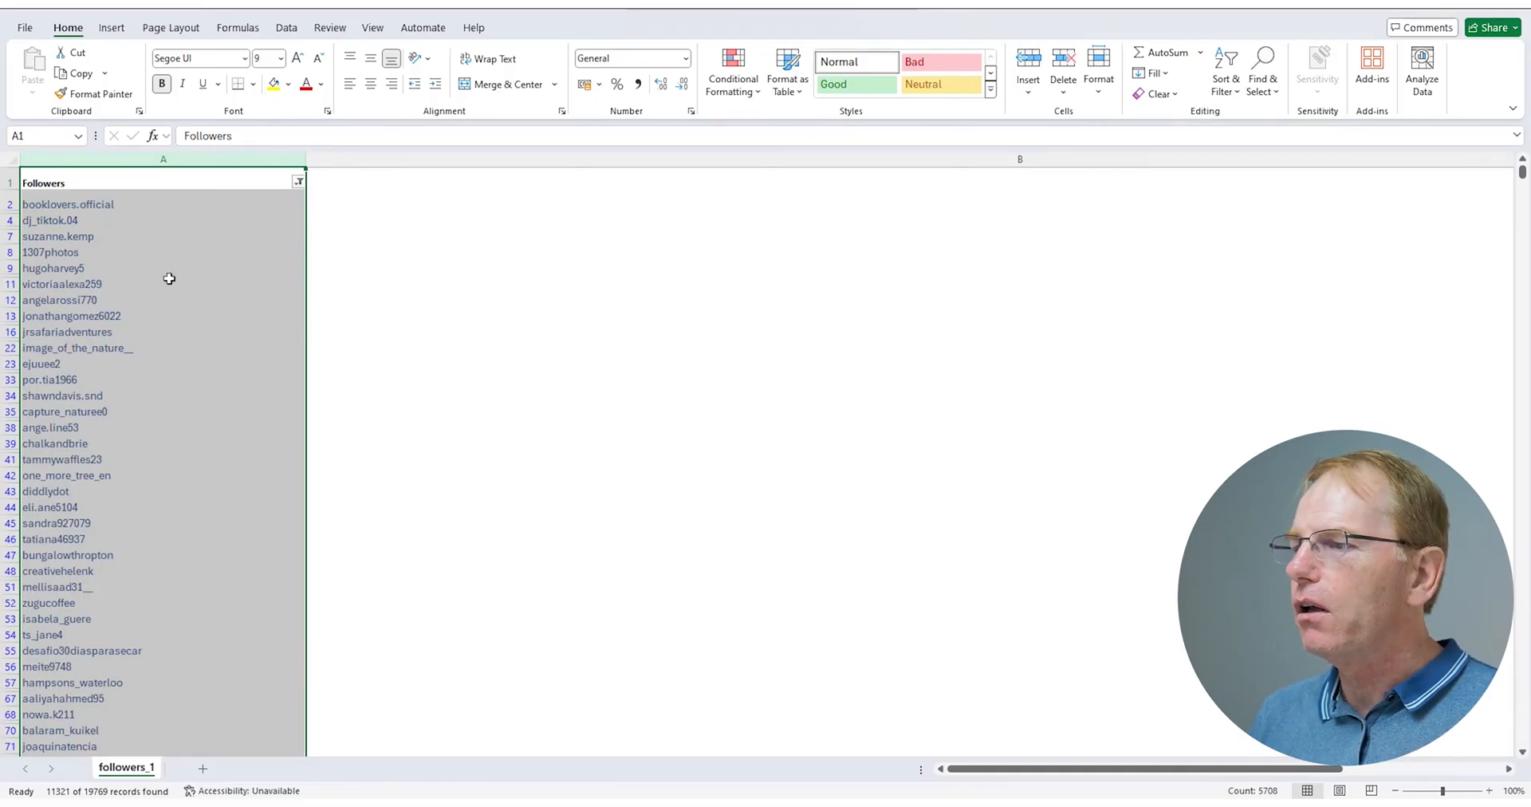
scroll("down", 3)
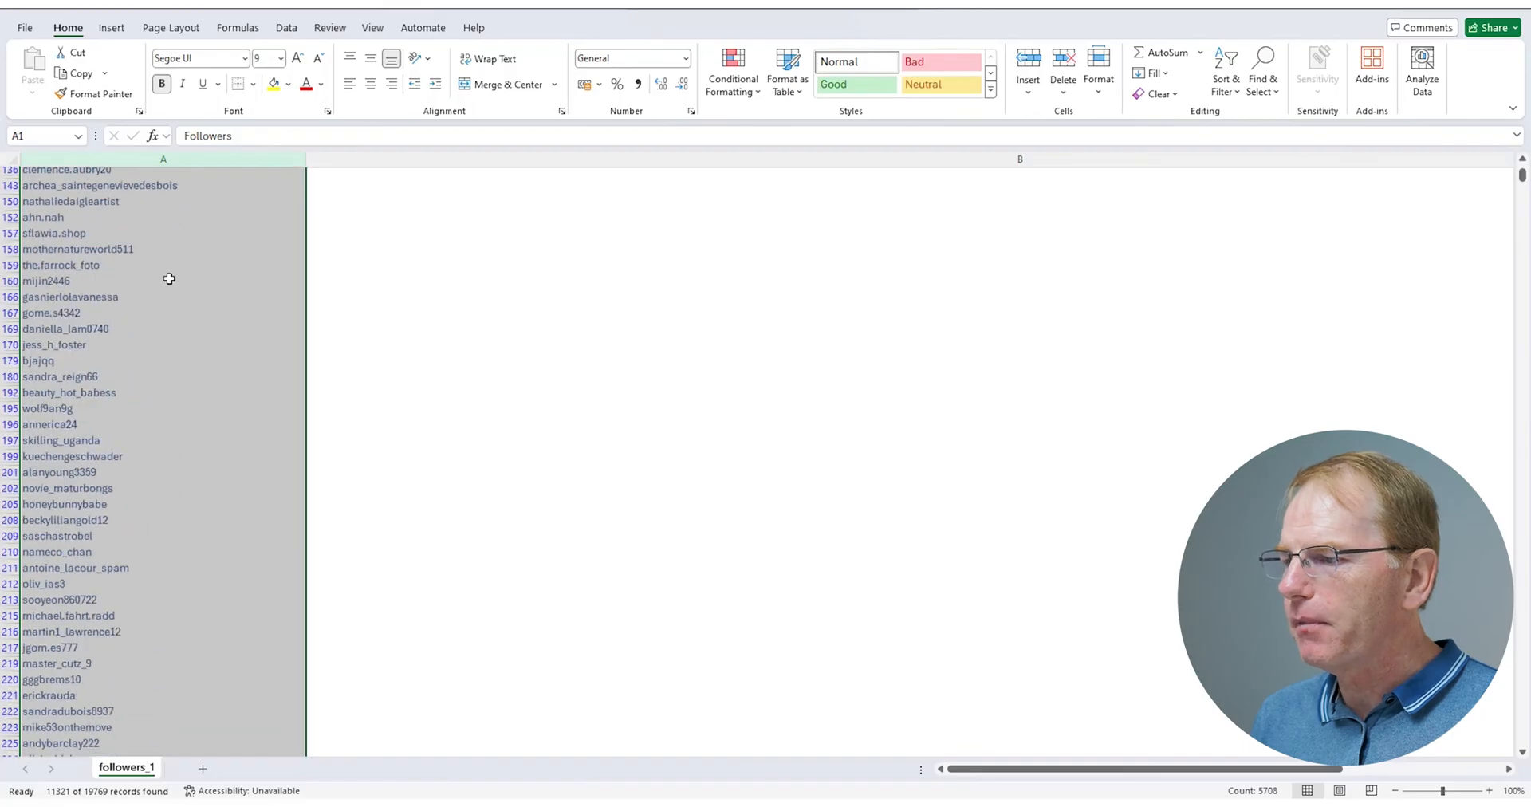
scroll("down", 3)
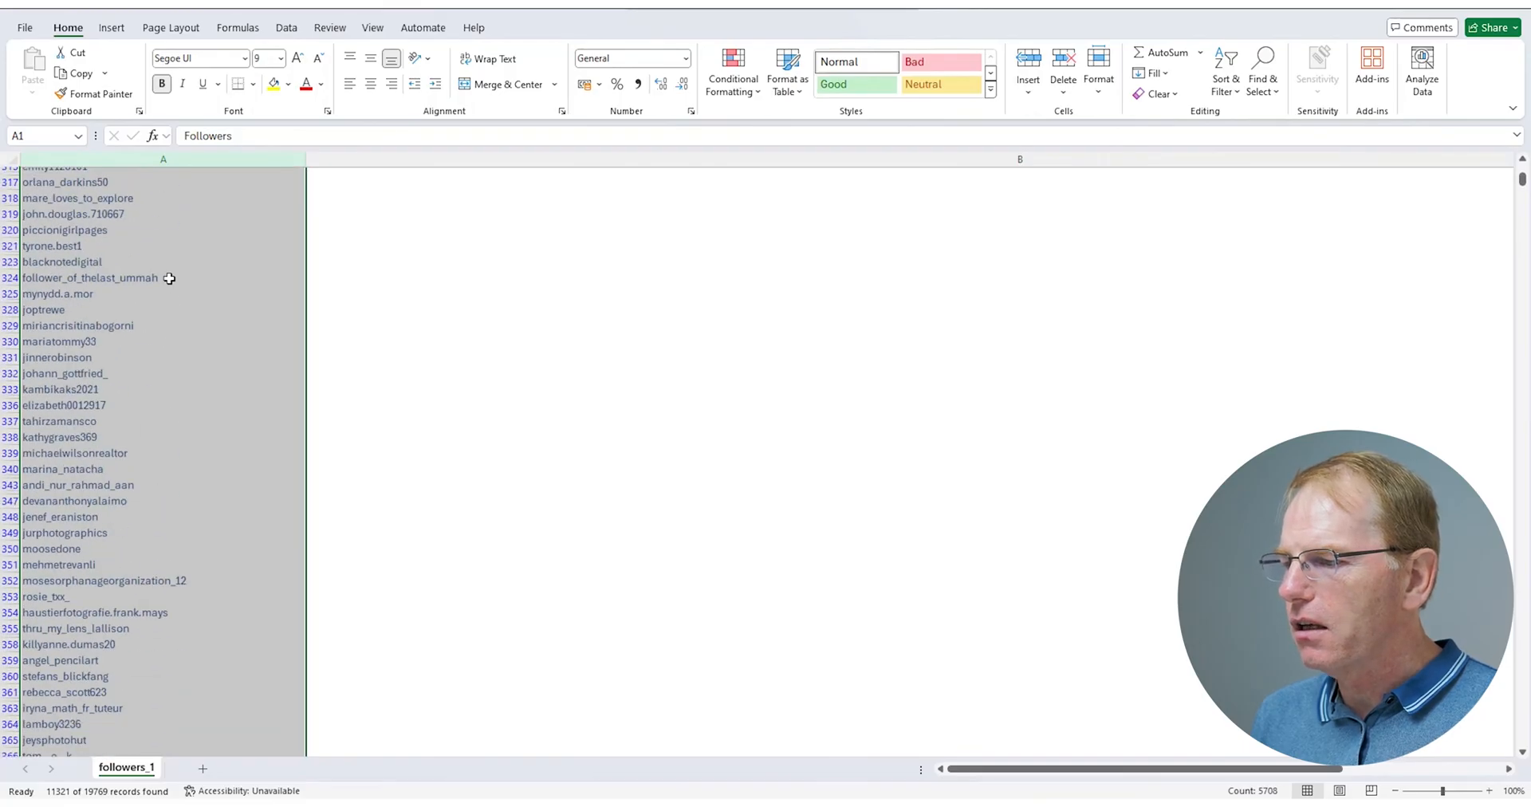
scroll("down", 3)
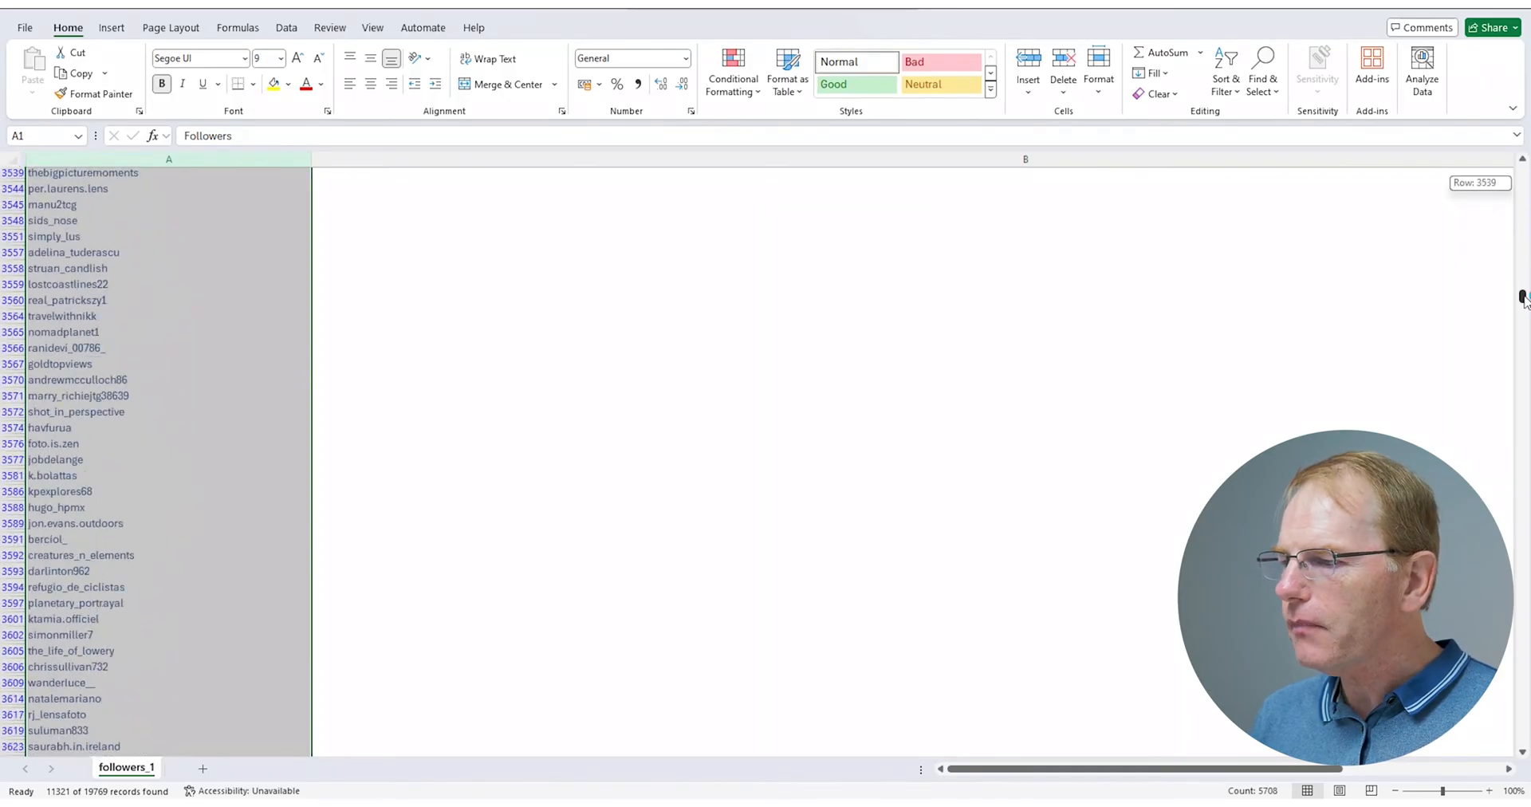
scroll("down", 3)
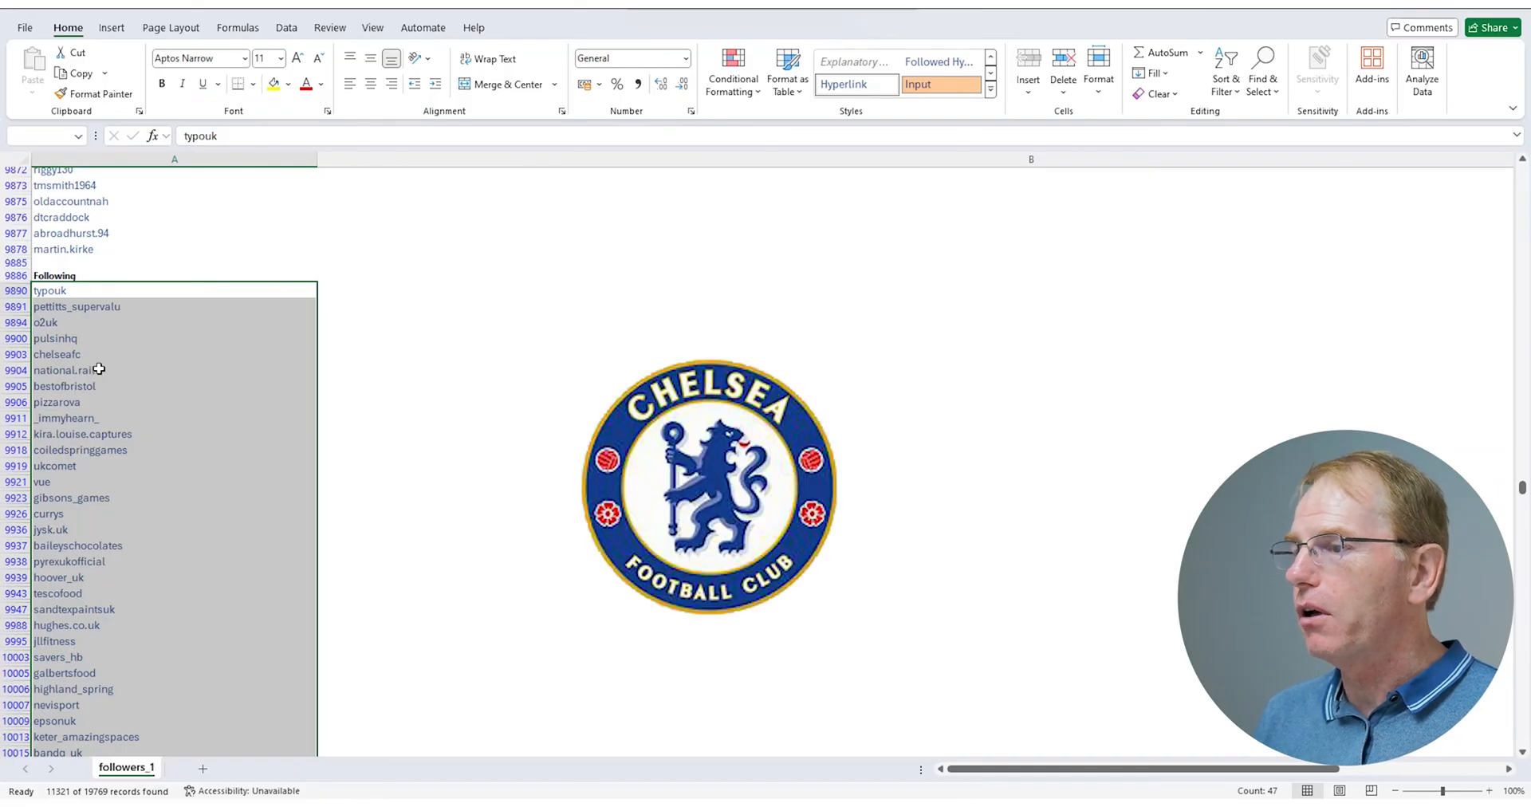
mouse_move(105, 393)
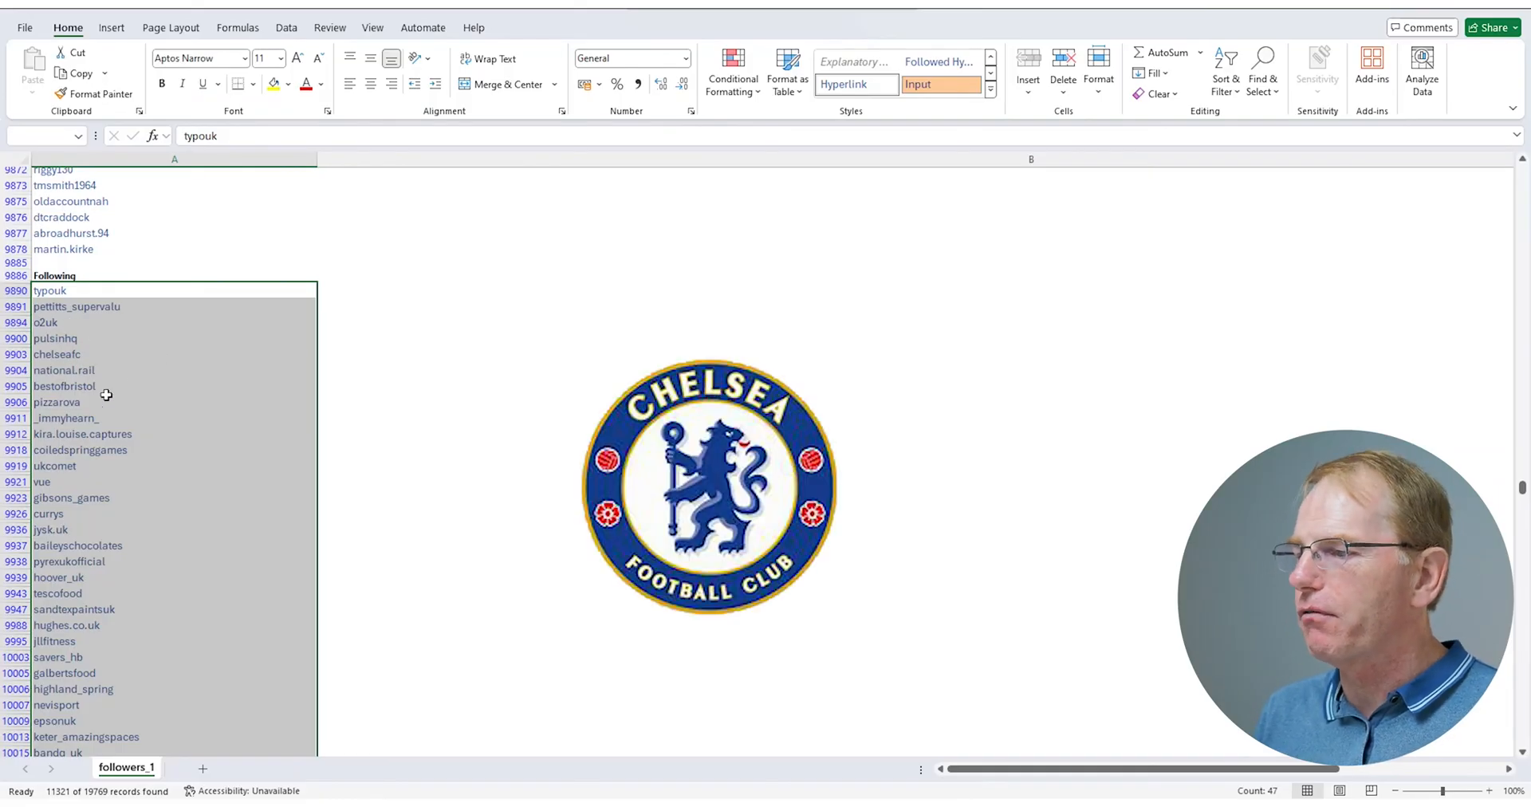
scroll("down", 3)
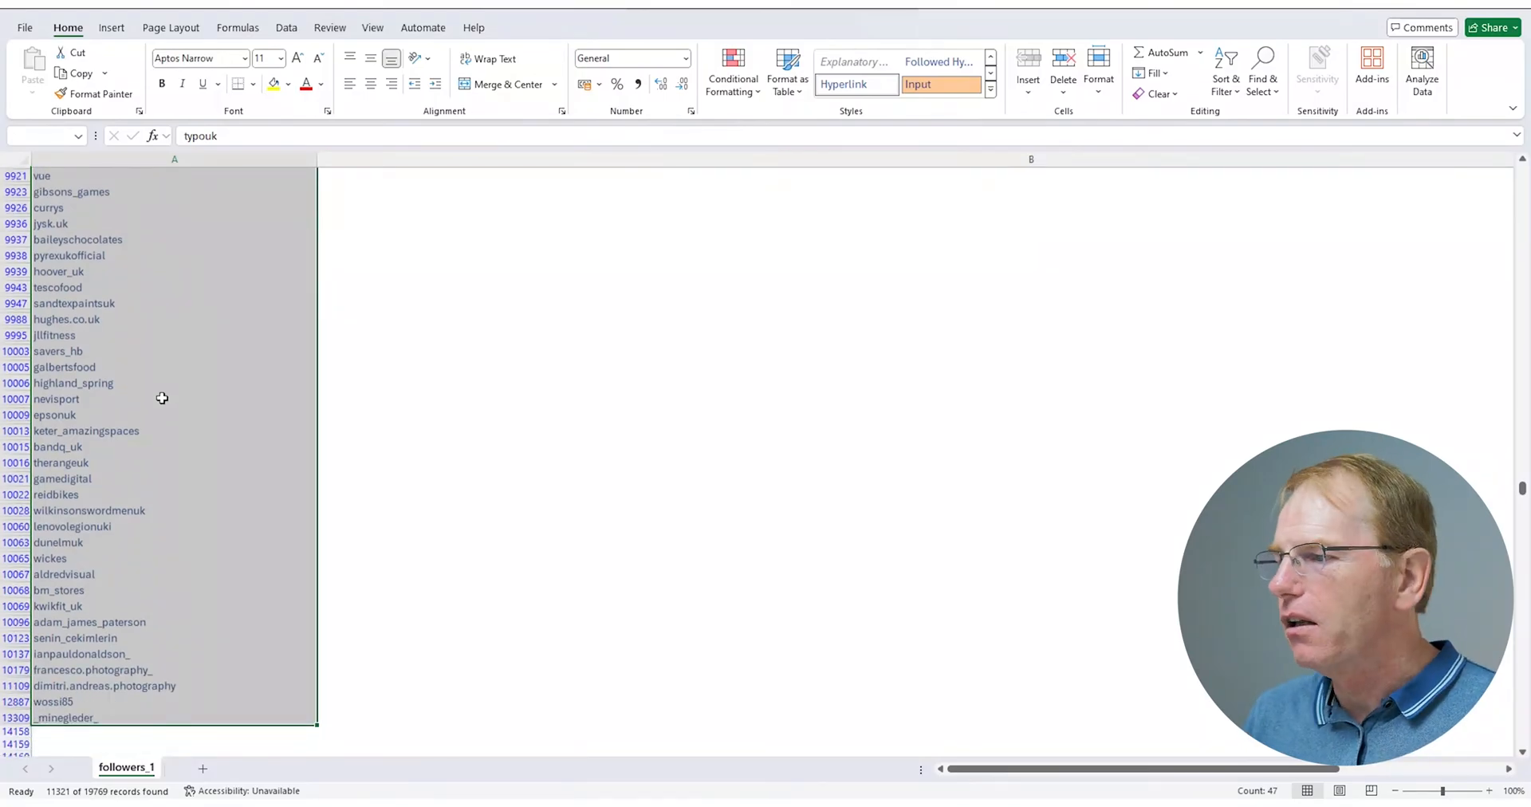
scroll("up", 3)
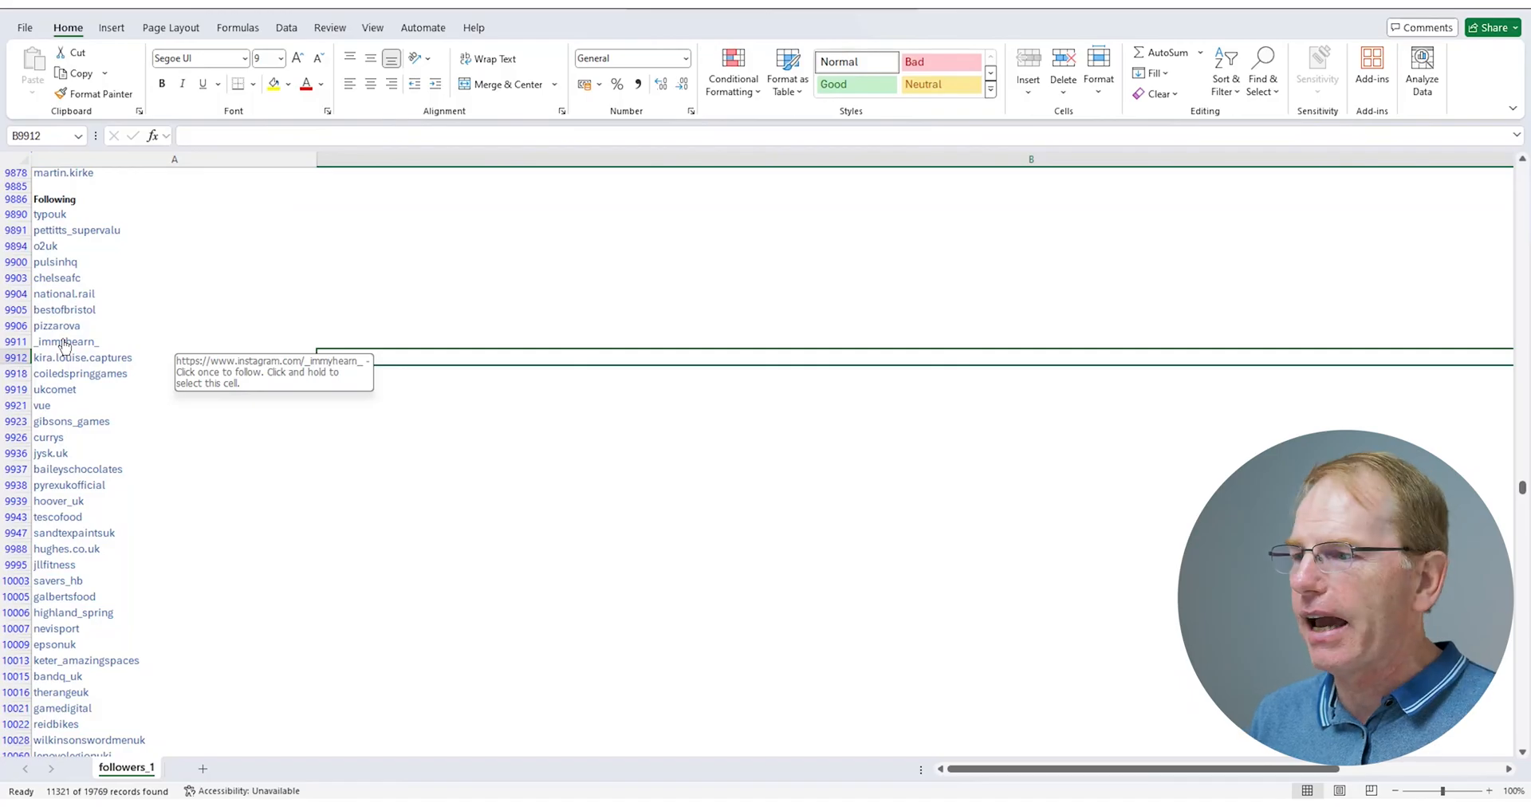
left_click(67, 341)
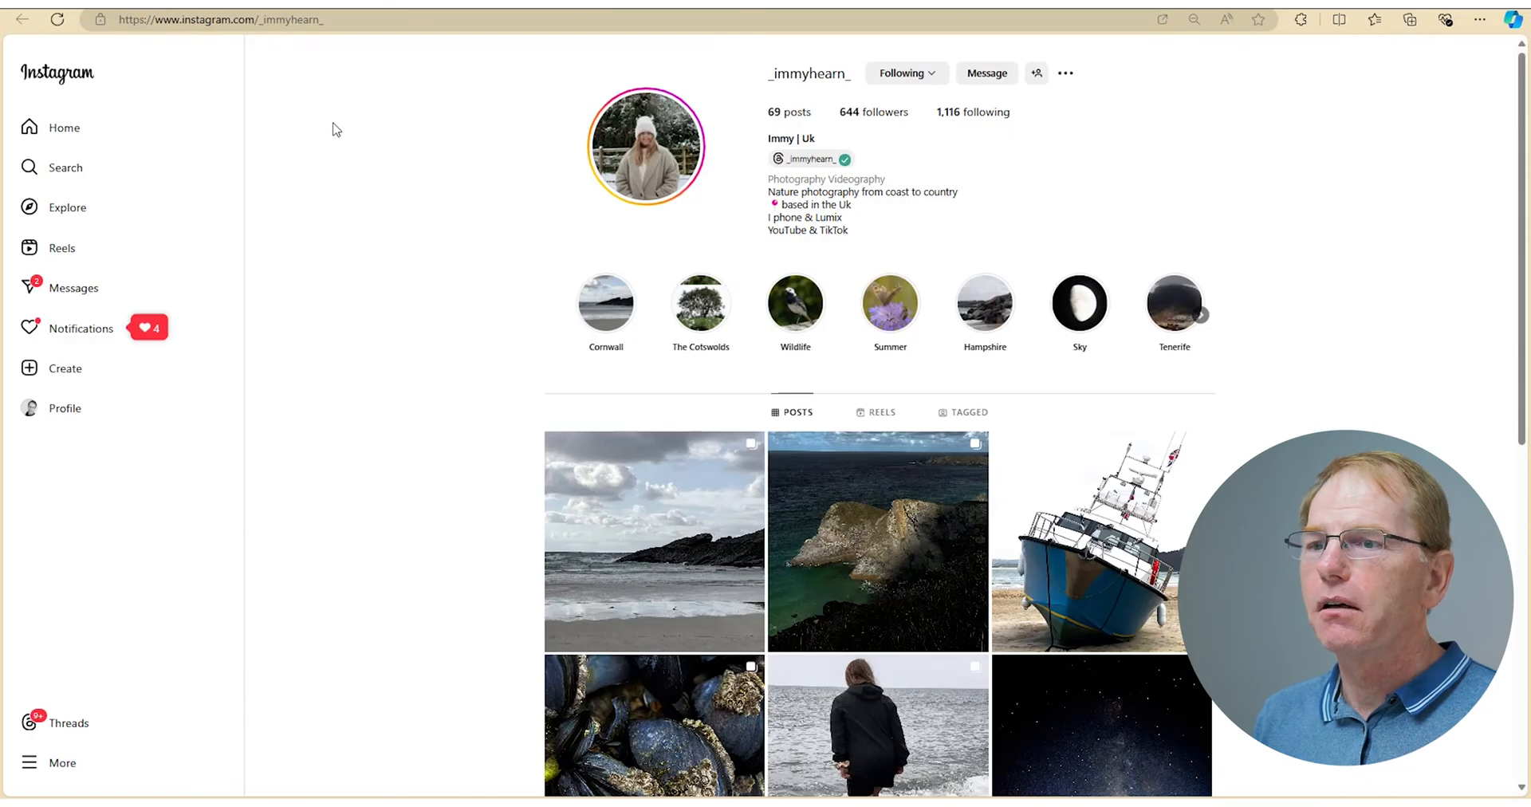
mouse_move(925, 150)
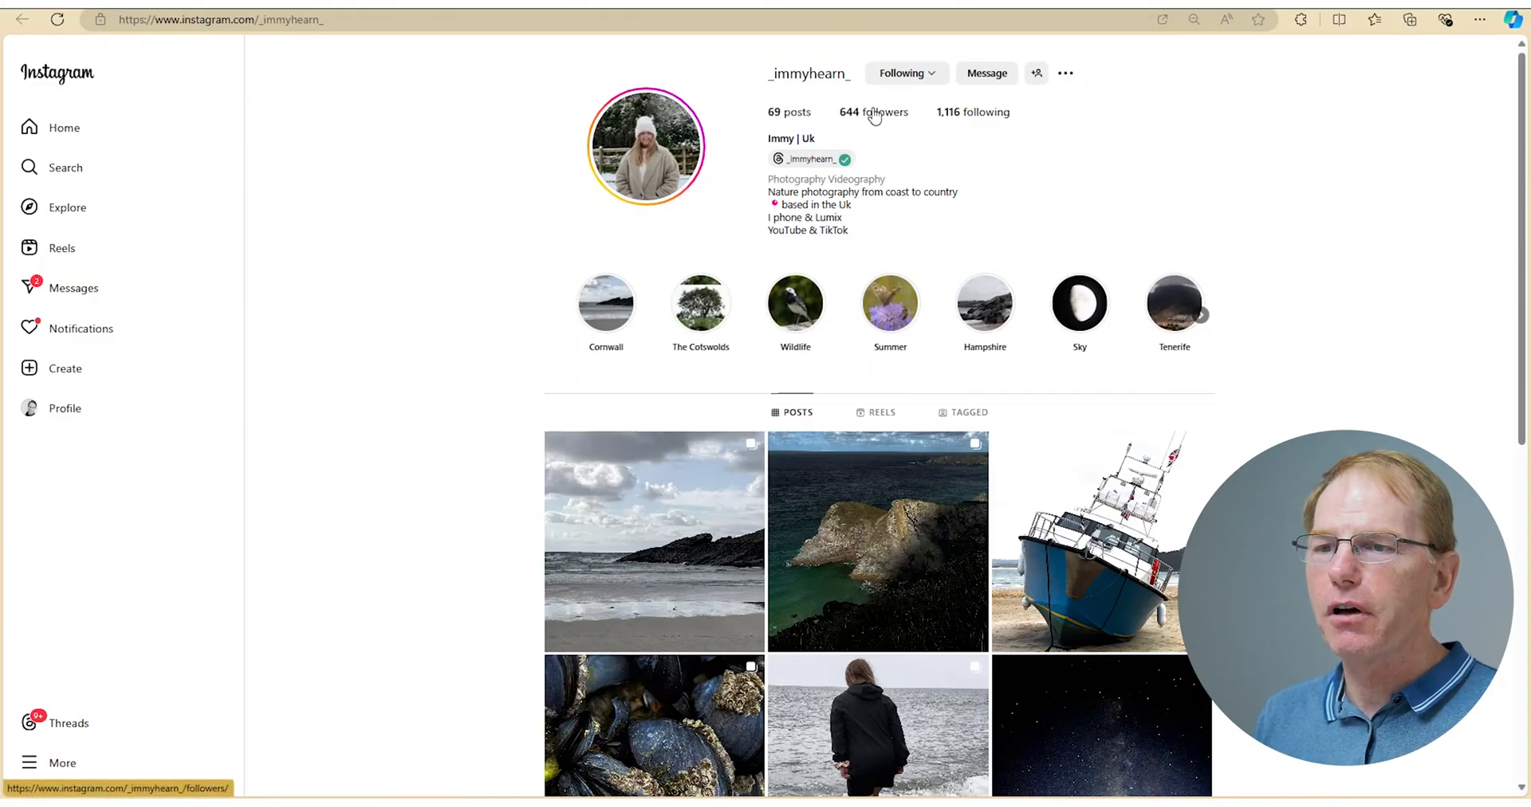
mouse_move(956, 125)
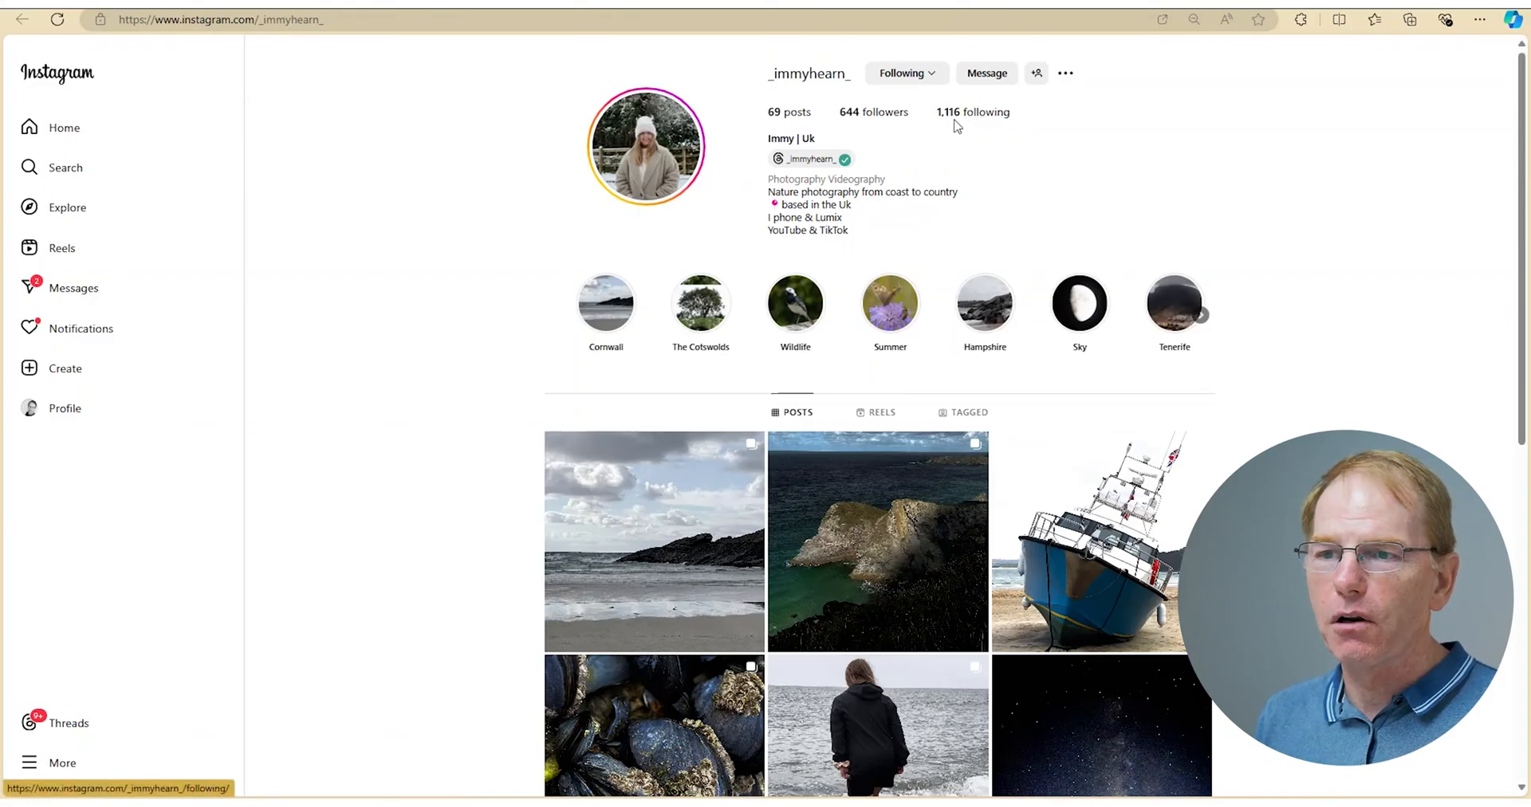
mouse_move(971, 118)
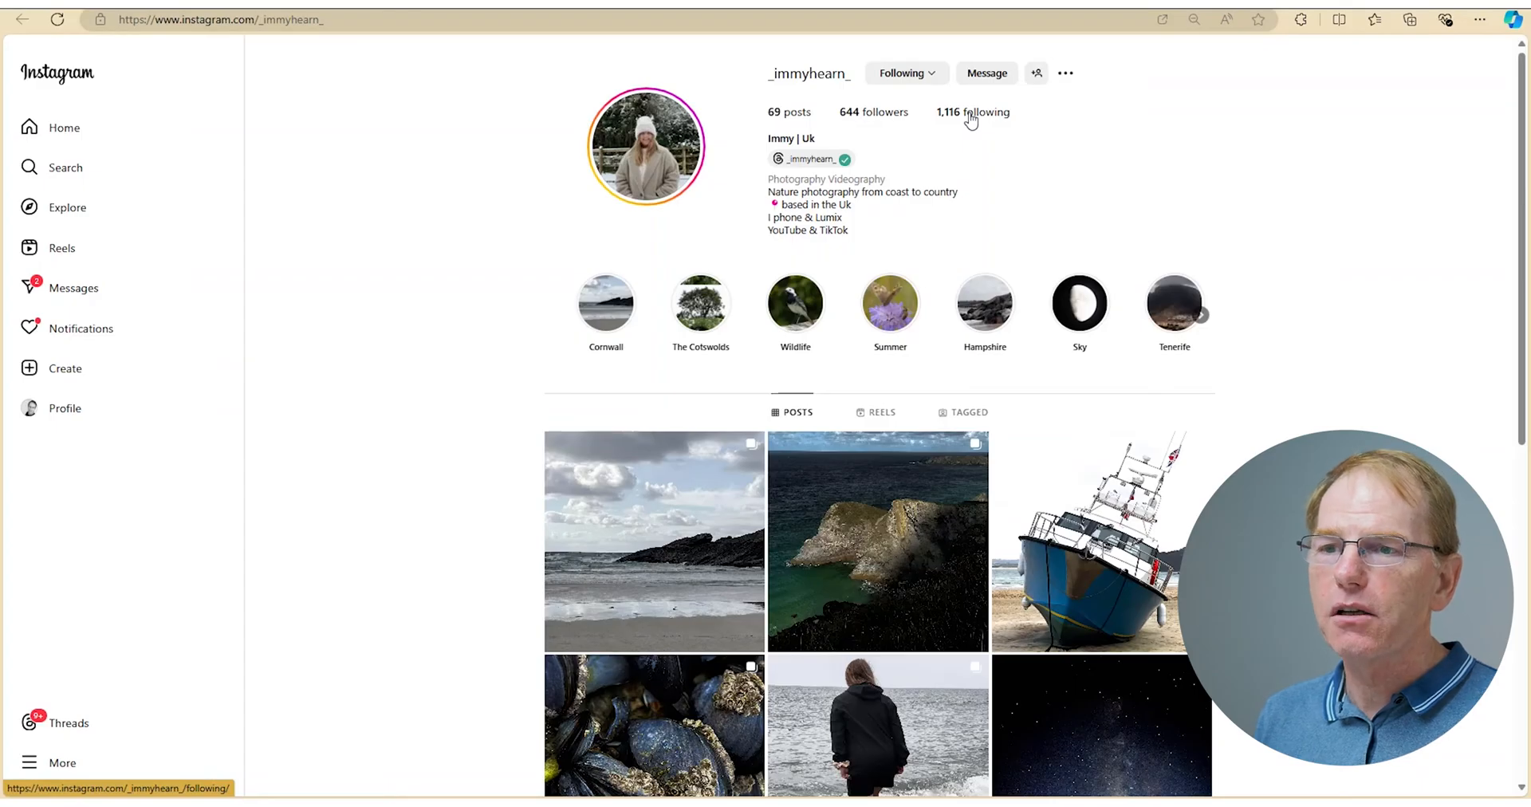
left_click(971, 112)
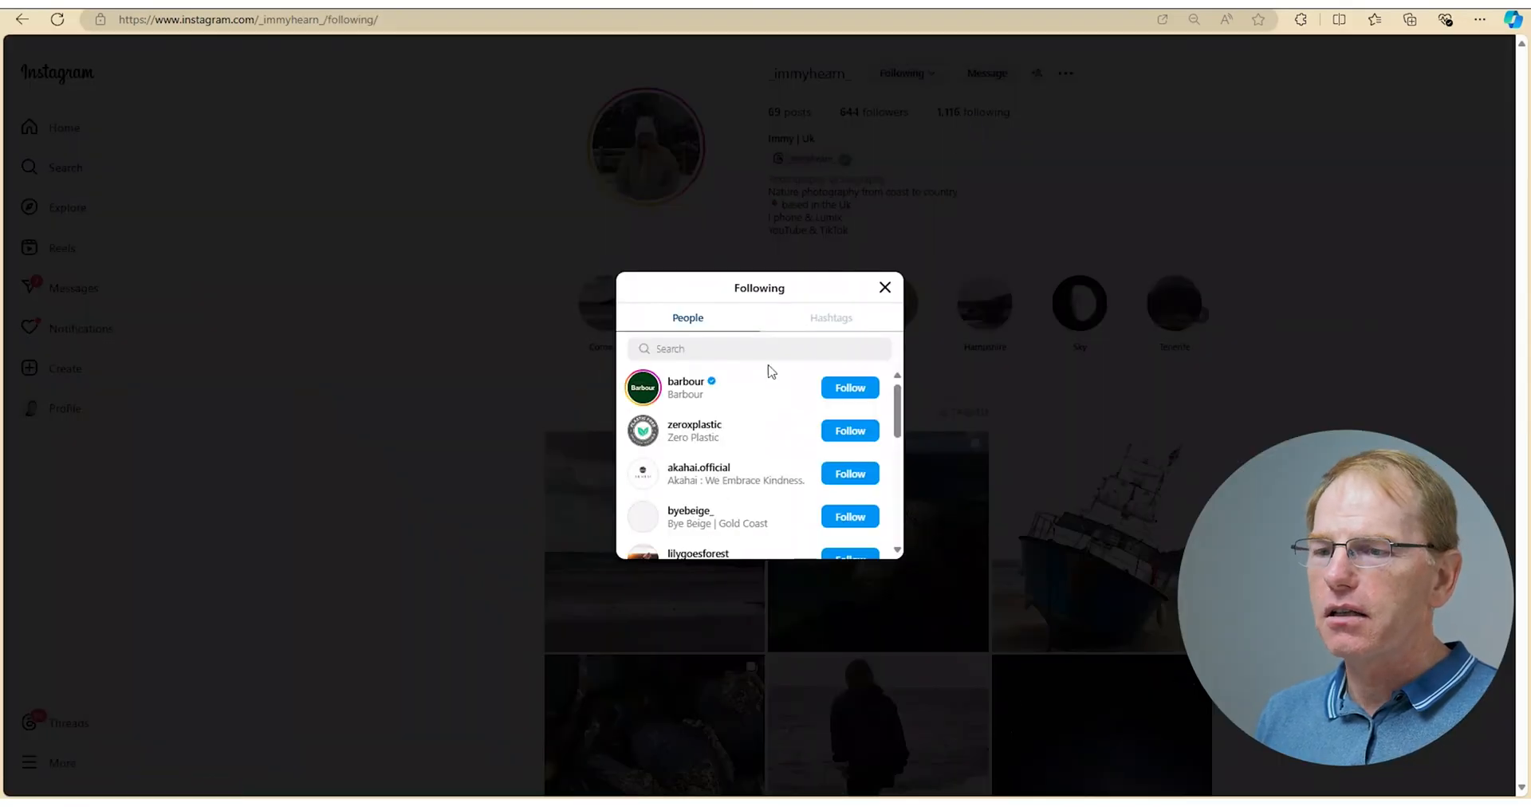
mouse_move(716, 380)
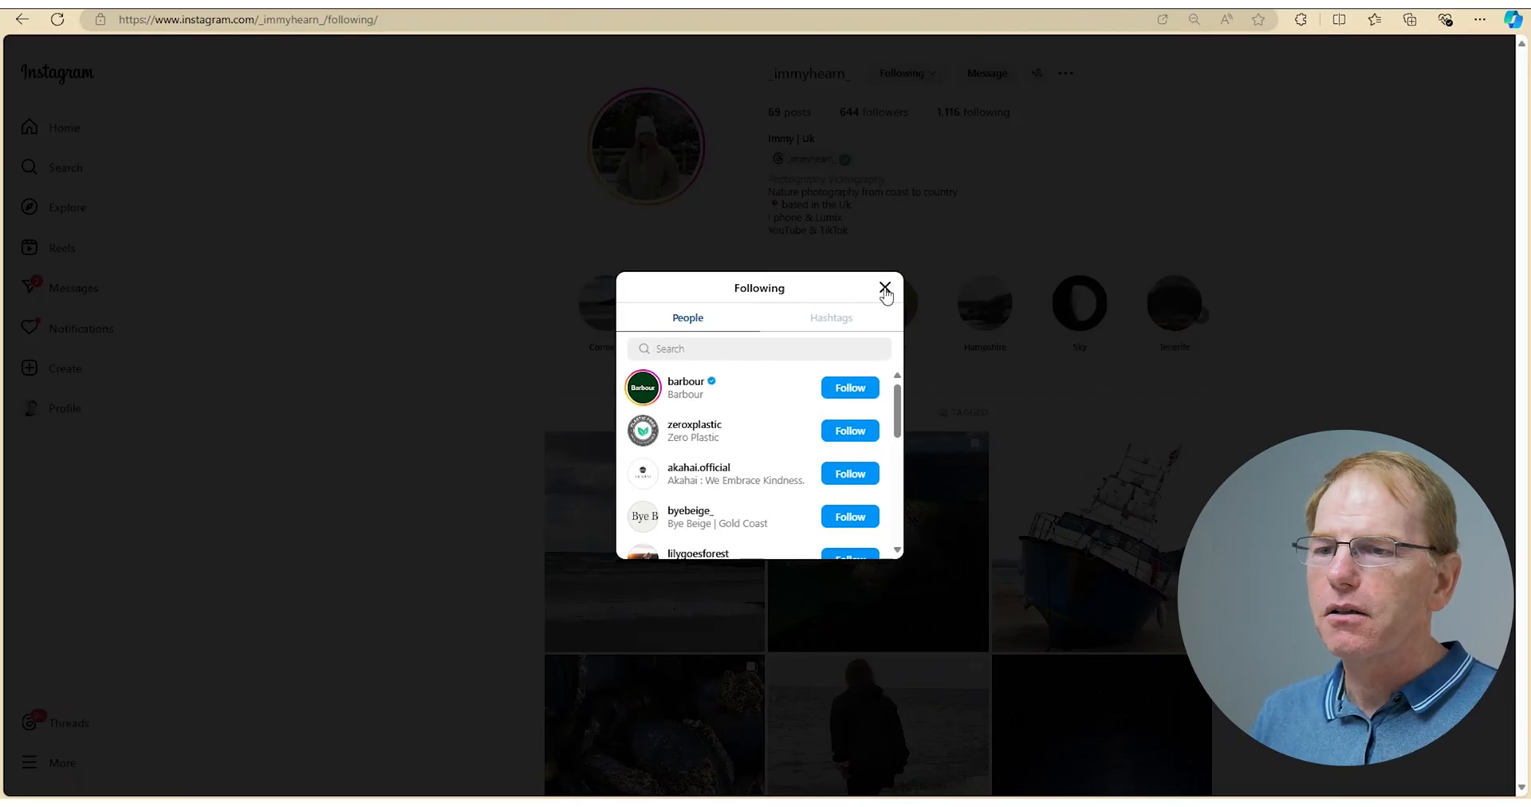
left_click(885, 288)
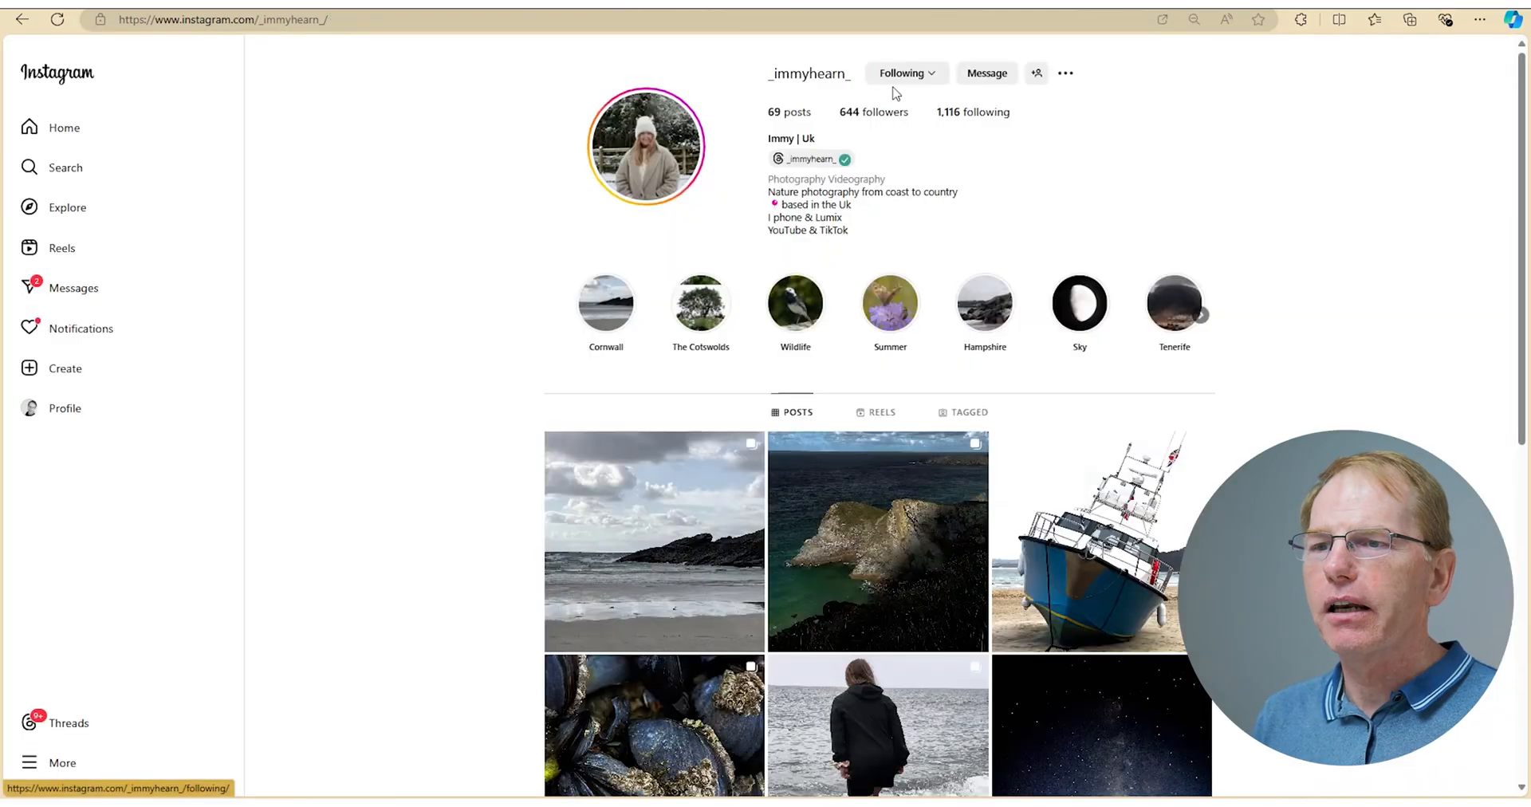
left_click(899, 72)
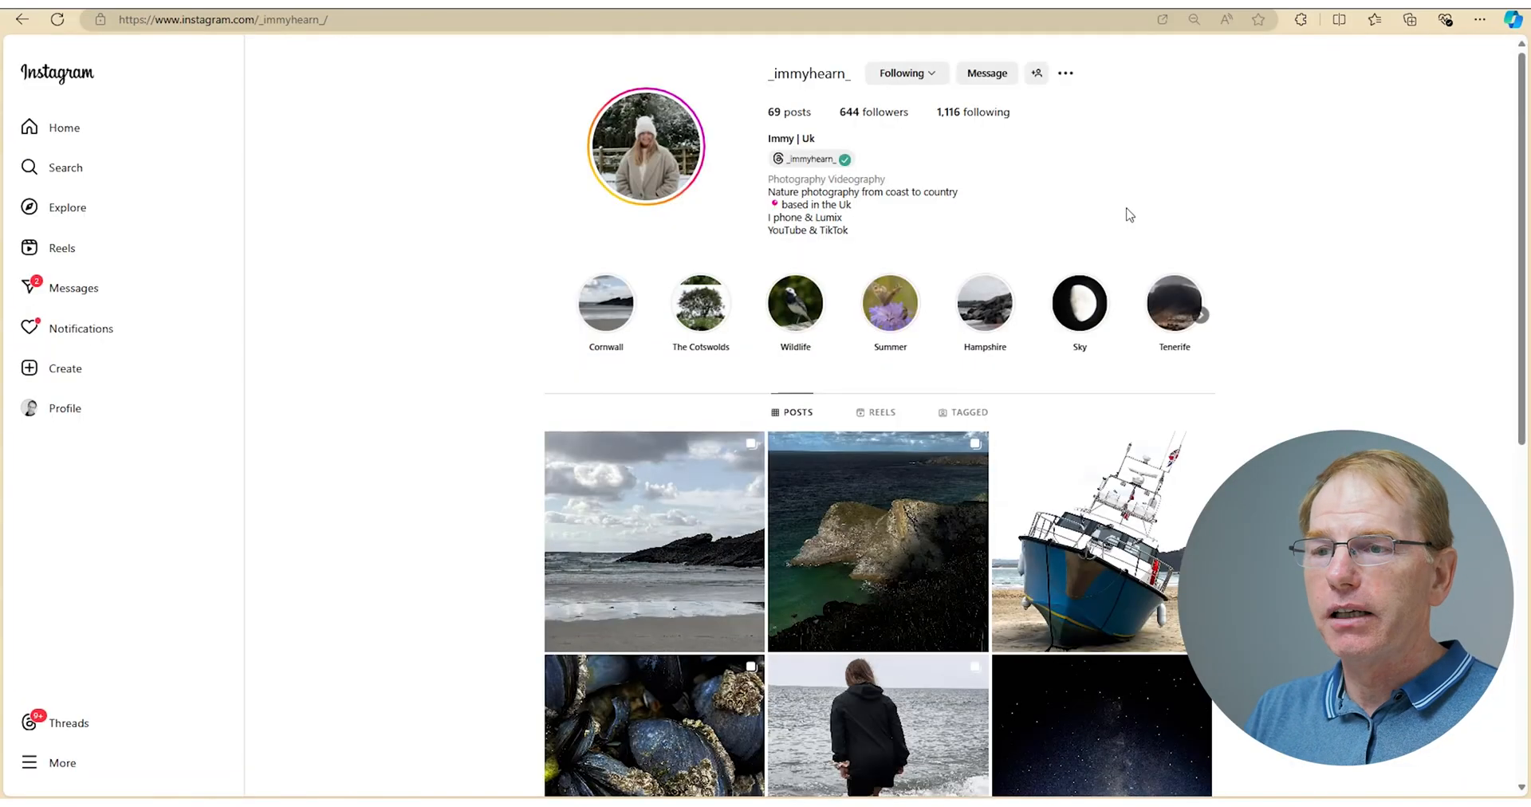
left_click(654, 540)
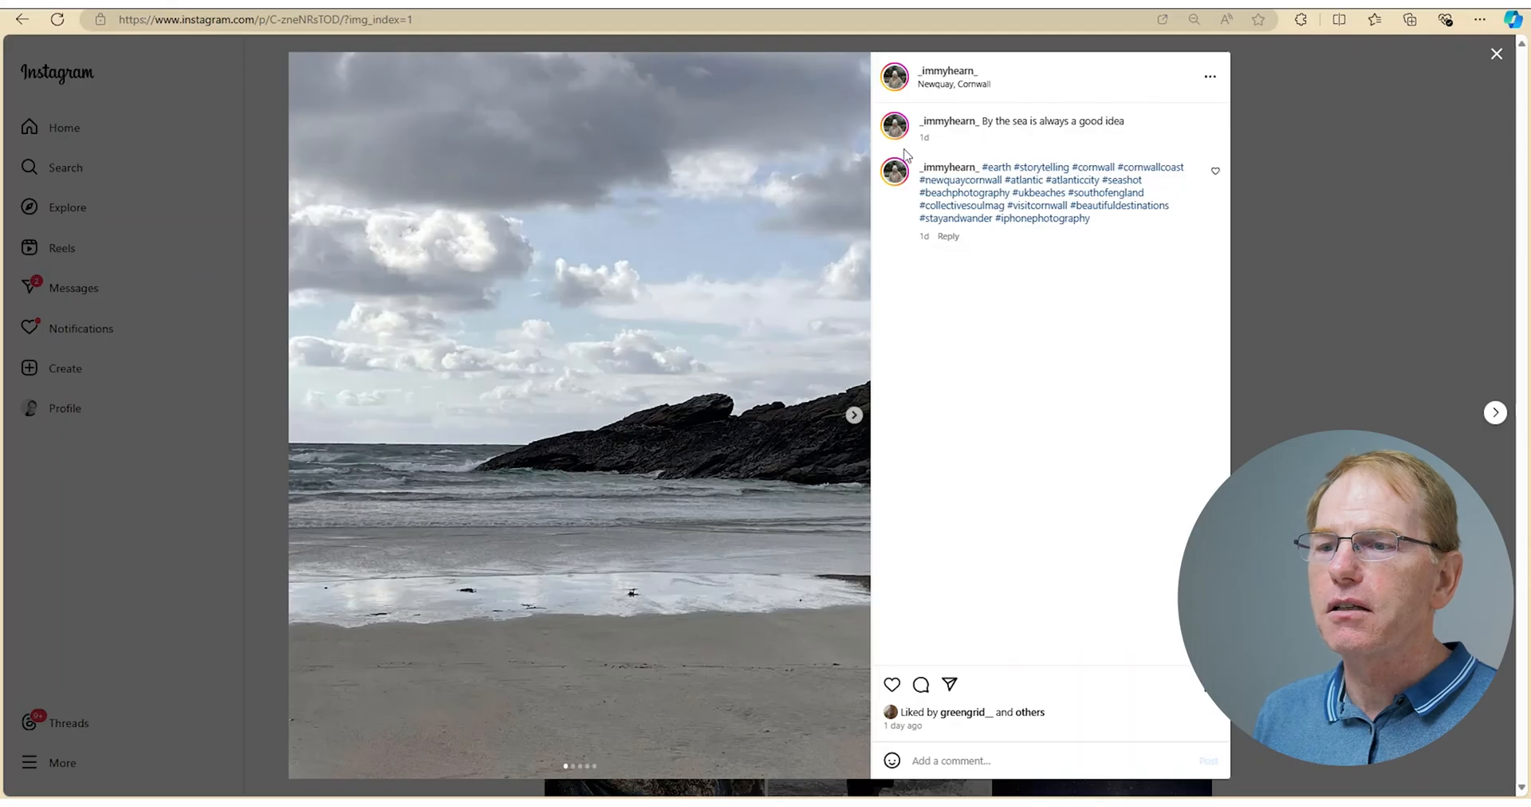
Advance to the next image of the Newquay beach post, like it, and close the post
left_click(852, 415)
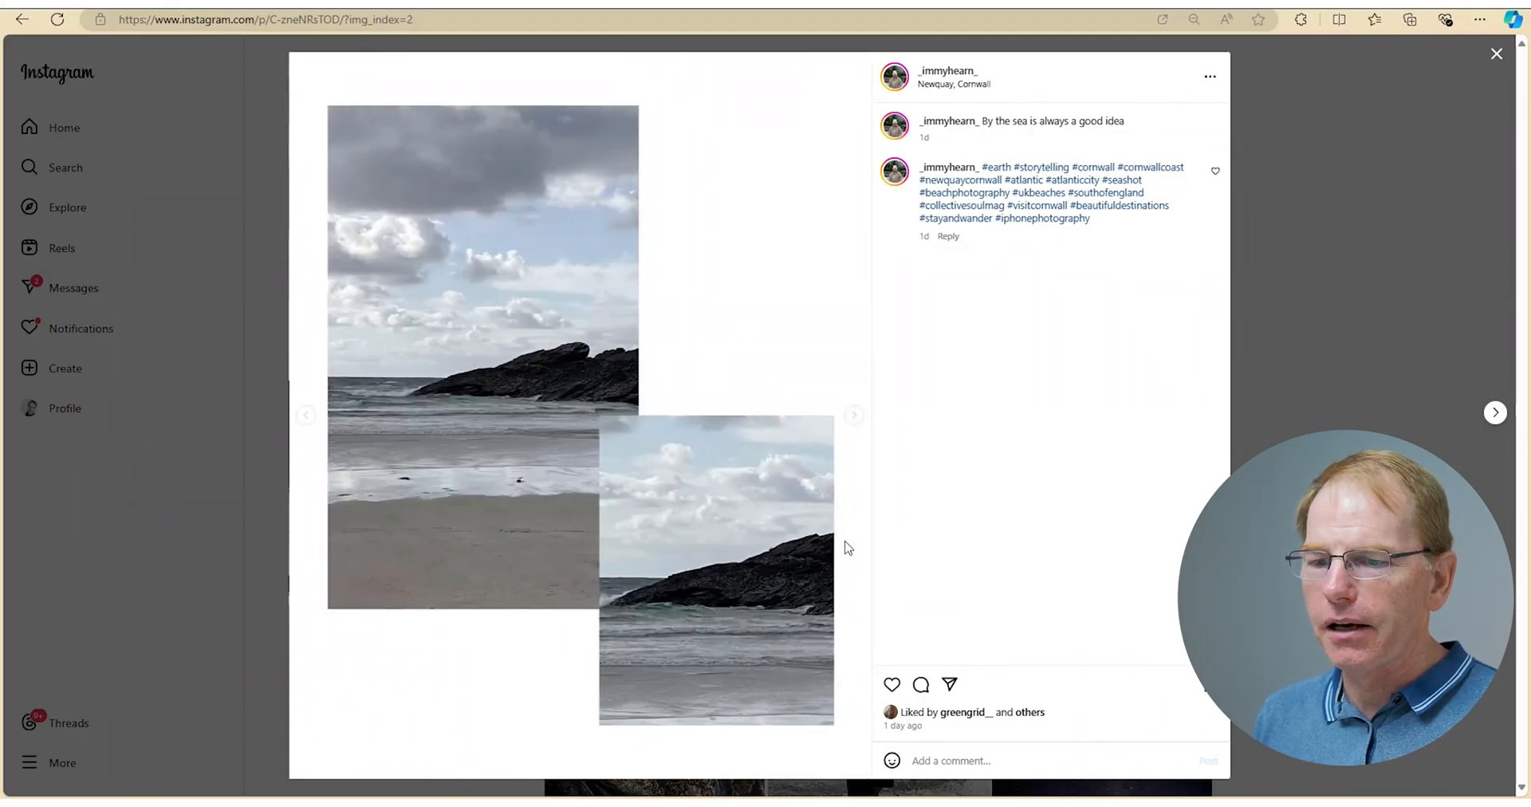
left_click(889, 684)
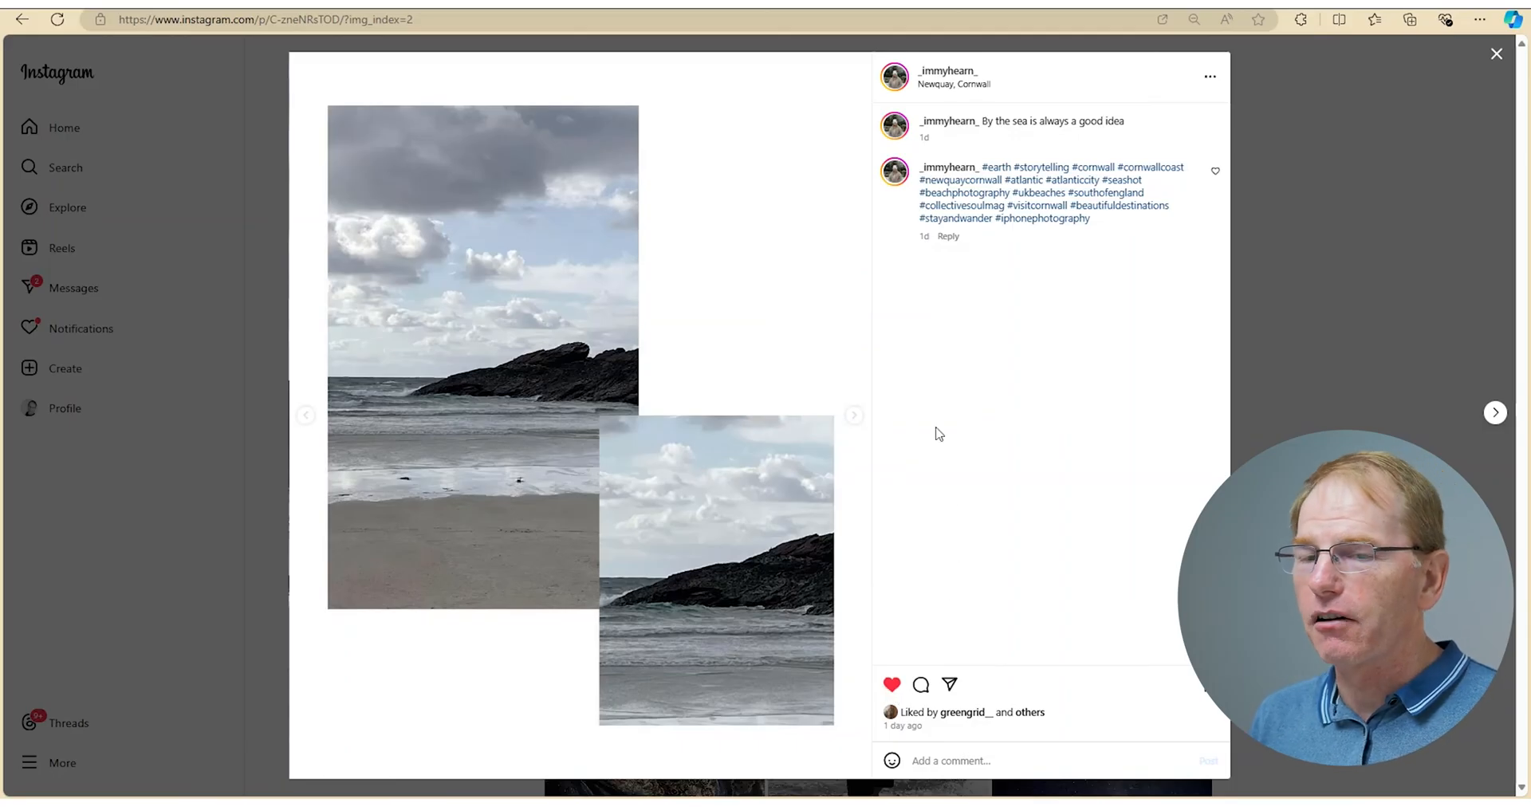
mouse_move(1291, 220)
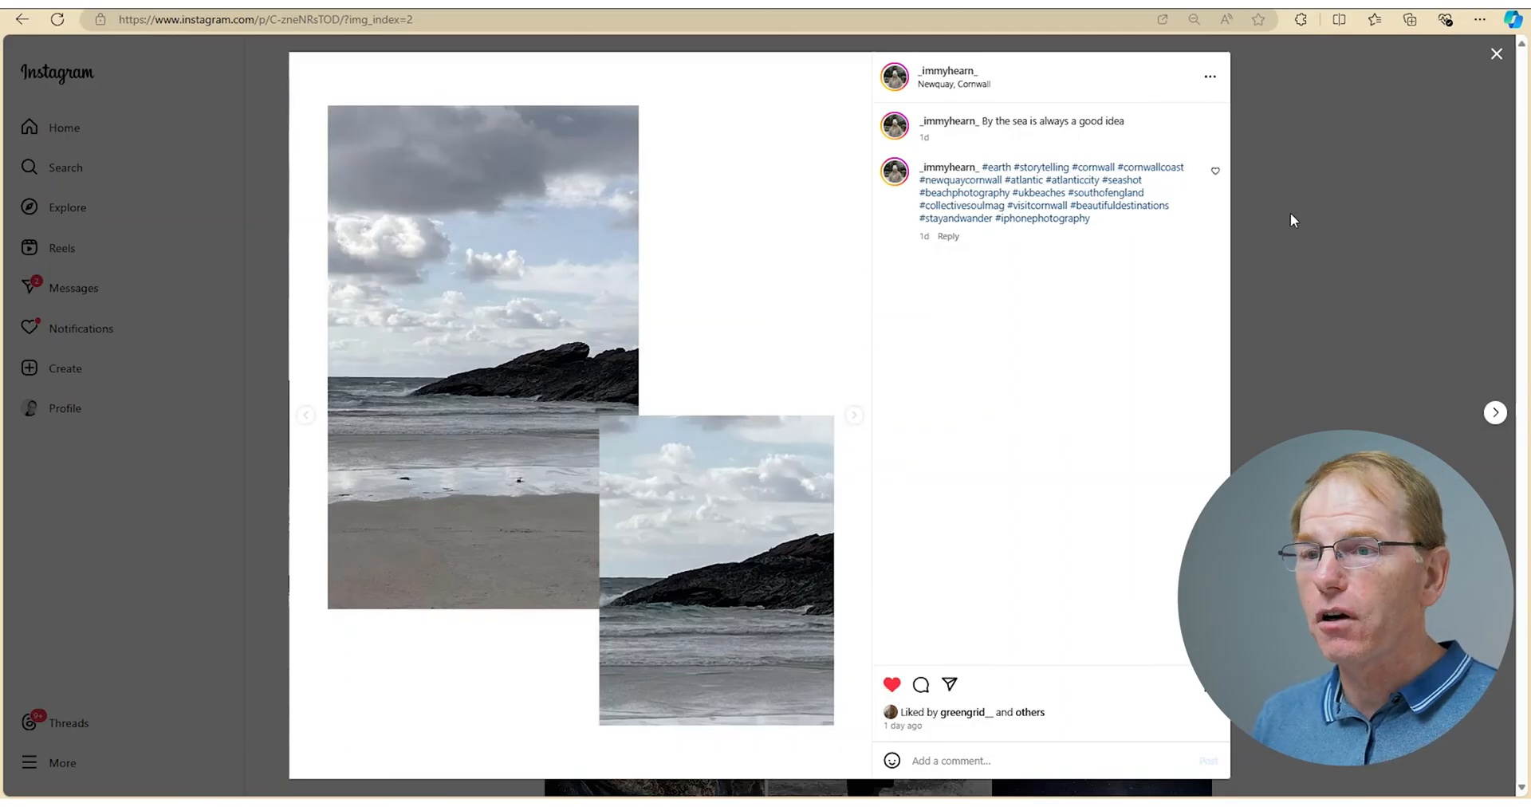
left_click(945, 70)
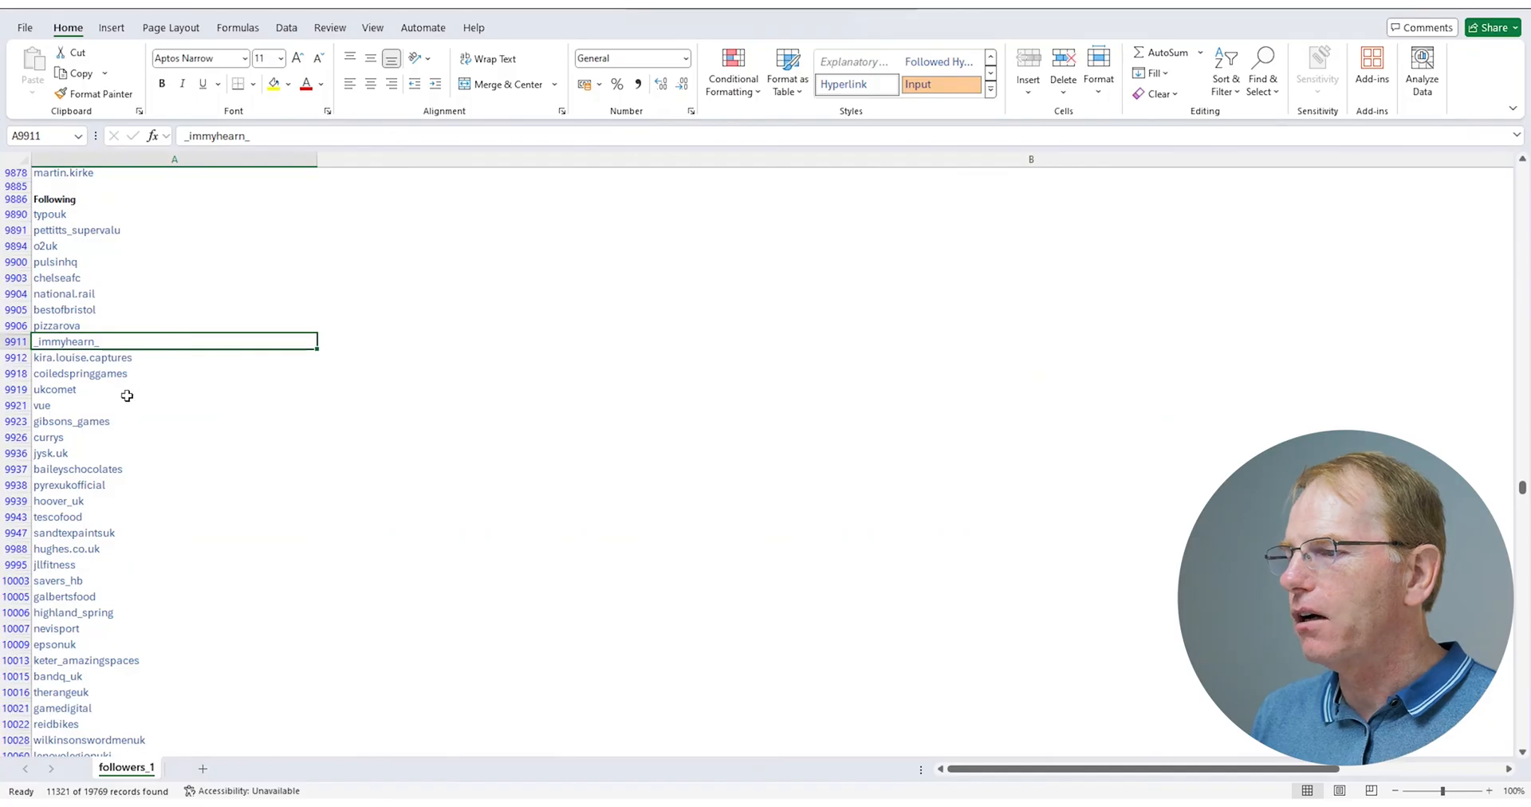
mouse_move(146, 380)
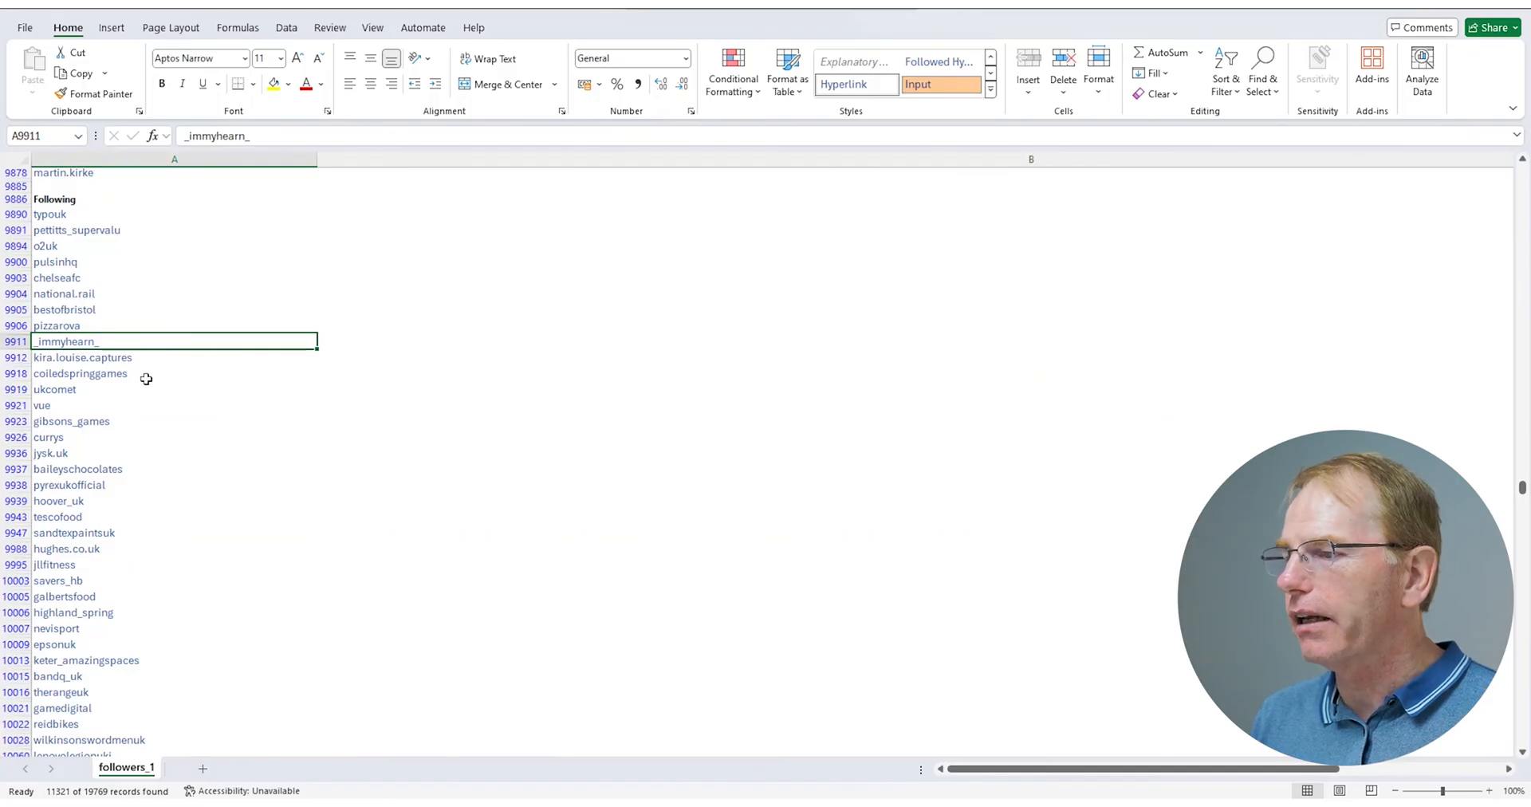
scroll("down", 3)
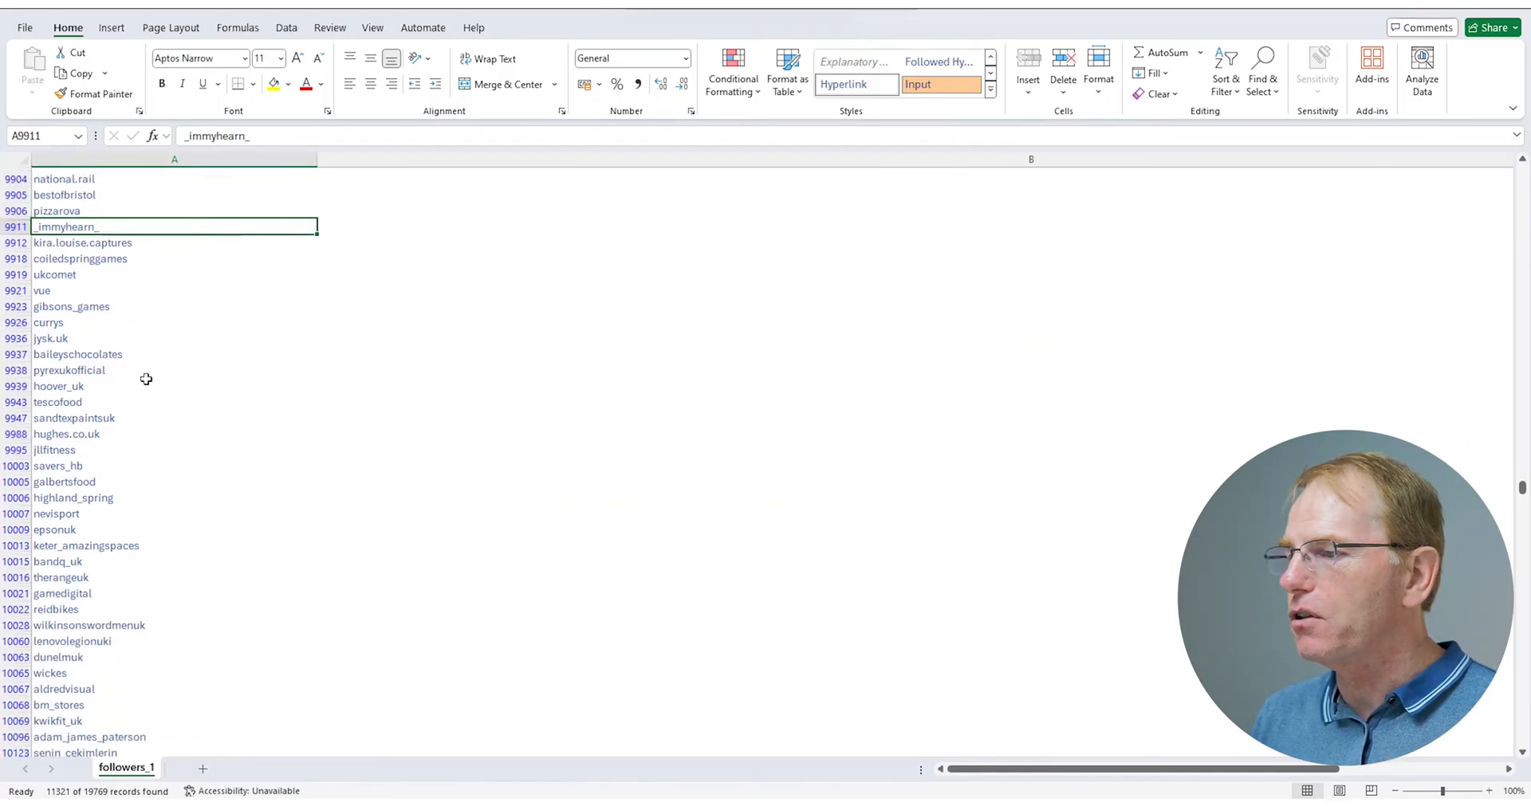
scroll("down", 3)
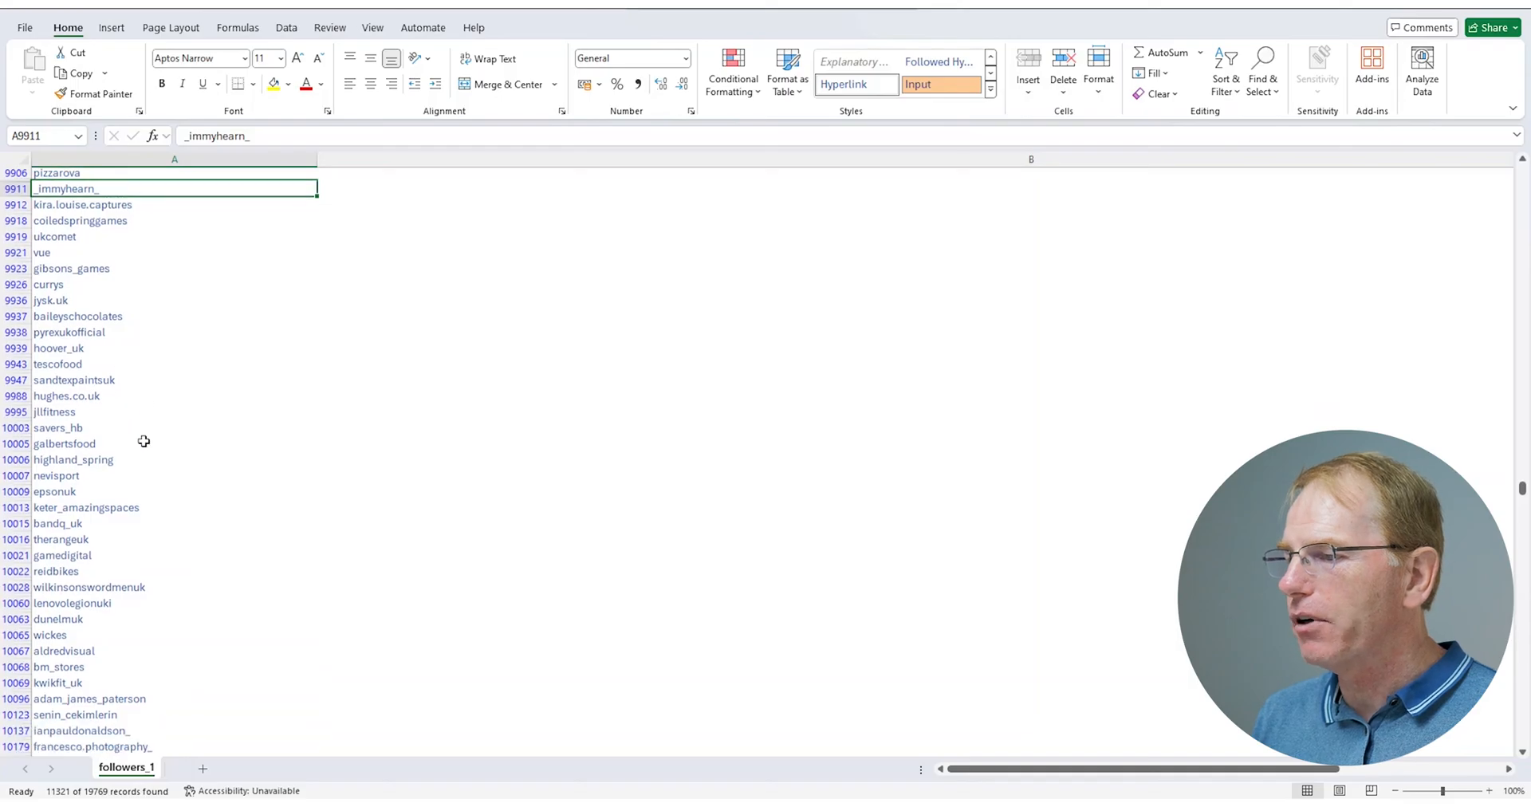
scroll("down", 3)
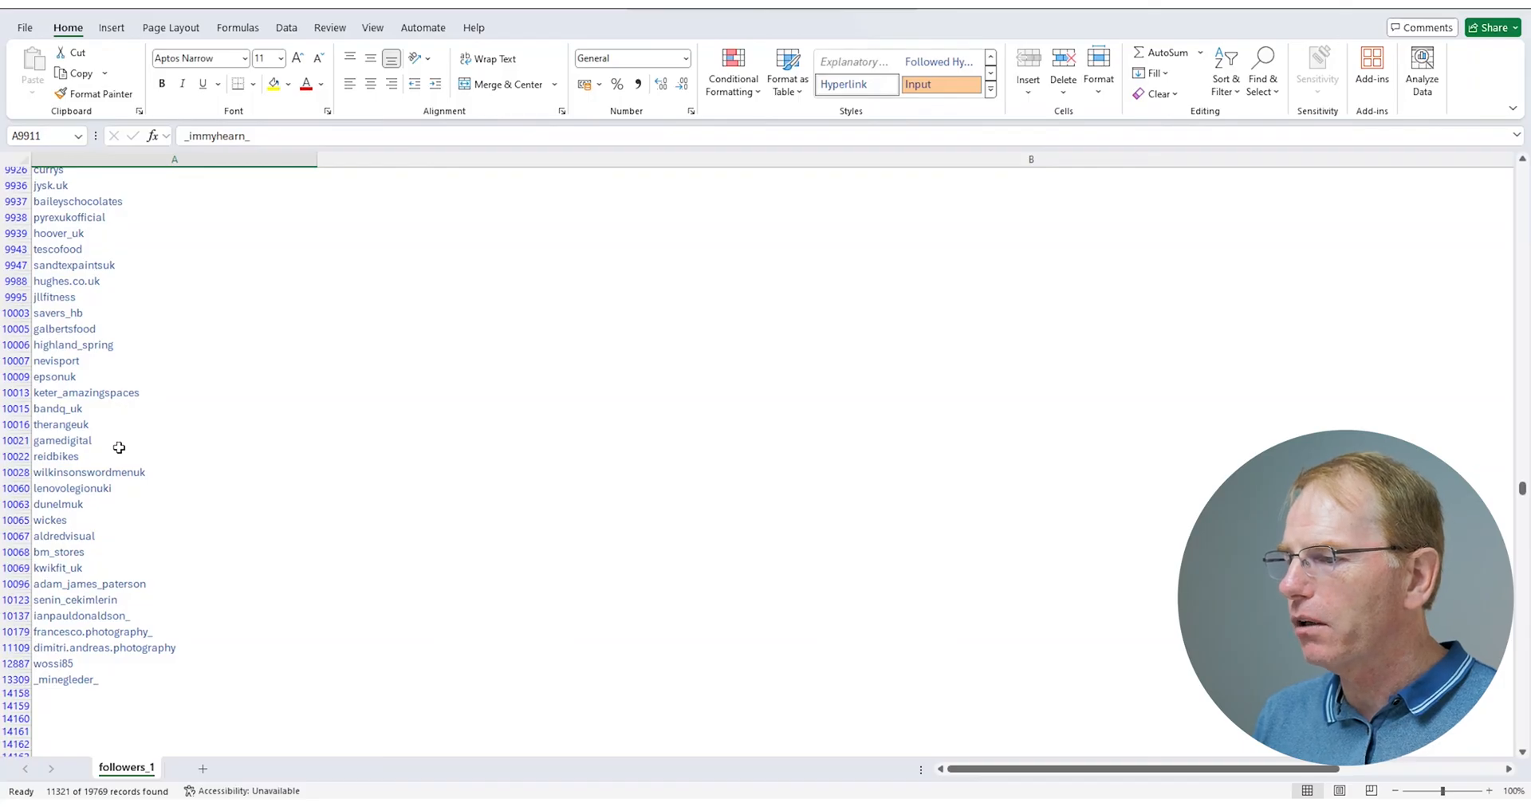
scroll("down", 3)
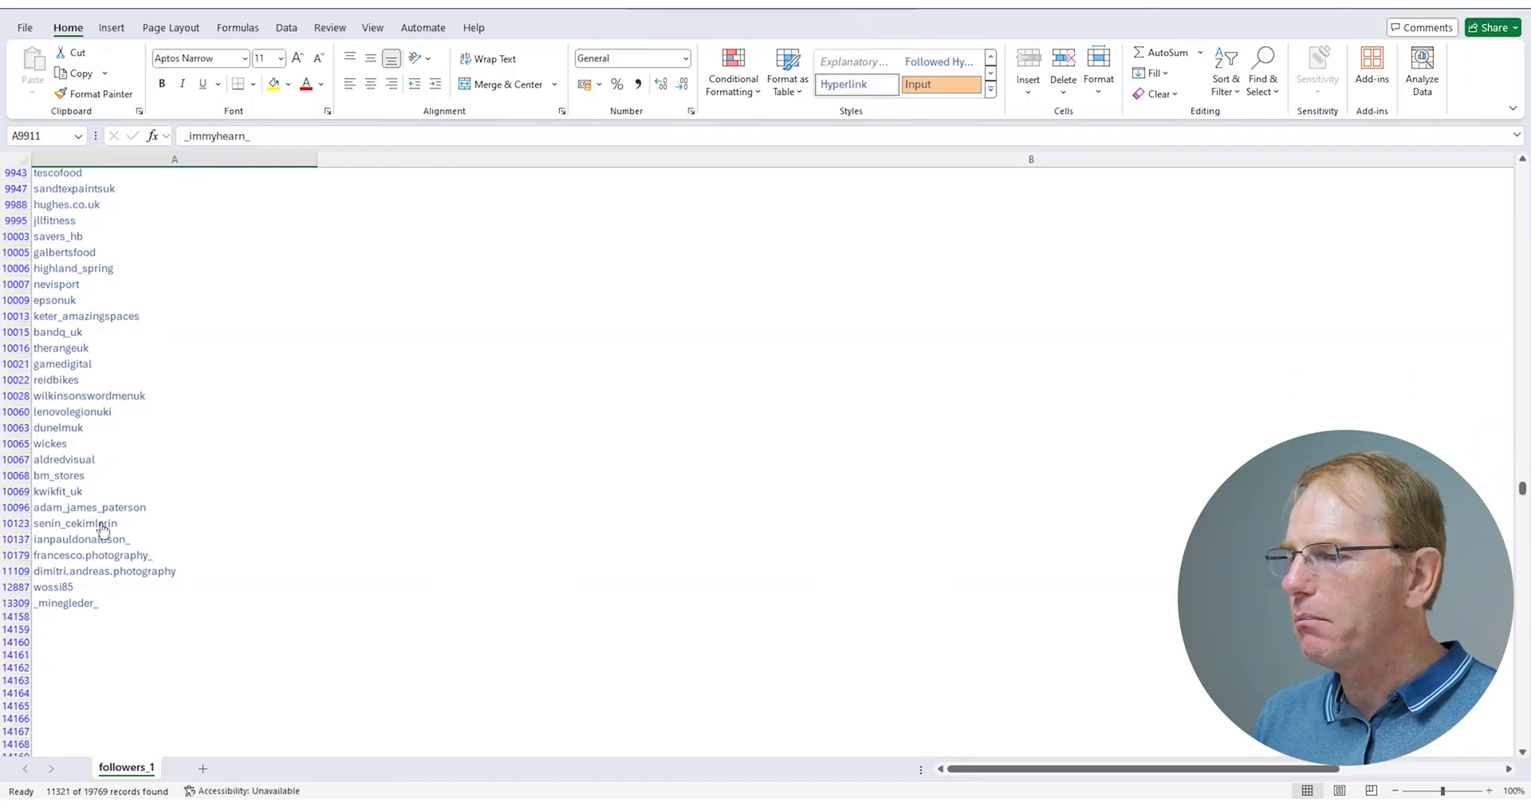
mouse_move(93, 507)
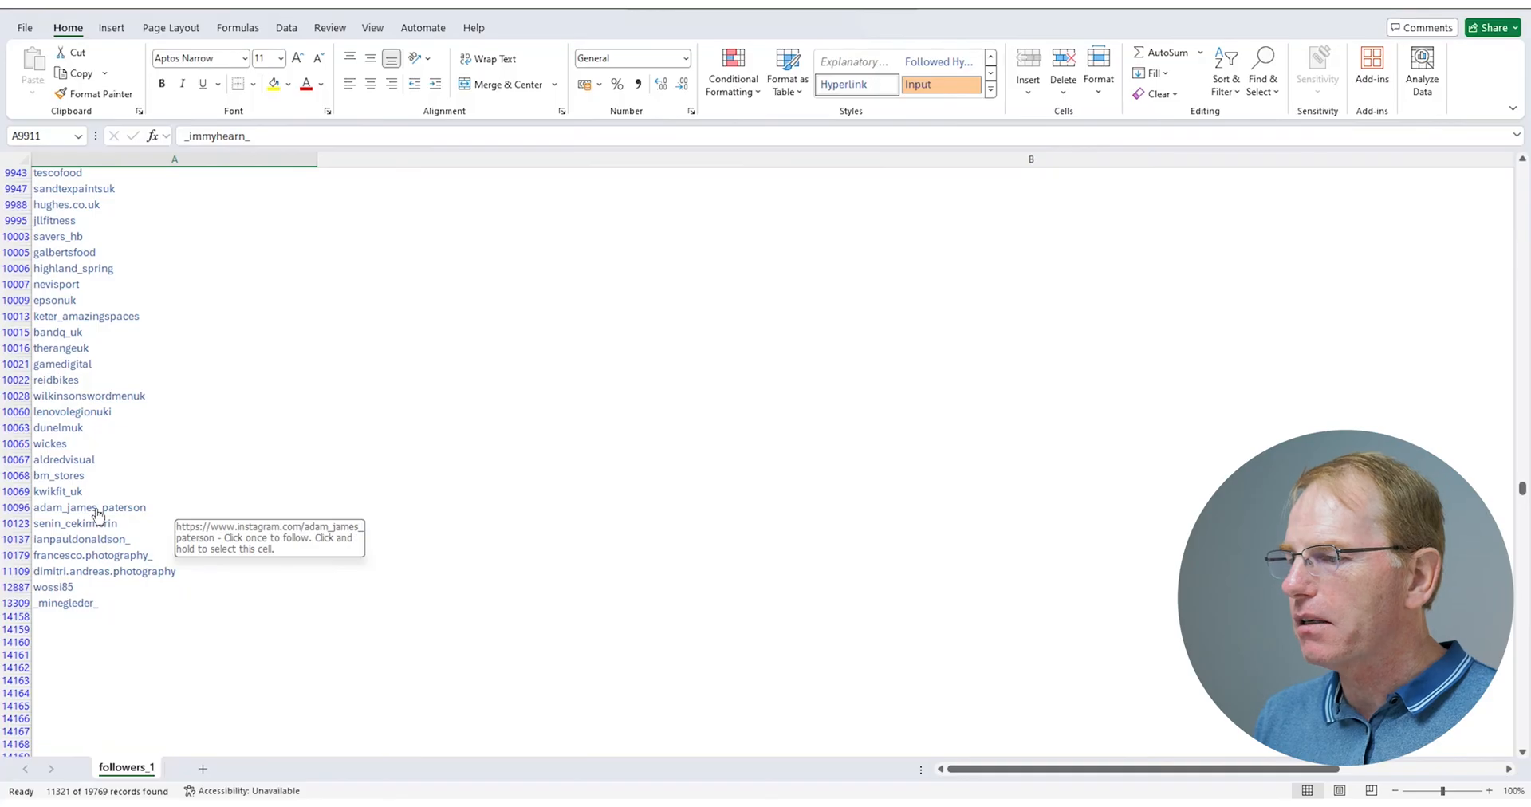
left_click(90, 507)
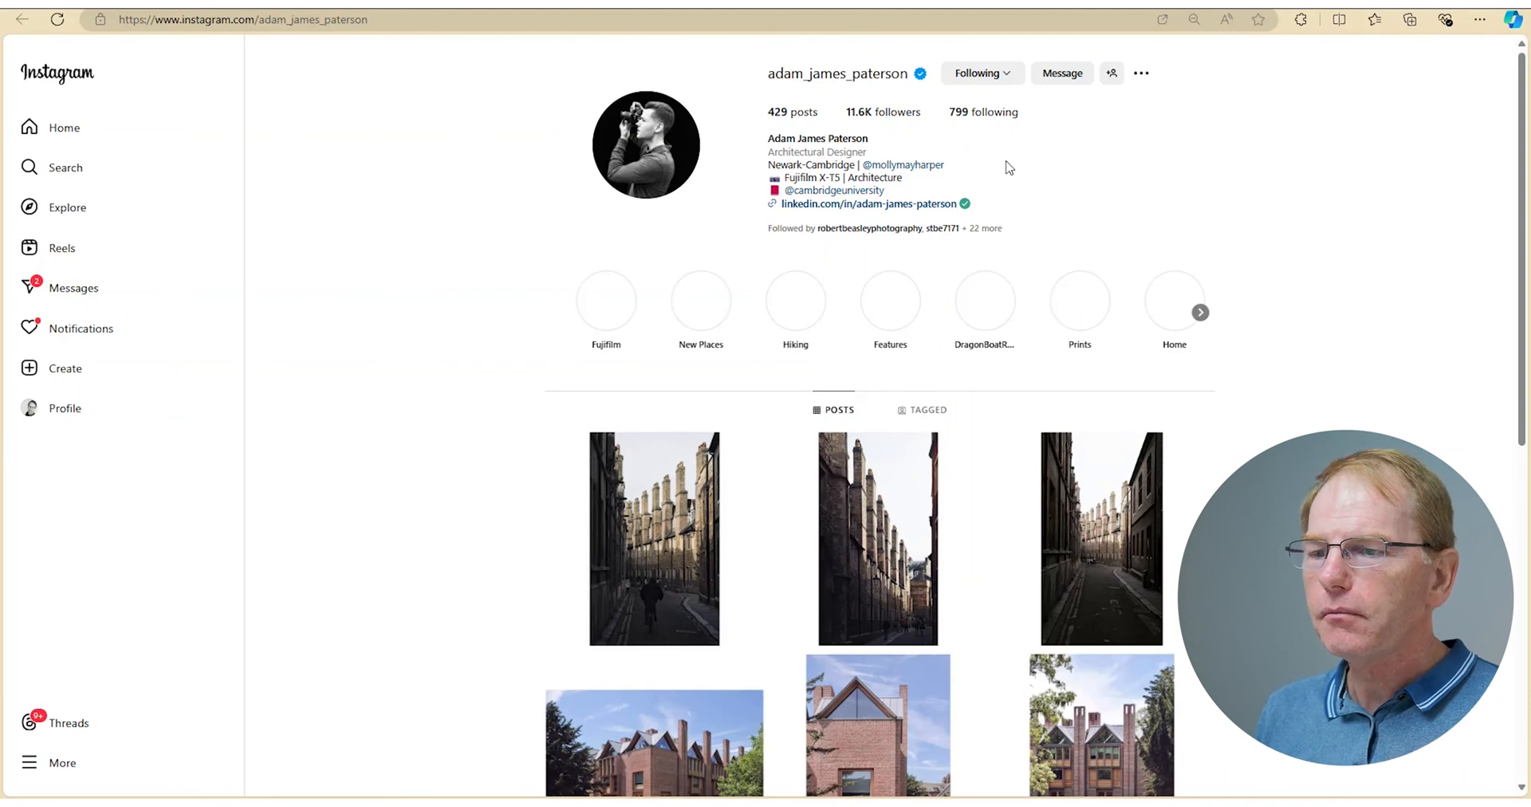
mouse_move(863, 114)
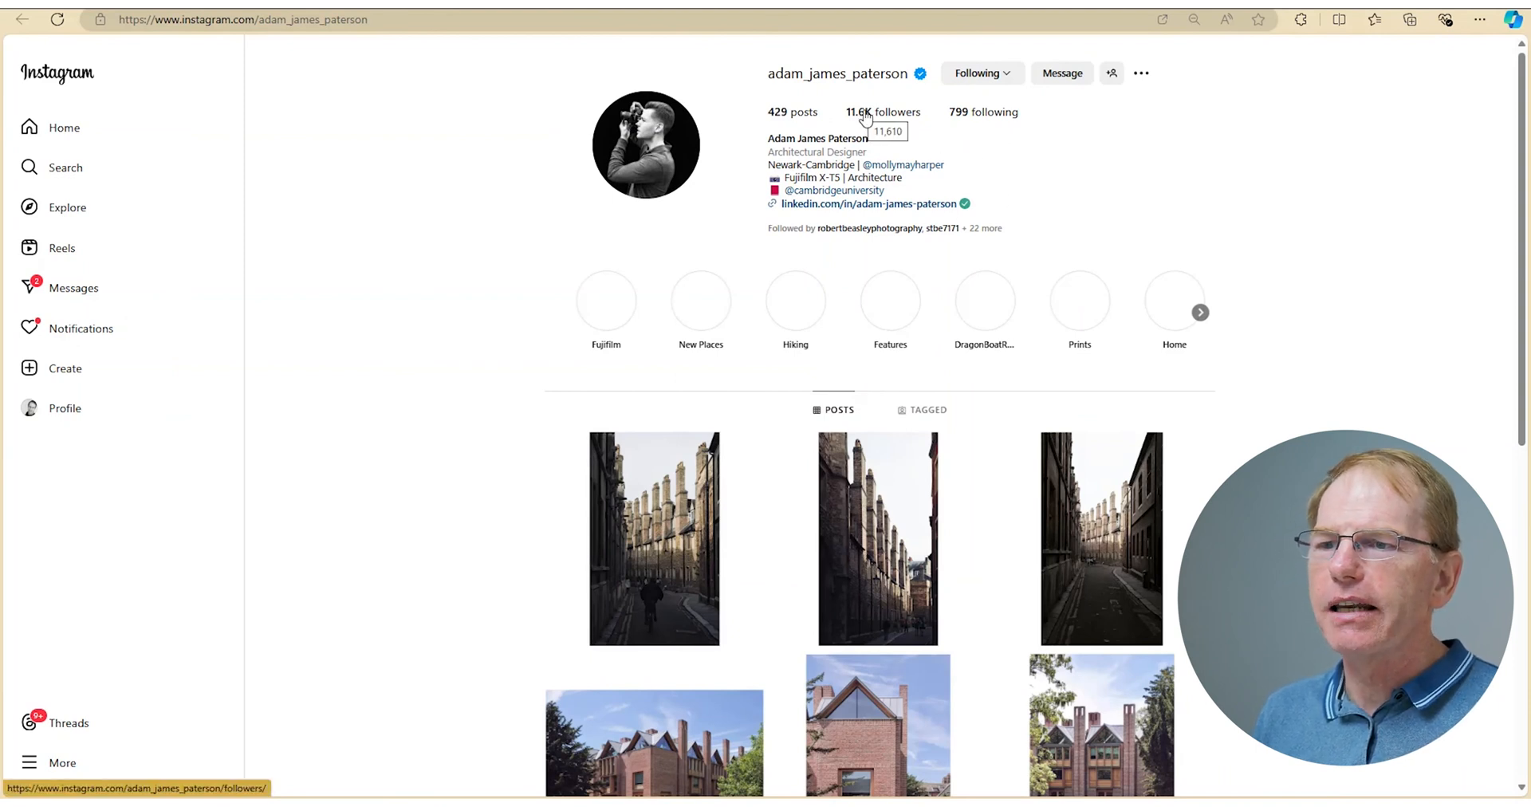
mouse_move(963, 115)
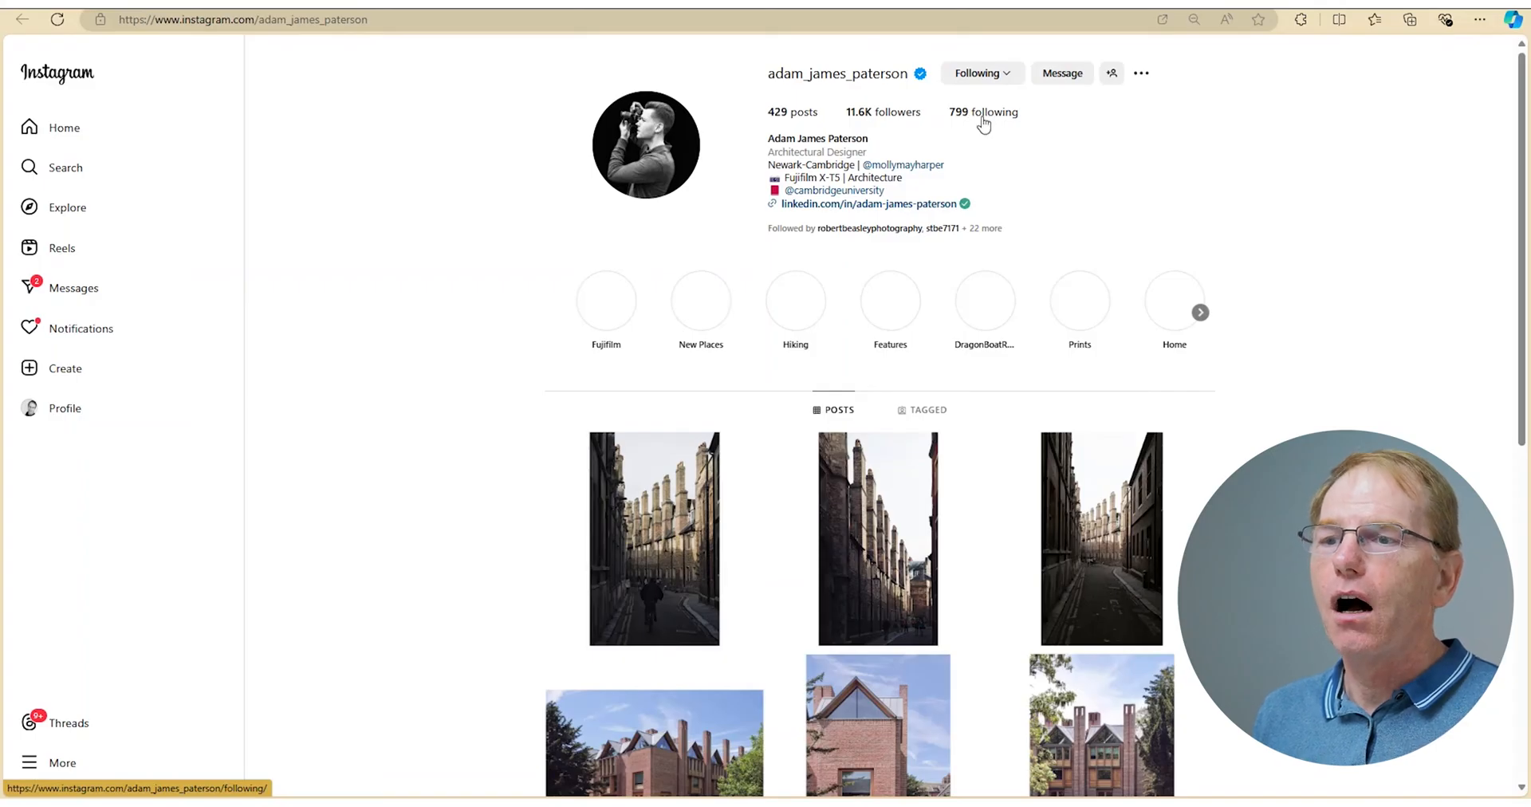
mouse_move(979, 134)
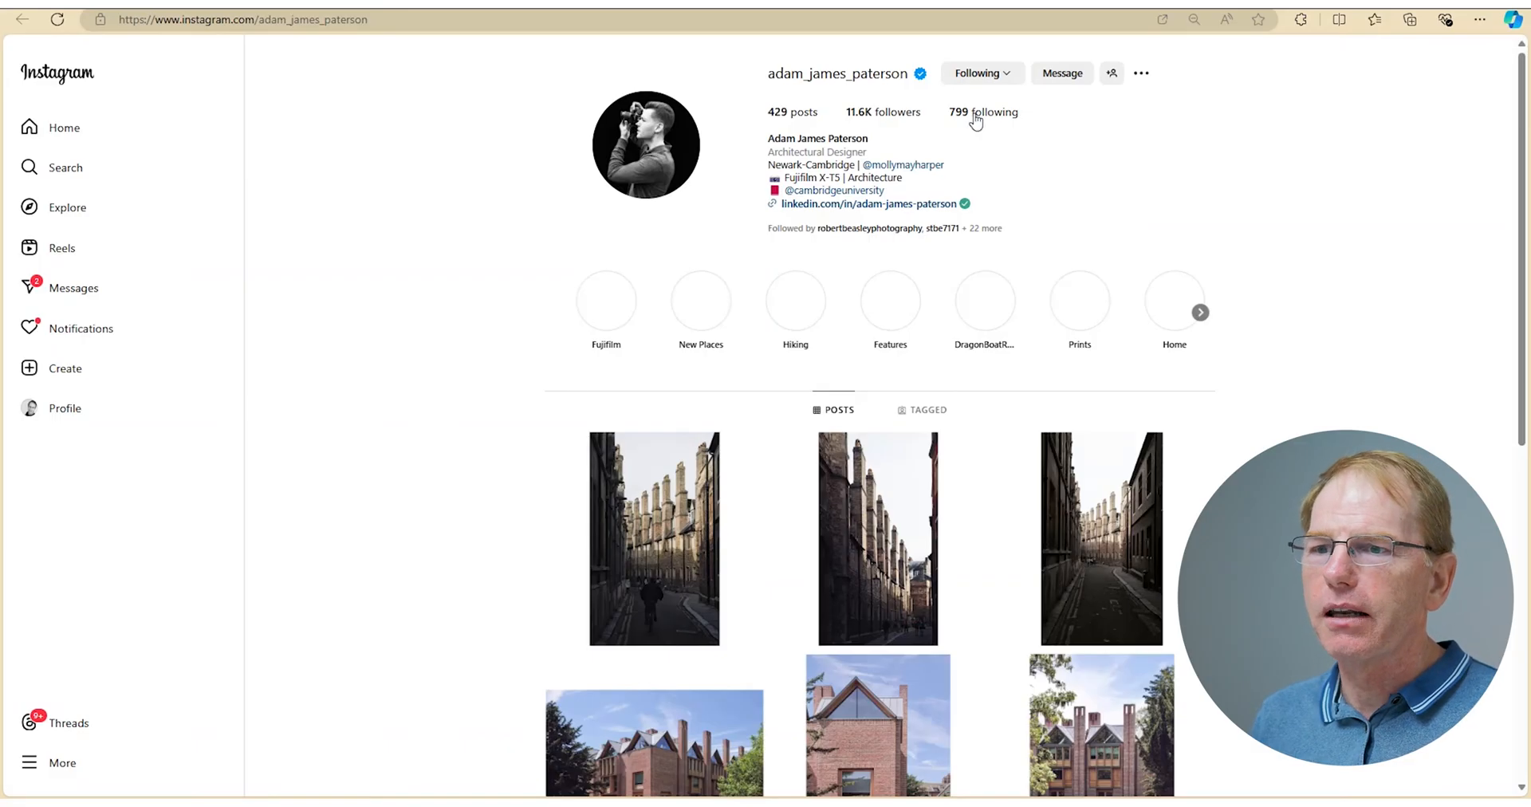
left_click(982, 112)
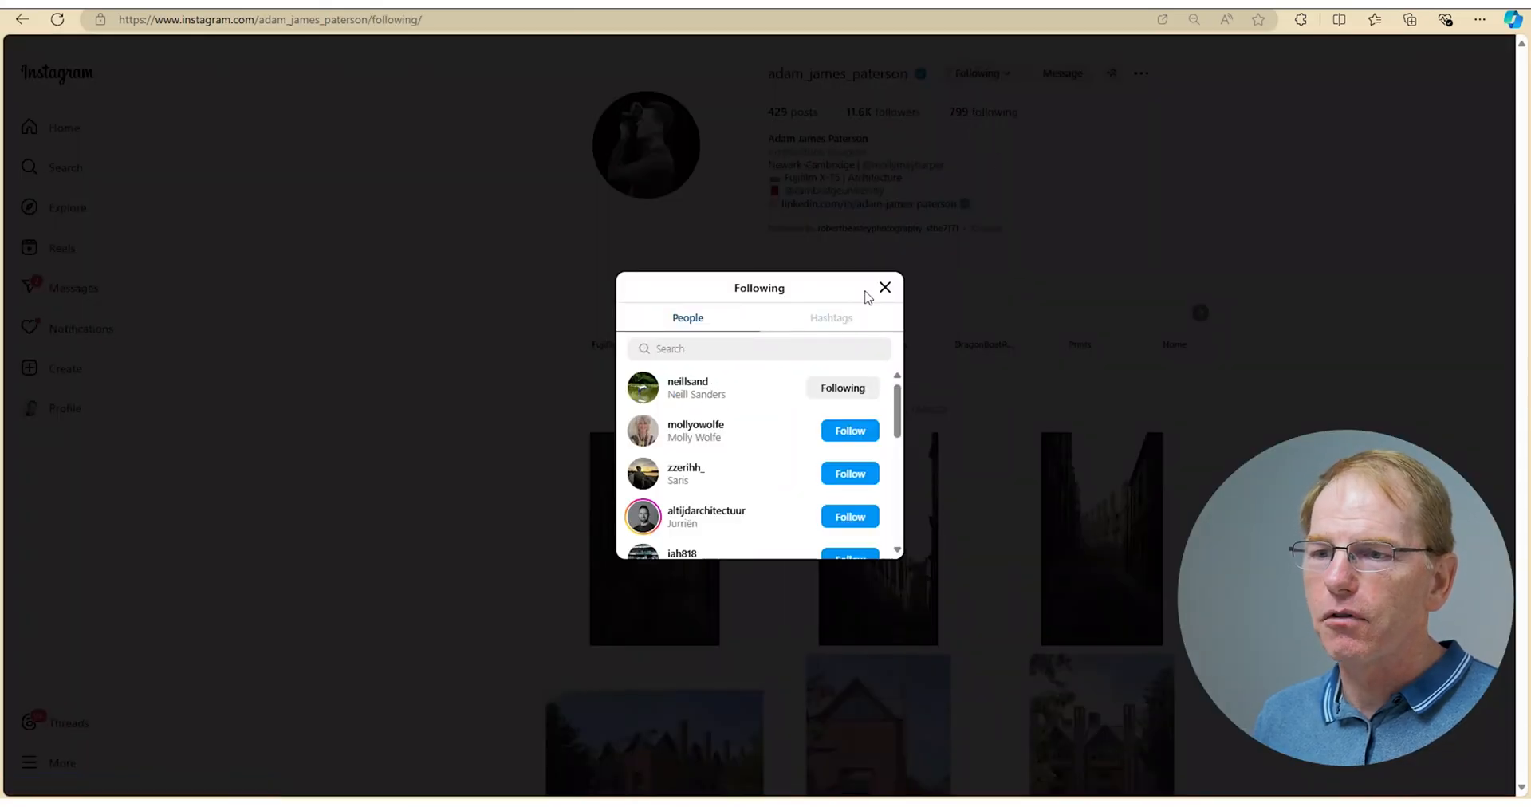
left_click(885, 287)
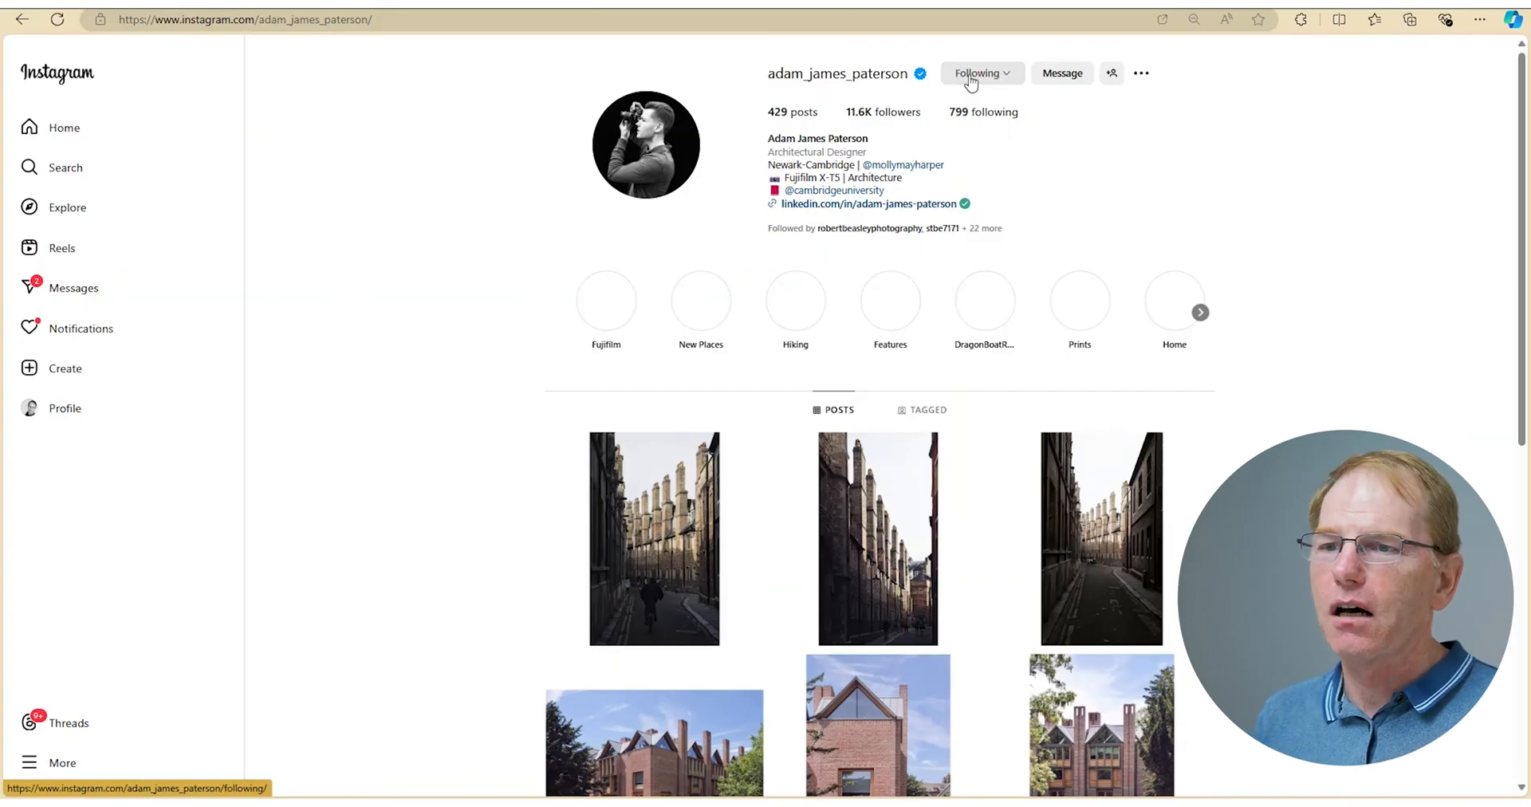
left_click(979, 72)
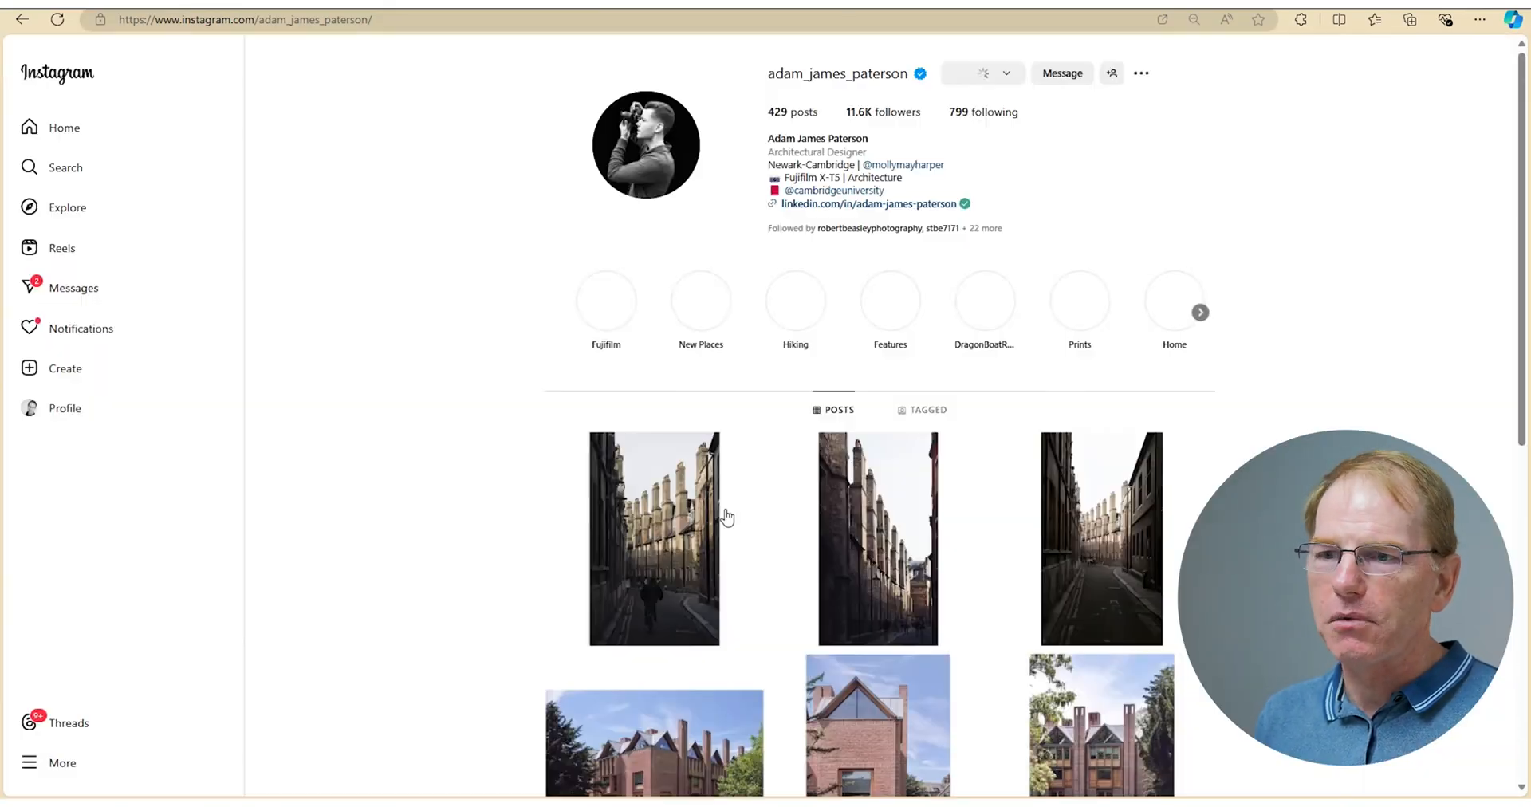